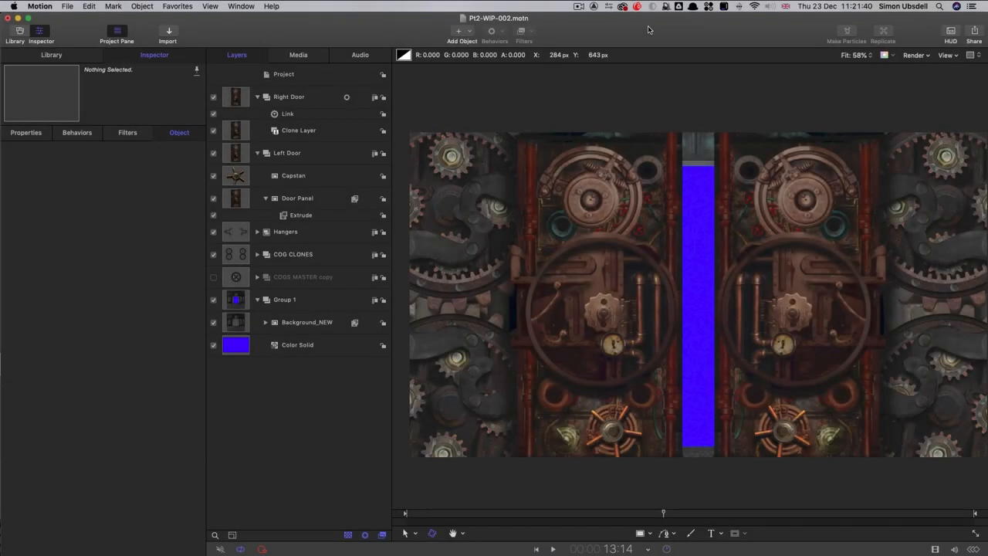
Step: Create the STEAM PUNK title text in Delta-Extended at size 237 and select its layer
click(283, 73)
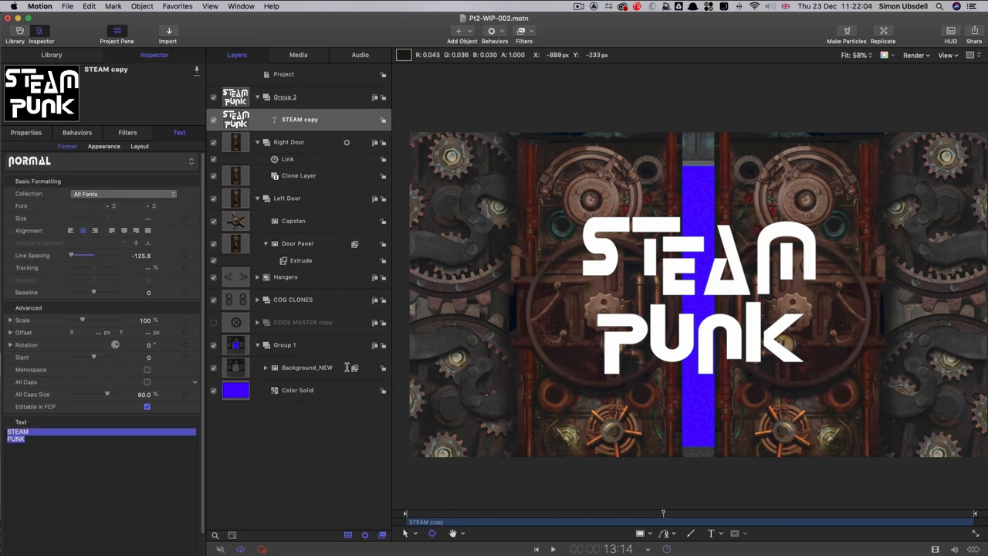
mouse_move(855, 314)
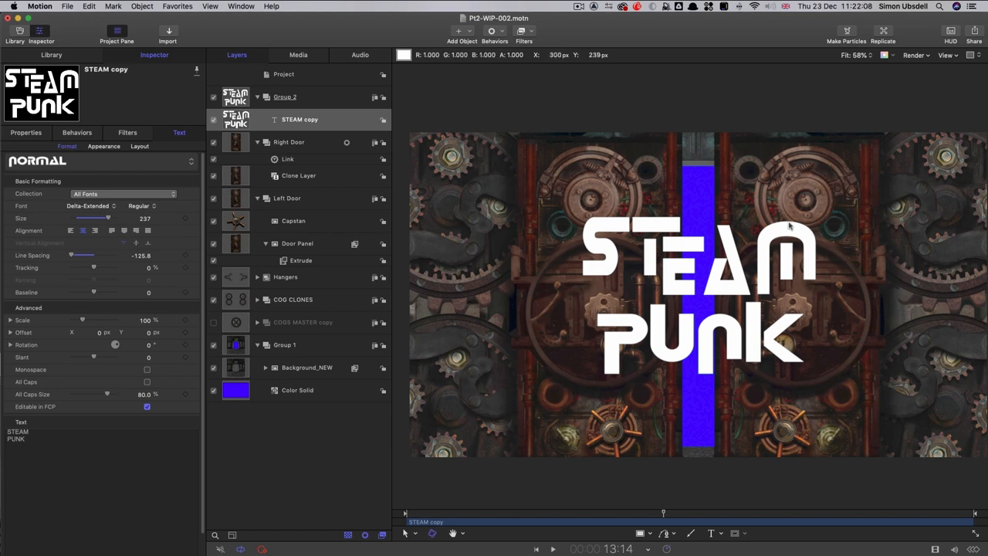
click(299, 119)
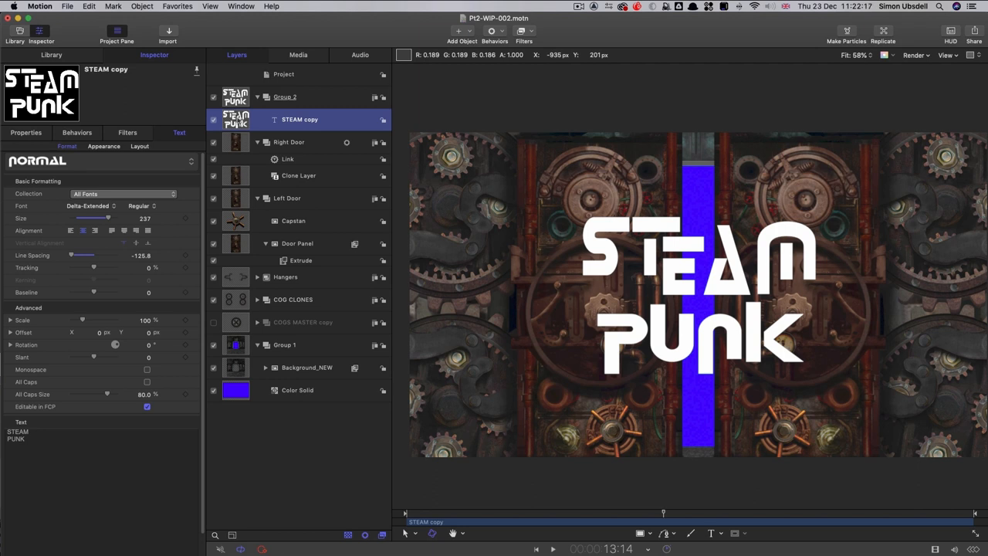
Step: Make a clone layer of the title text and add a Stylize > Extrude filter to it
right_click(300, 119)
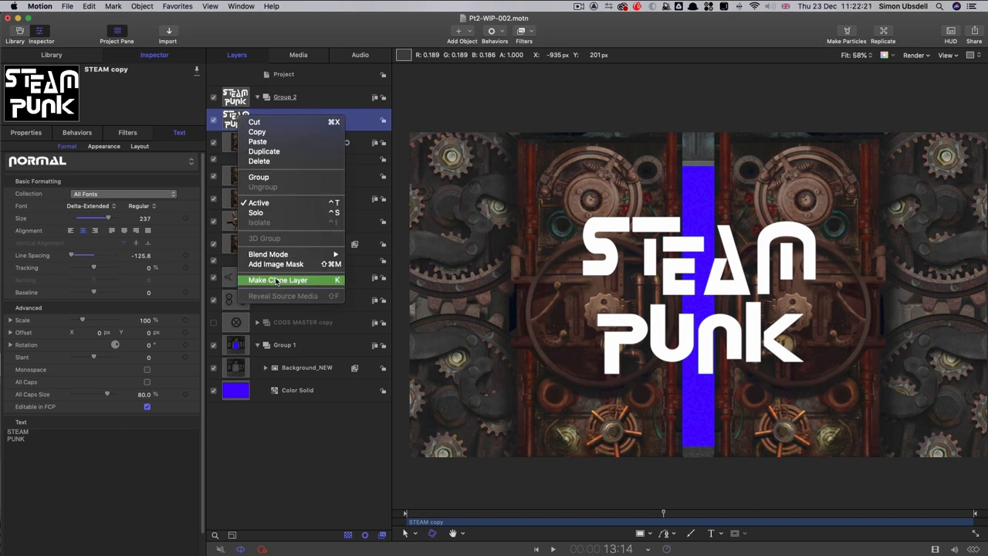
click(277, 279)
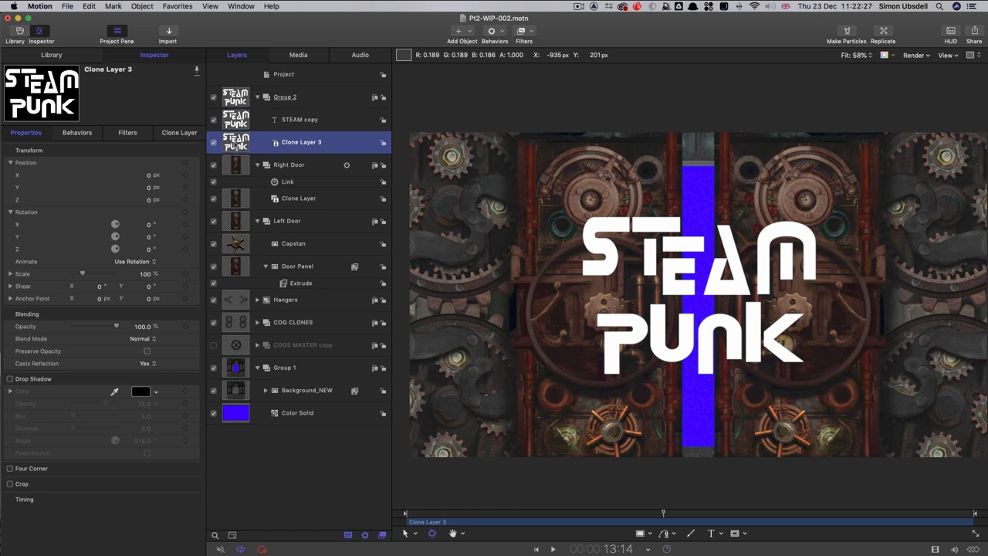
click(525, 33)
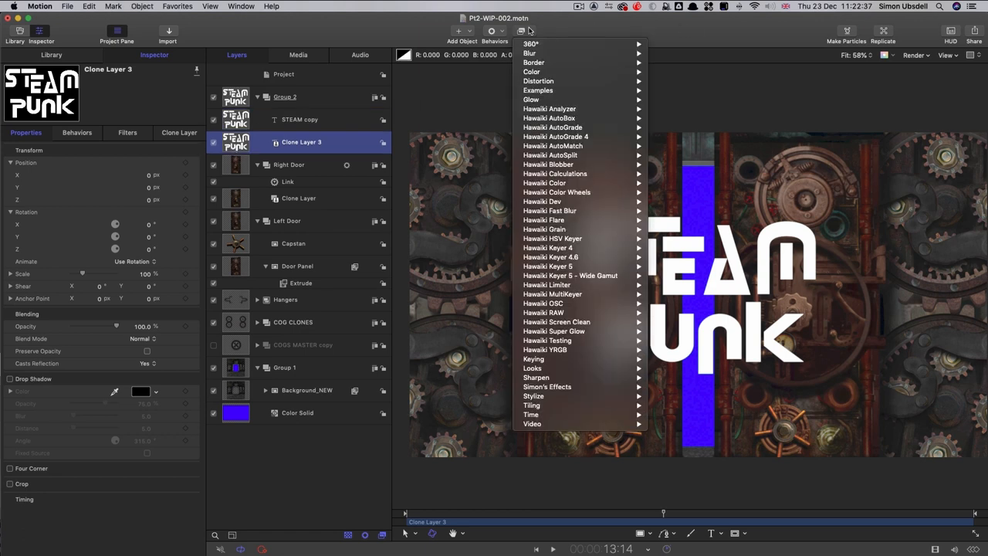
mouse_move(533, 396)
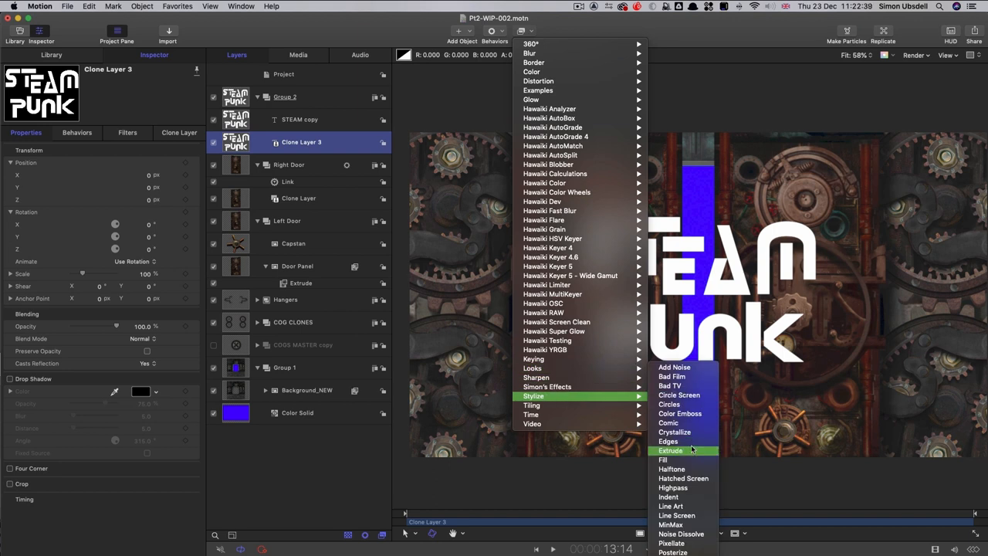
click(670, 450)
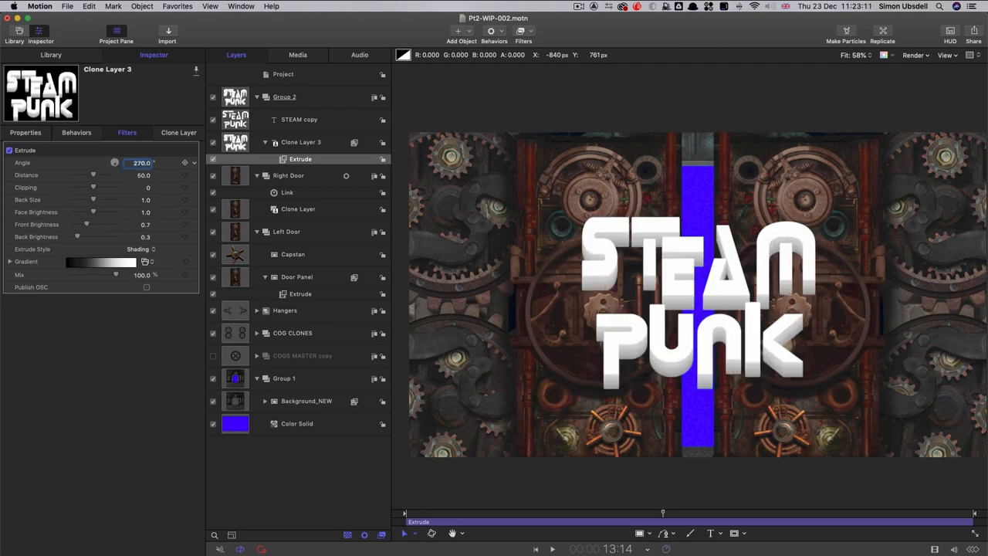
Step: Set the Extrude distance to 30 and back size to 0.97
click(144, 174)
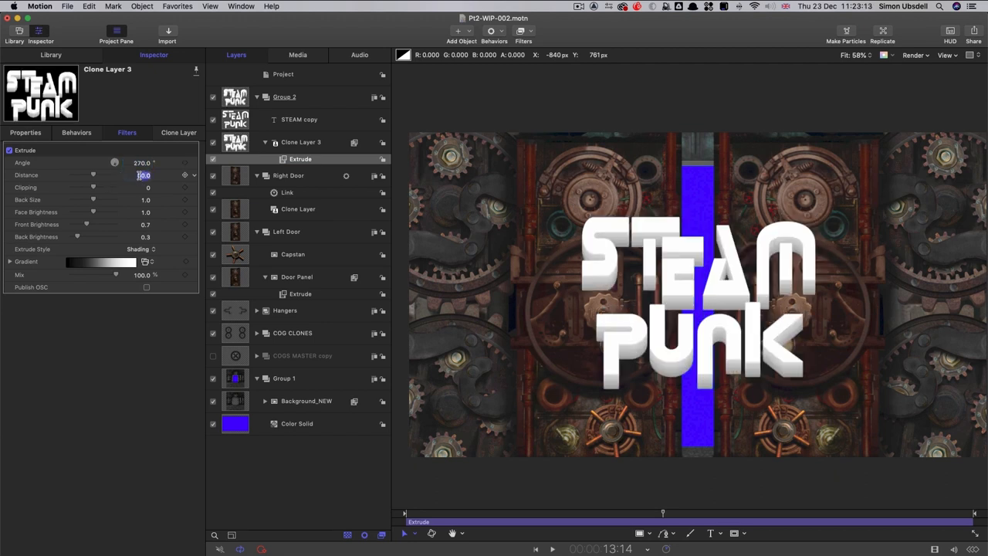
text(30.0)
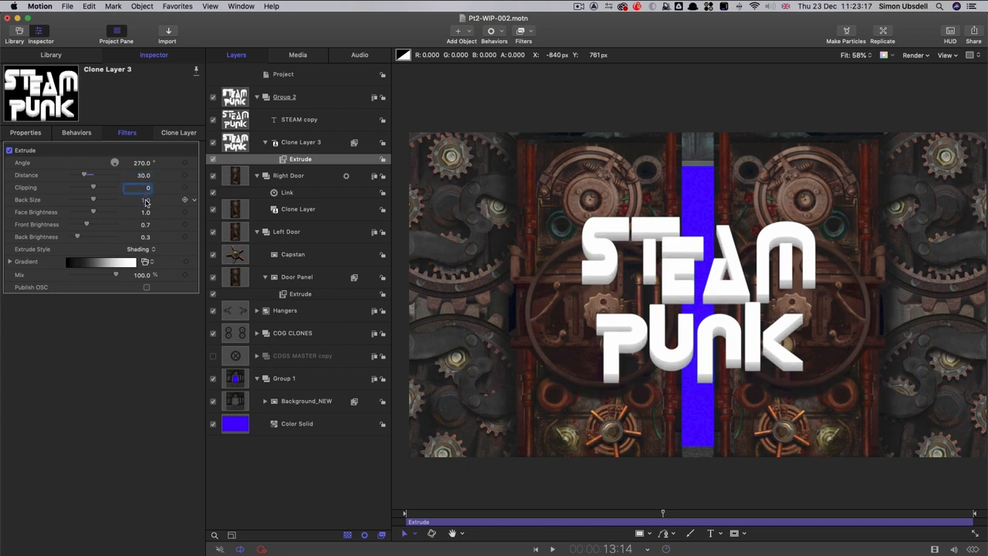
click(145, 199)
text(0.97)
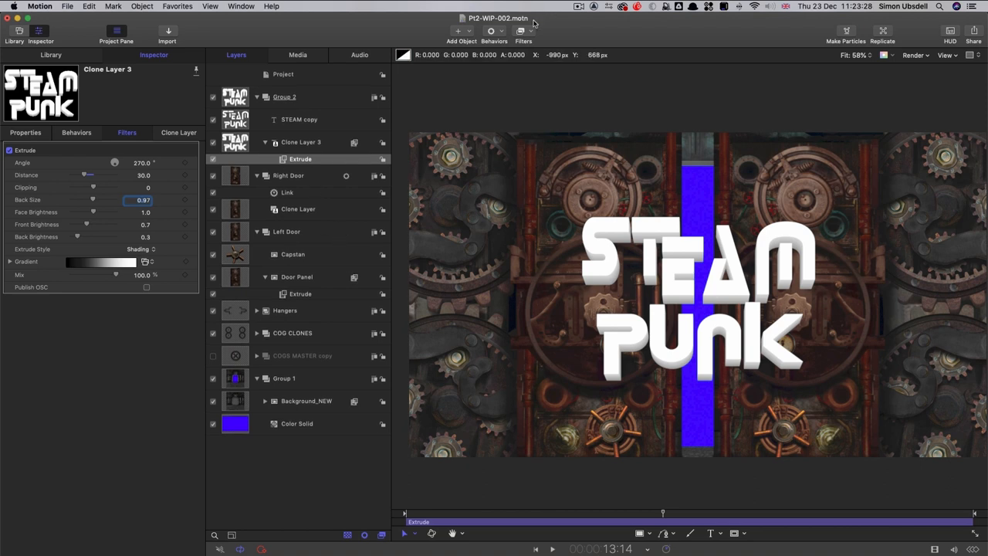
click(523, 33)
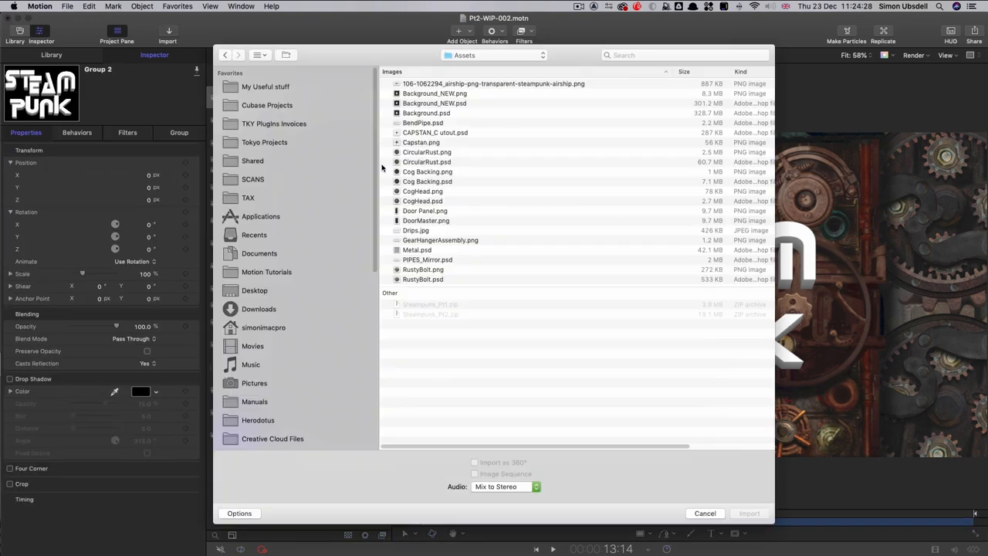
Step: Import Metal.psd and add an image mask sourced from the STEAM copy text
click(417, 249)
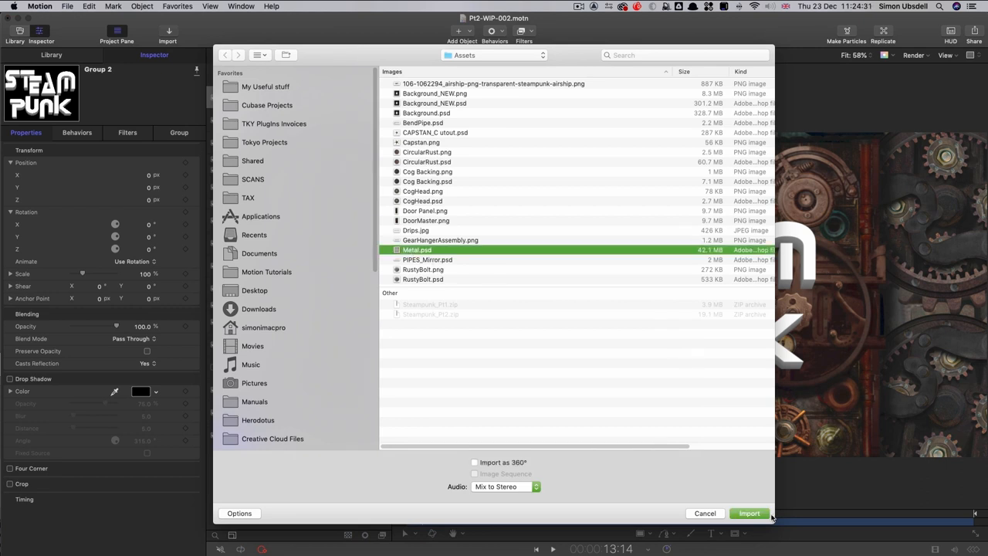
click(749, 513)
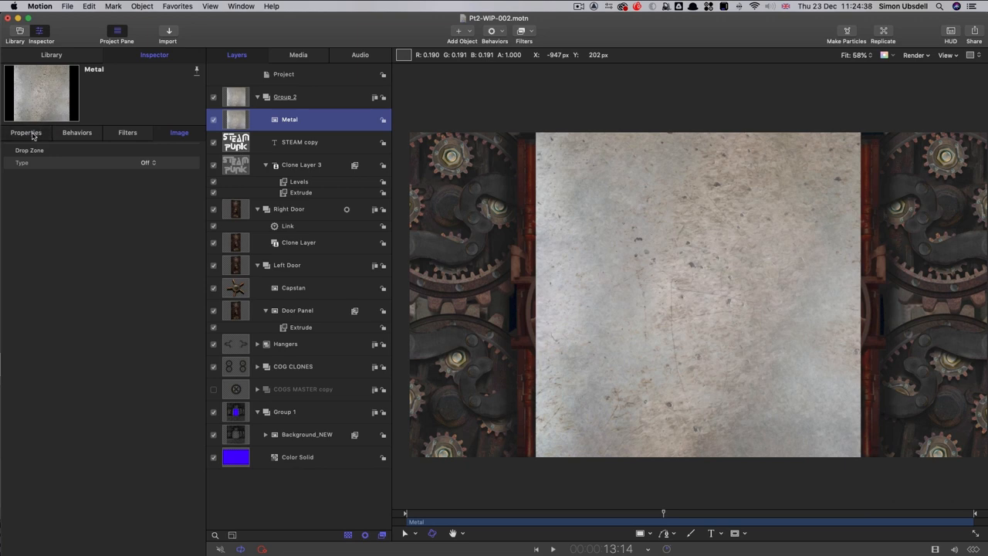
click(25, 132)
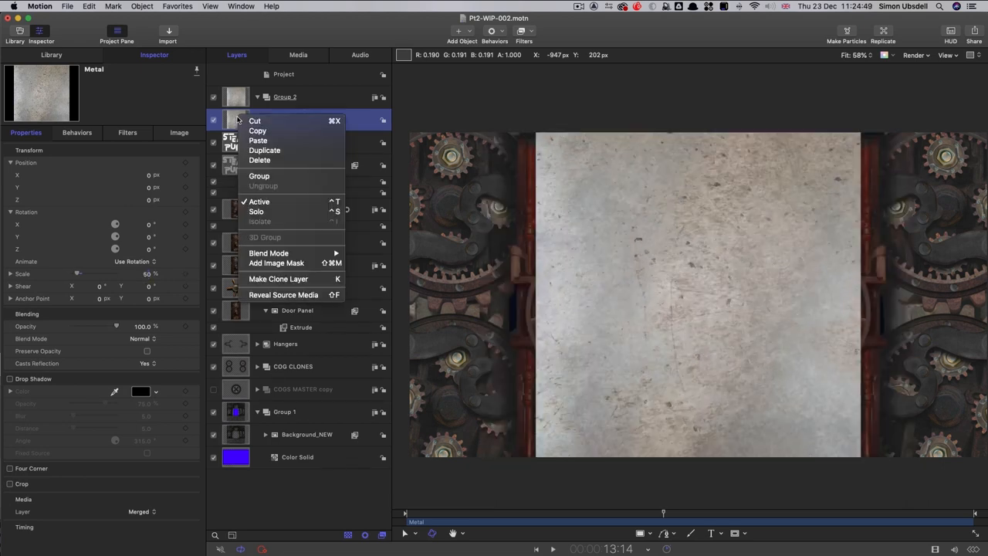
click(275, 262)
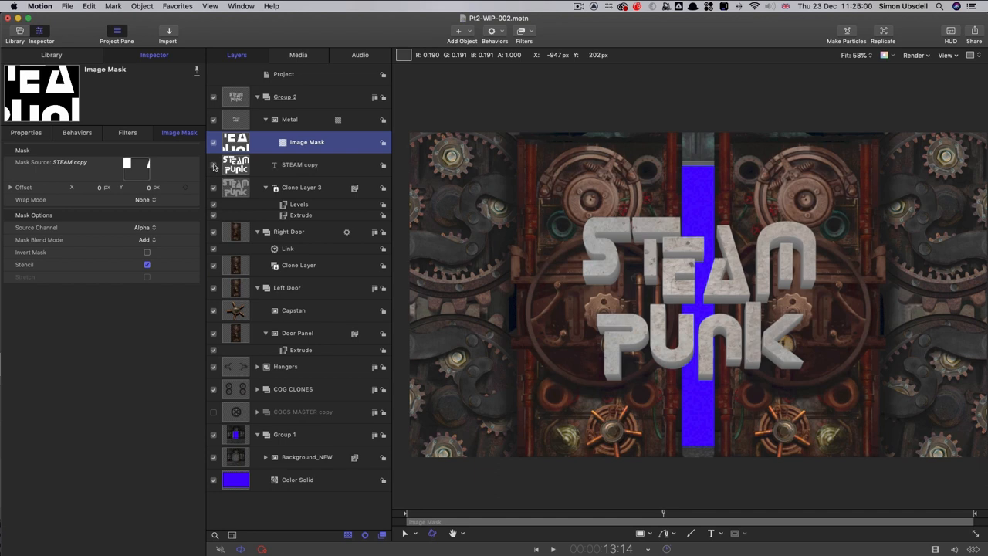
mouse_move(247, 131)
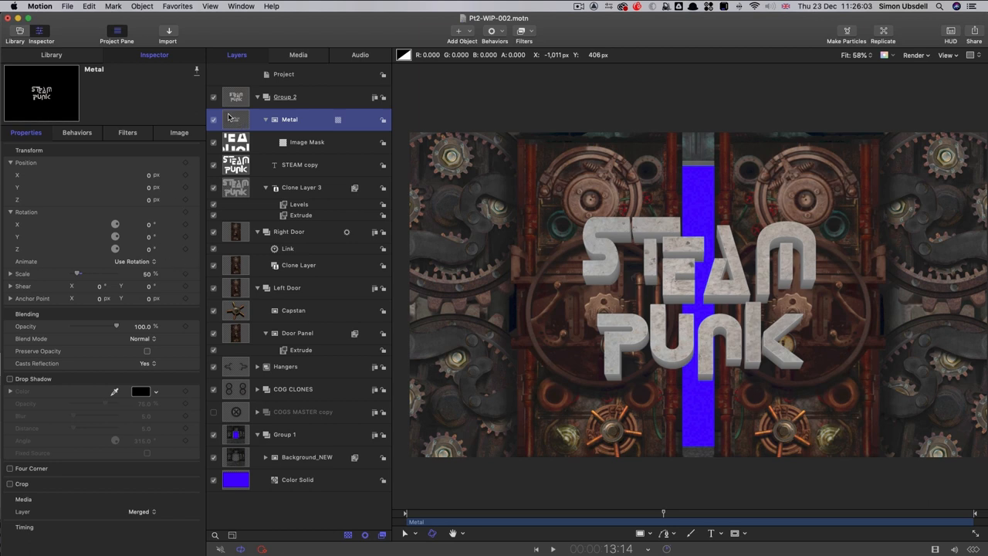
Step: Blend the masked metal texture over the title with Multiply
click(142, 339)
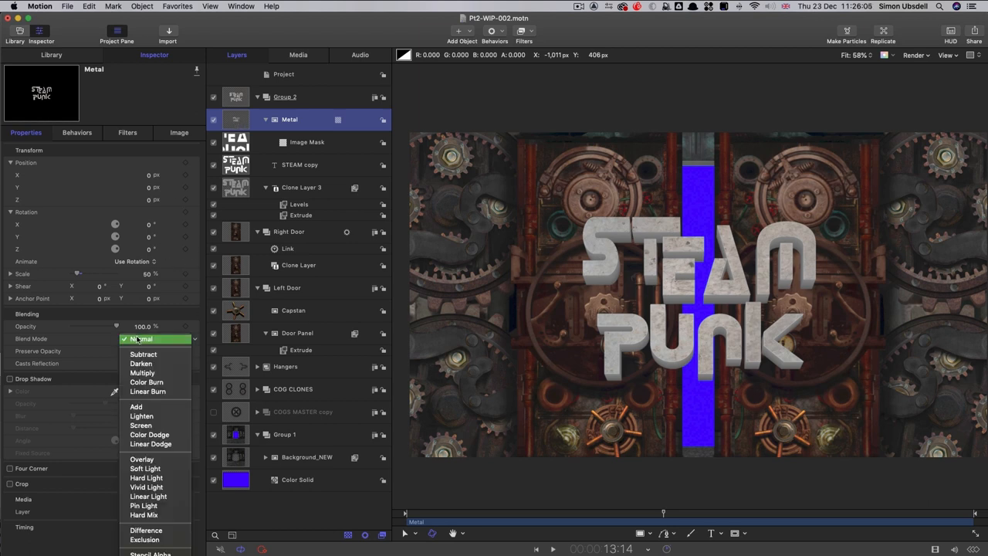
click(142, 373)
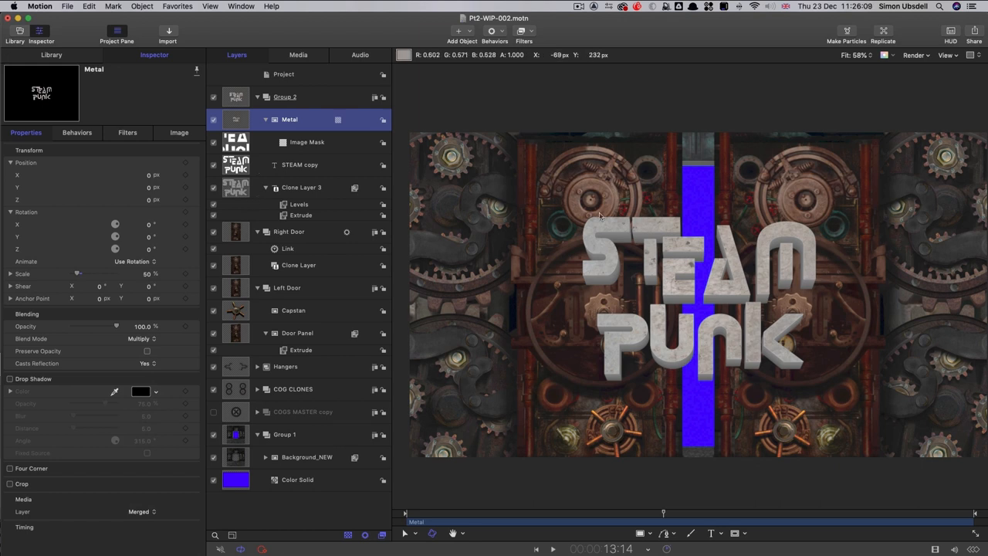
Step: Add a MinMax filter in Minimum mode with radius 5 to the metal layer's image mask
click(307, 142)
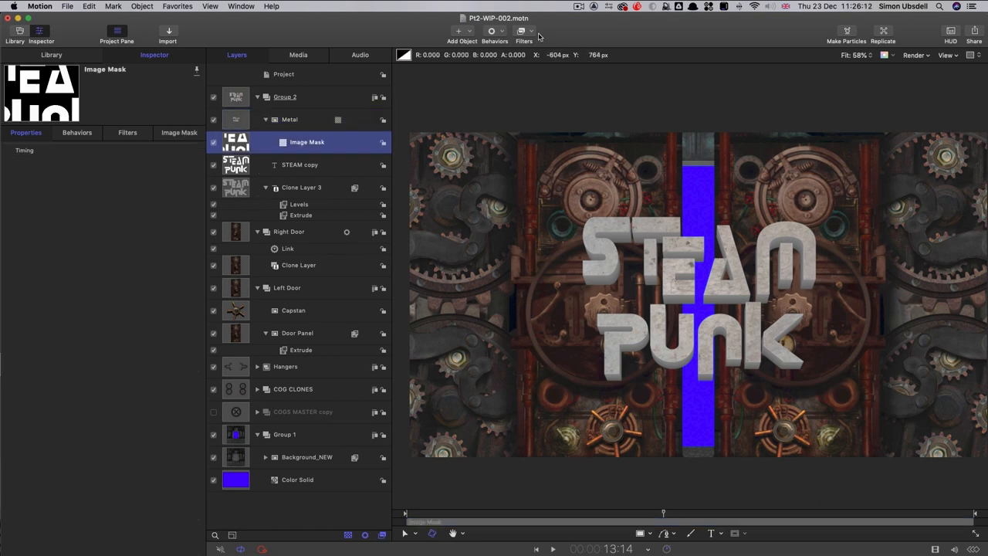
click(524, 41)
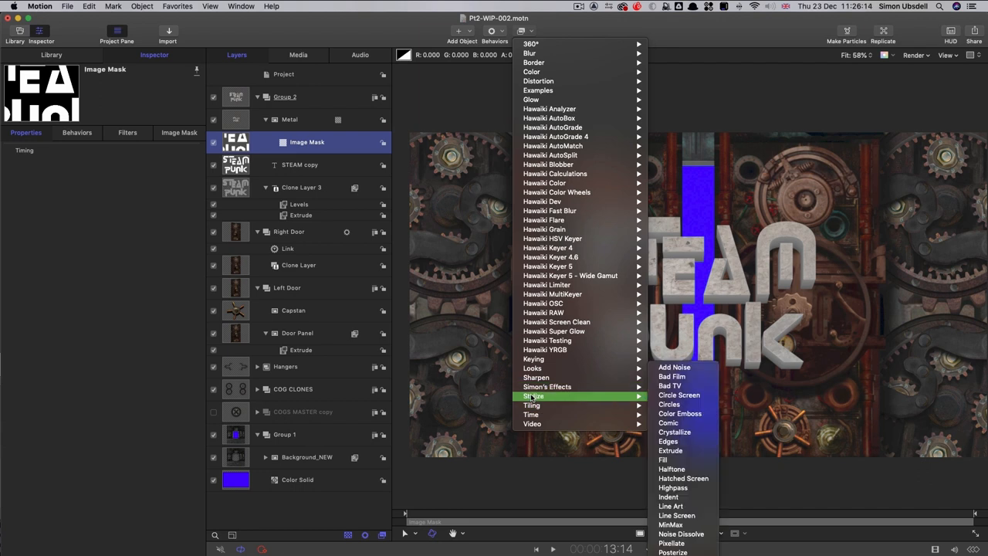
click(670, 524)
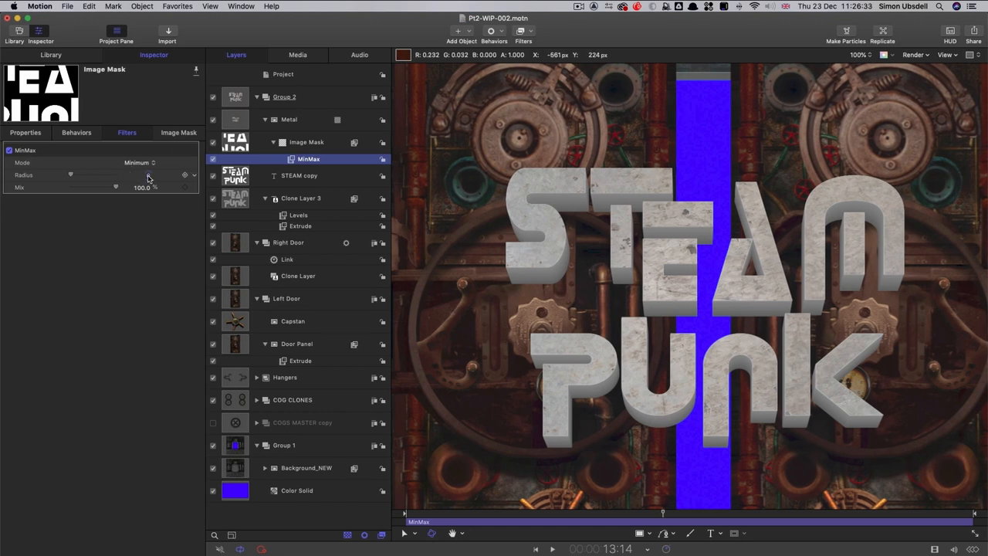
click(143, 175)
text(5)
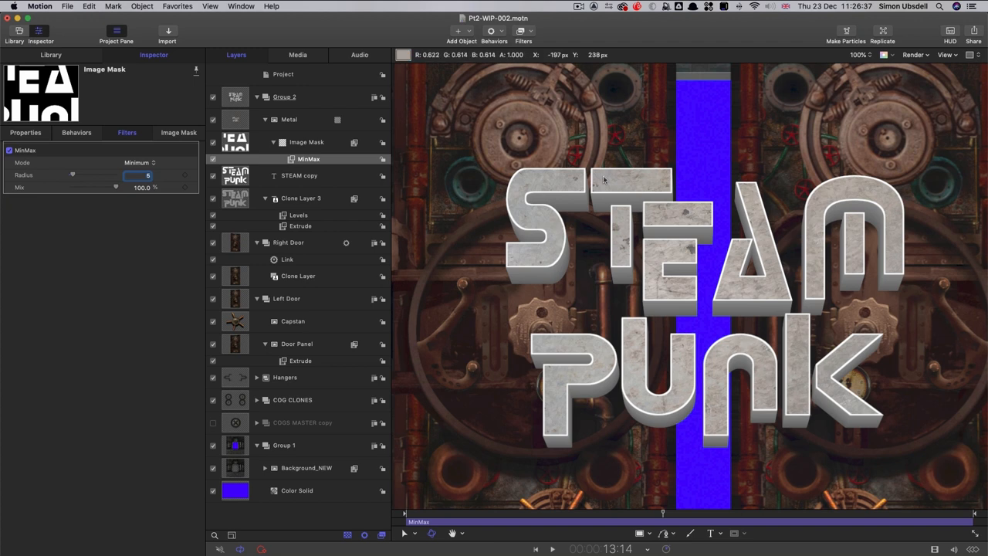
mouse_move(891, 266)
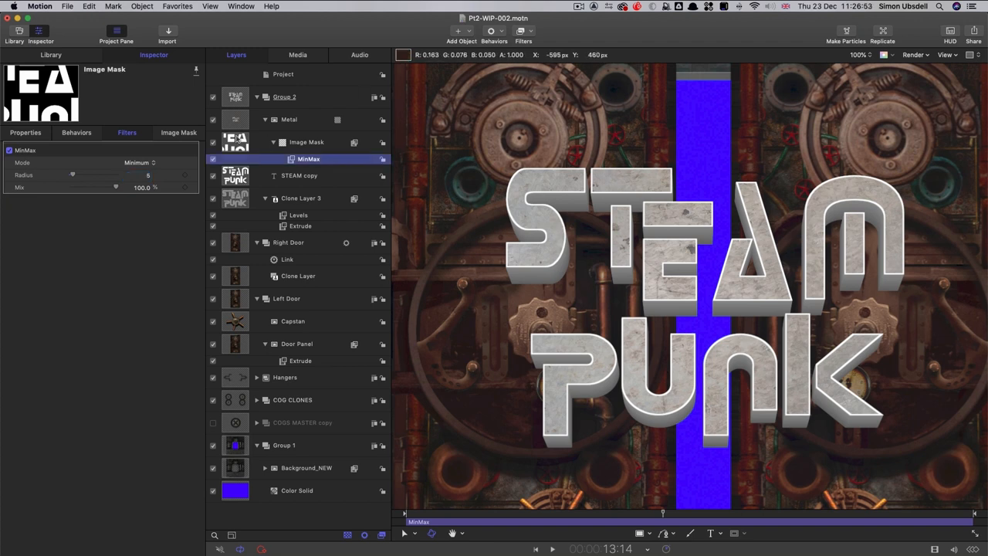
click(306, 142)
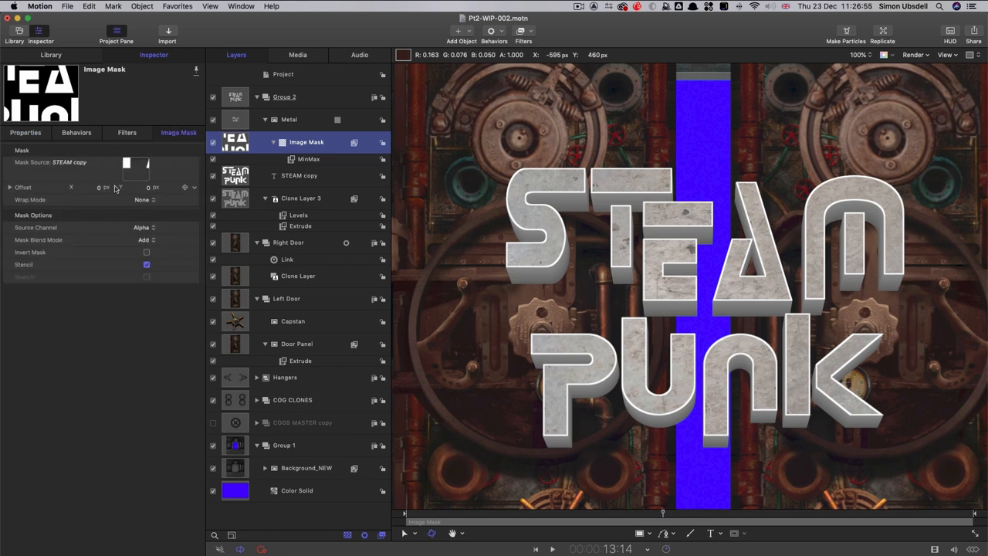
click(148, 187)
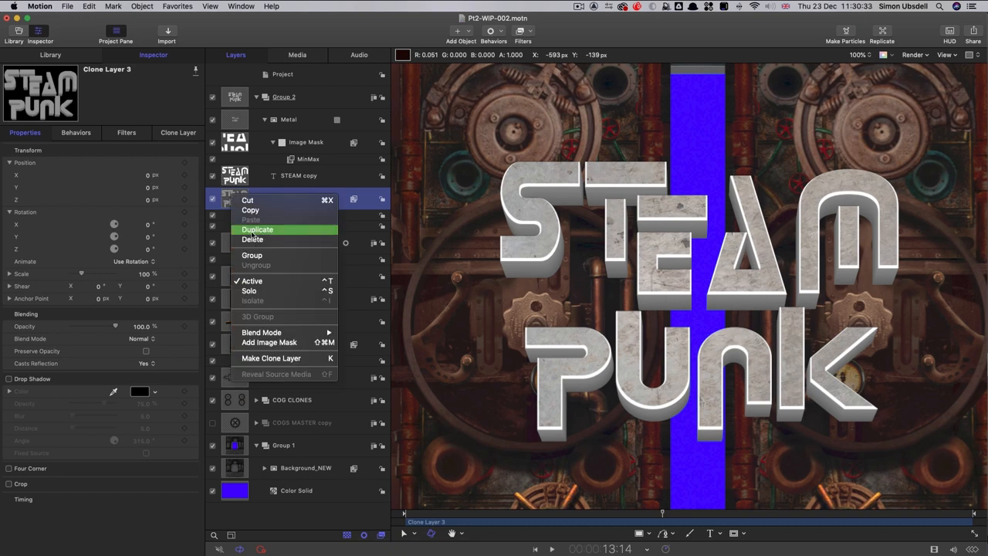
Step: Duplicate the extruded title clone and set its Extrude angle to 90° and distance to 5
click(257, 229)
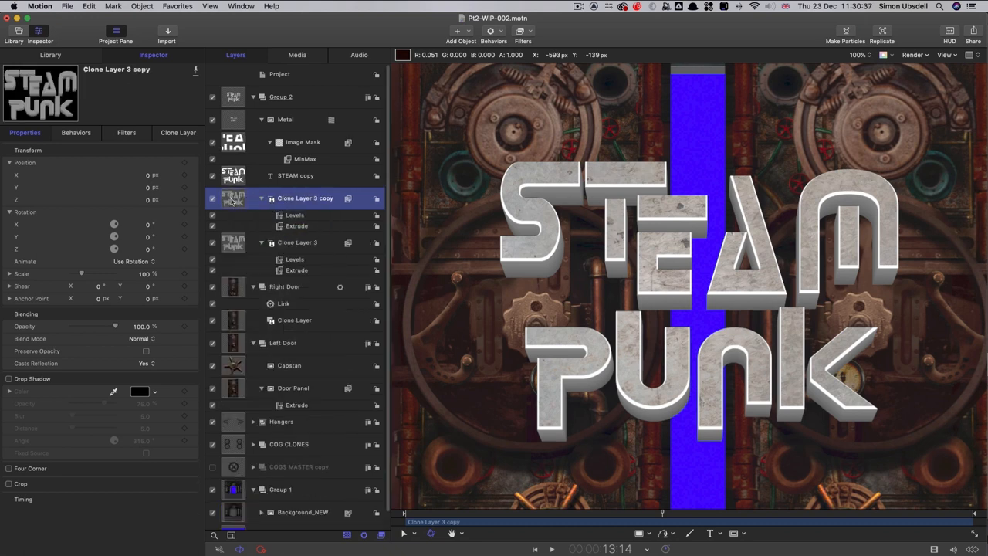
click(126, 132)
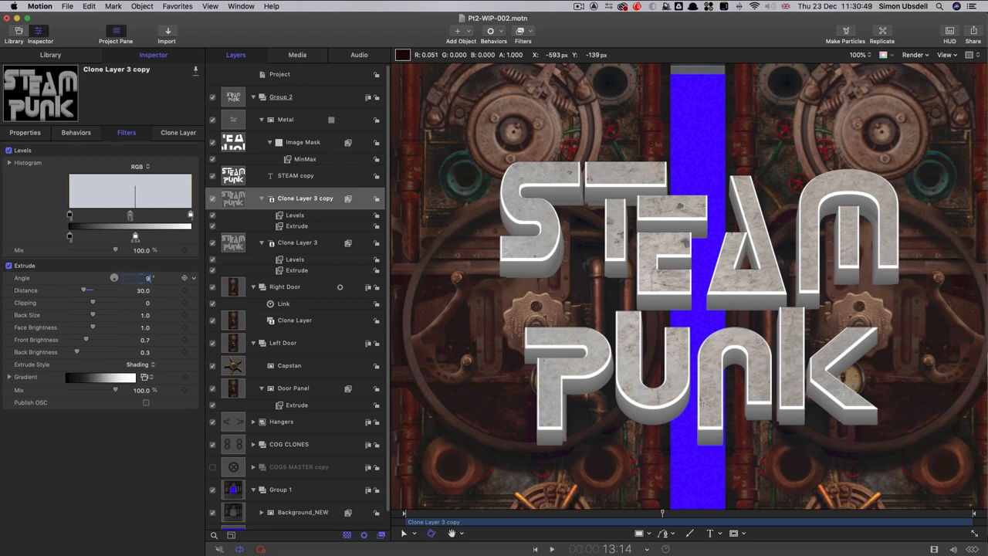
text(90.0)
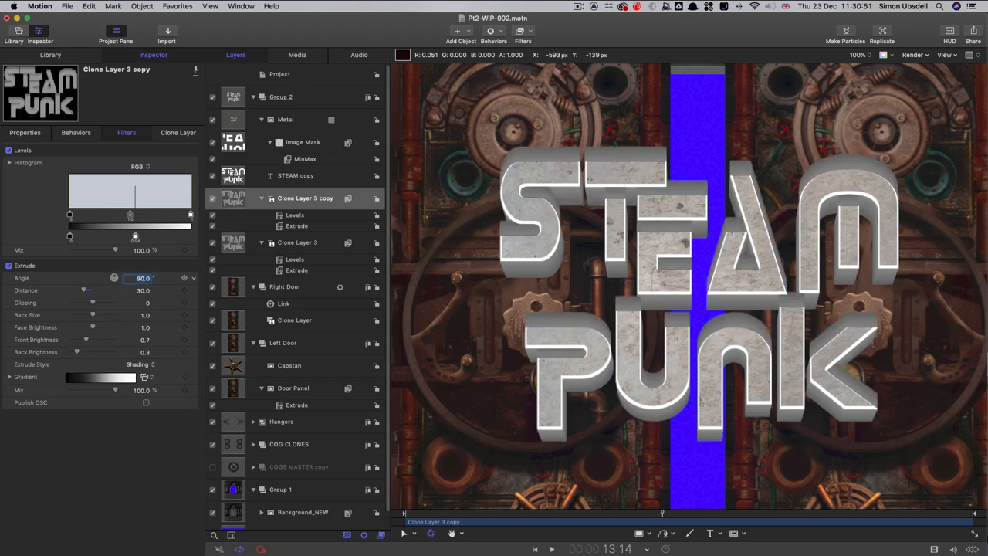
click(143, 290)
text(5)
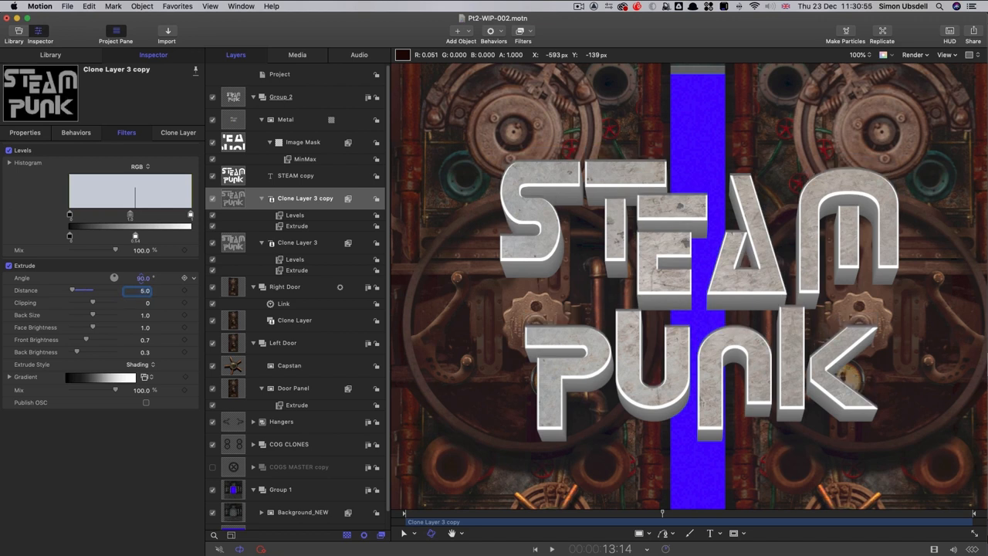
click(305, 198)
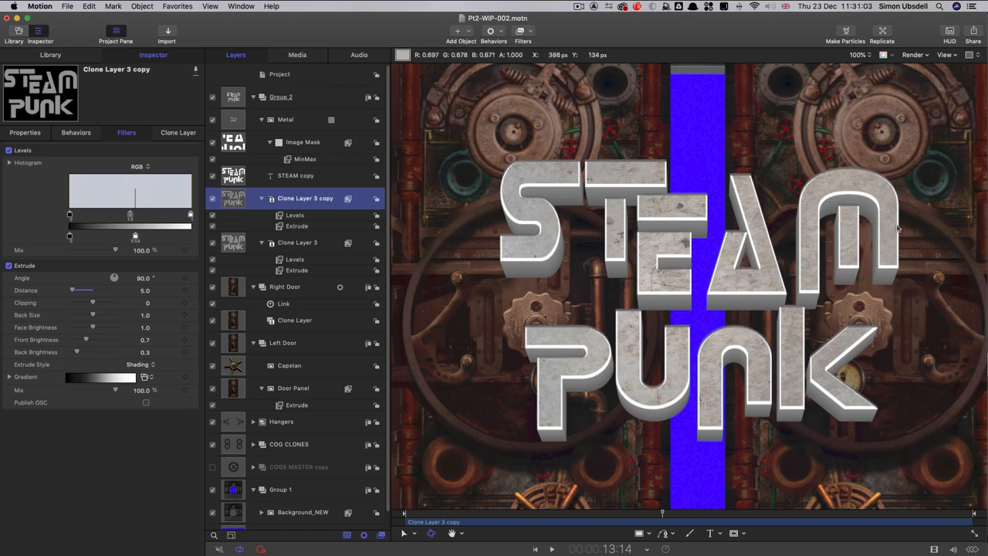
Step: Import Drips.jpg into Group 2 and blend it with Multiply at 65% opacity
click(280, 96)
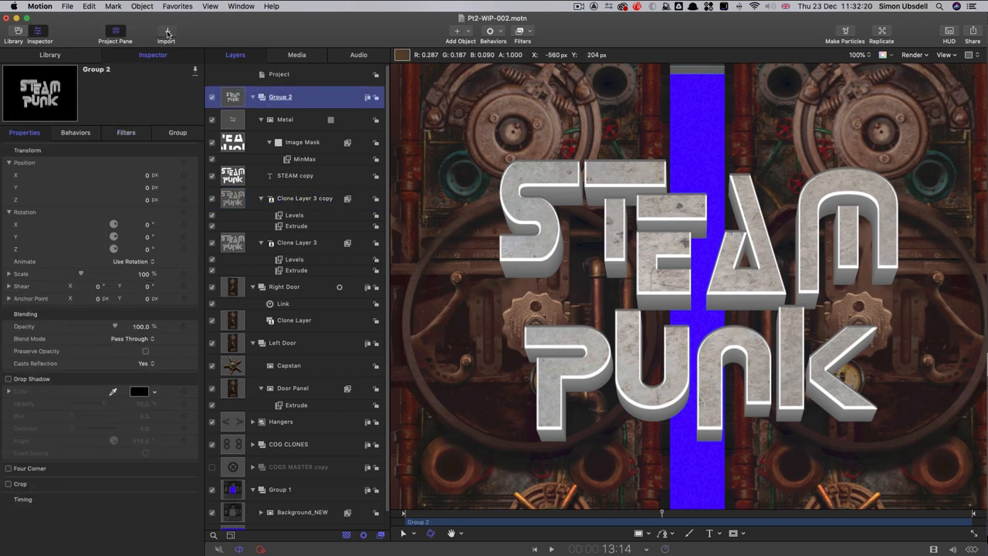
click(165, 31)
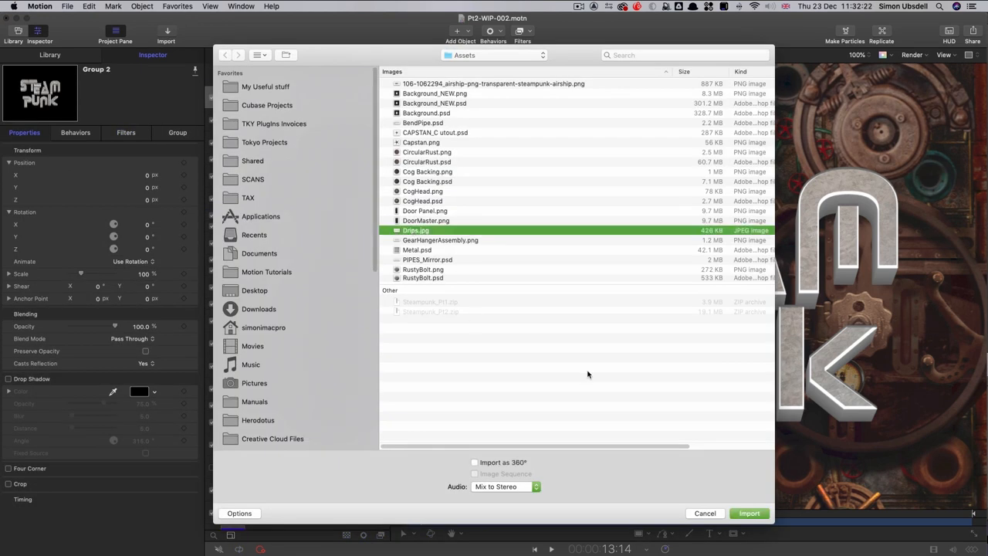
click(749, 512)
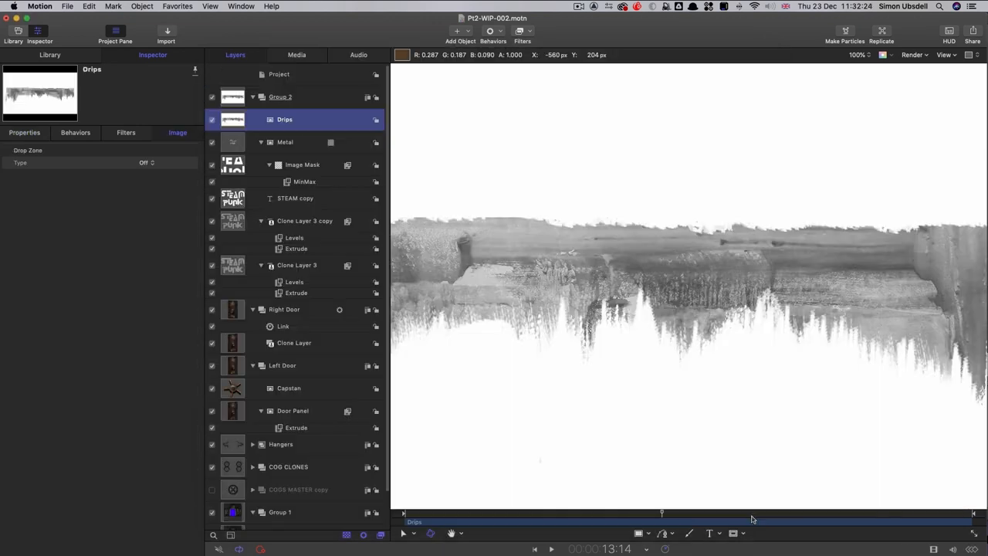
click(24, 131)
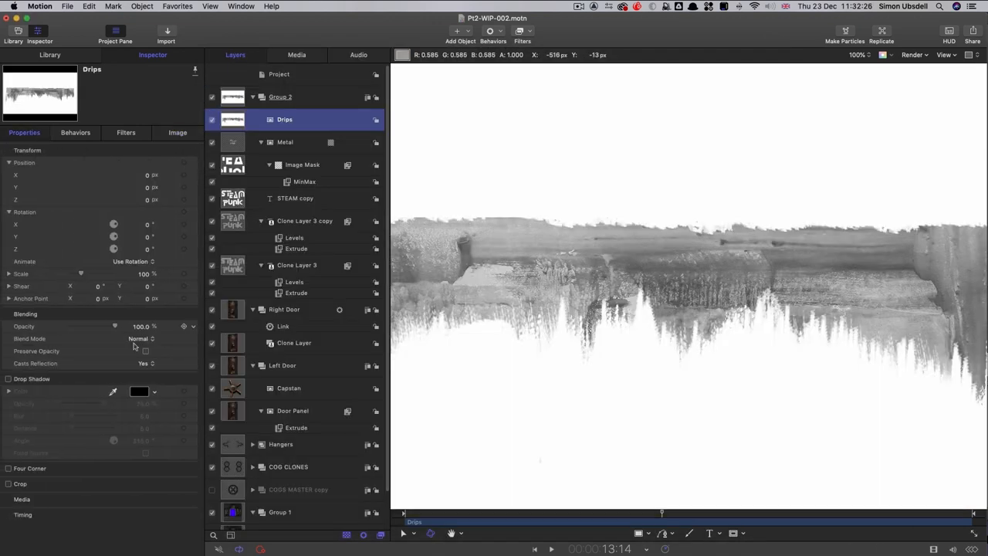
click(142, 338)
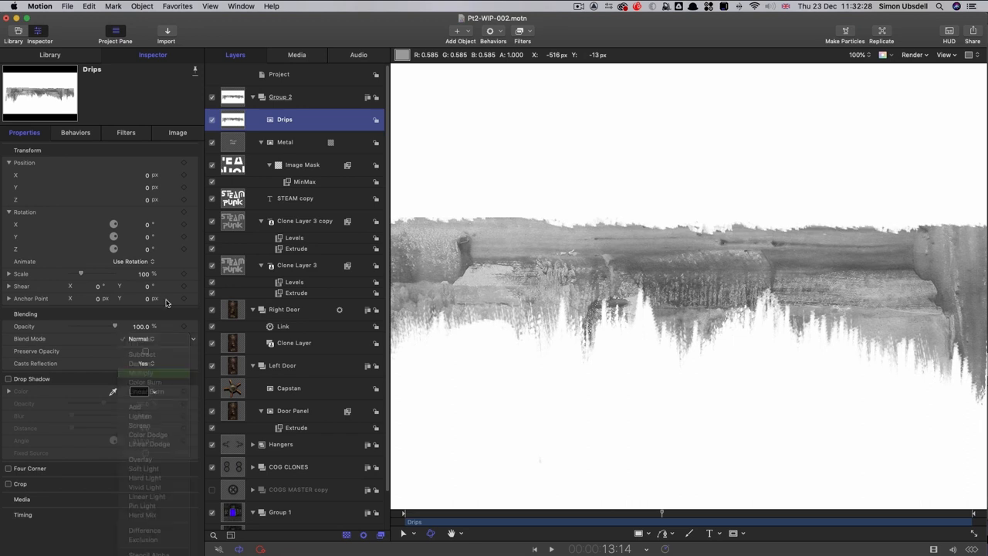
click(140, 372)
text(65)
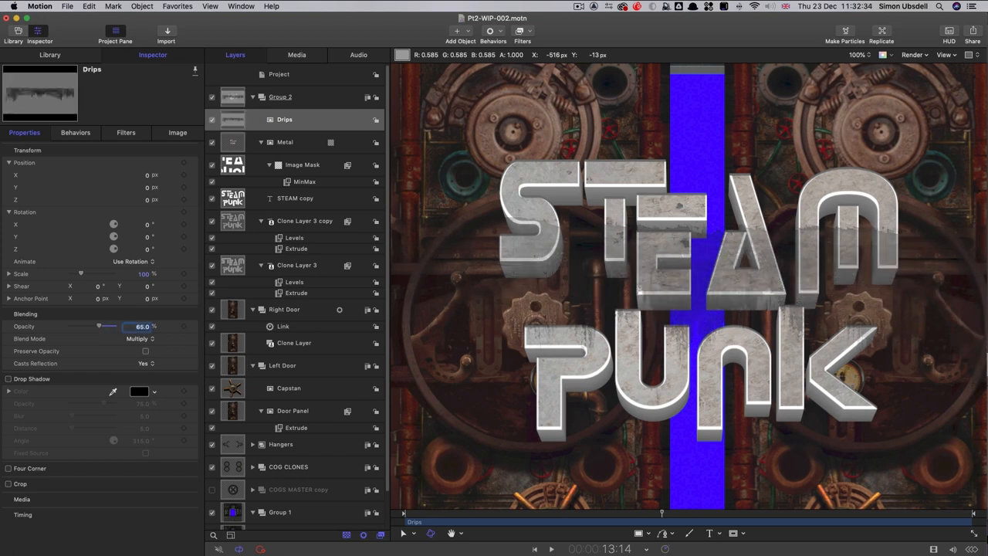
Step: Mask Drips to the STEAM copy title and add a smaller, shifted duplicate of it
click(284, 119)
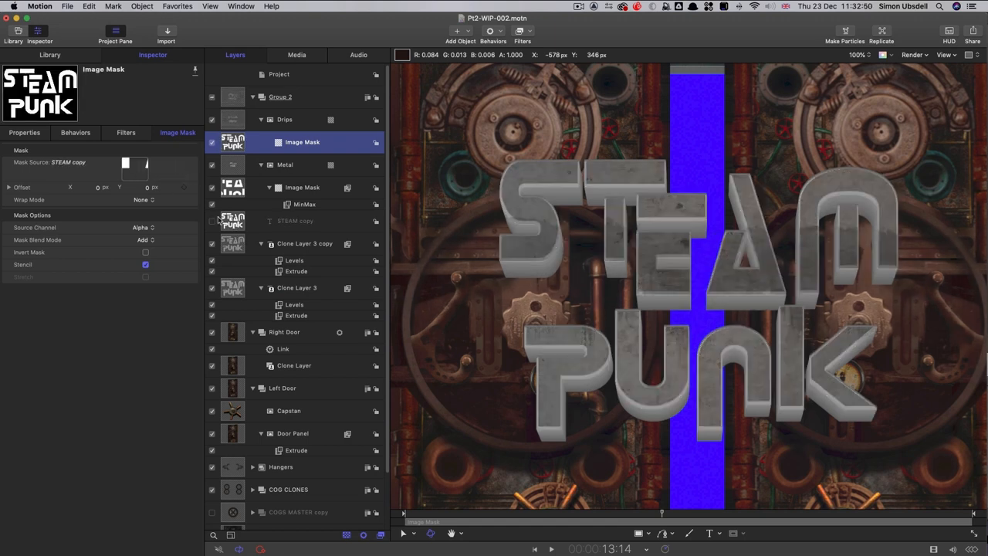
click(212, 221)
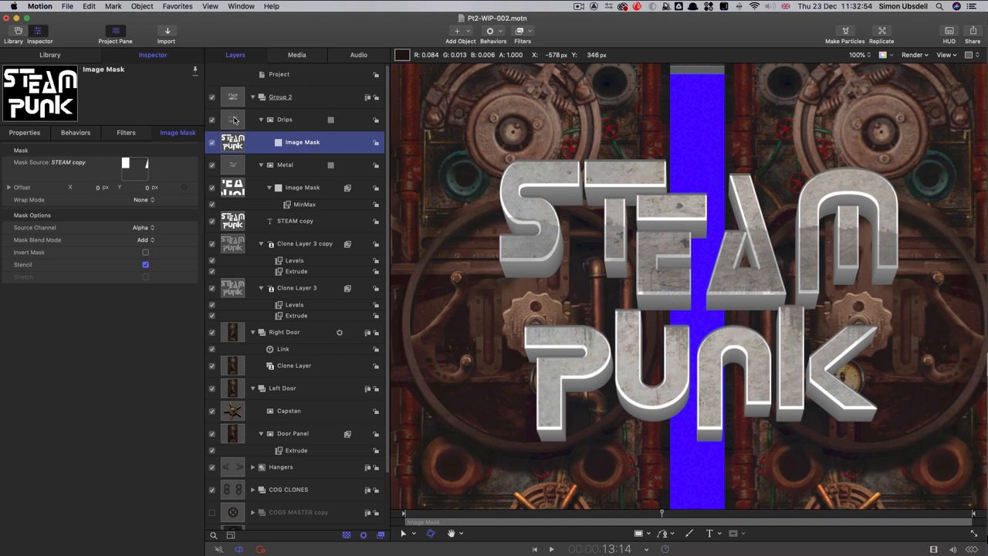
click(284, 119)
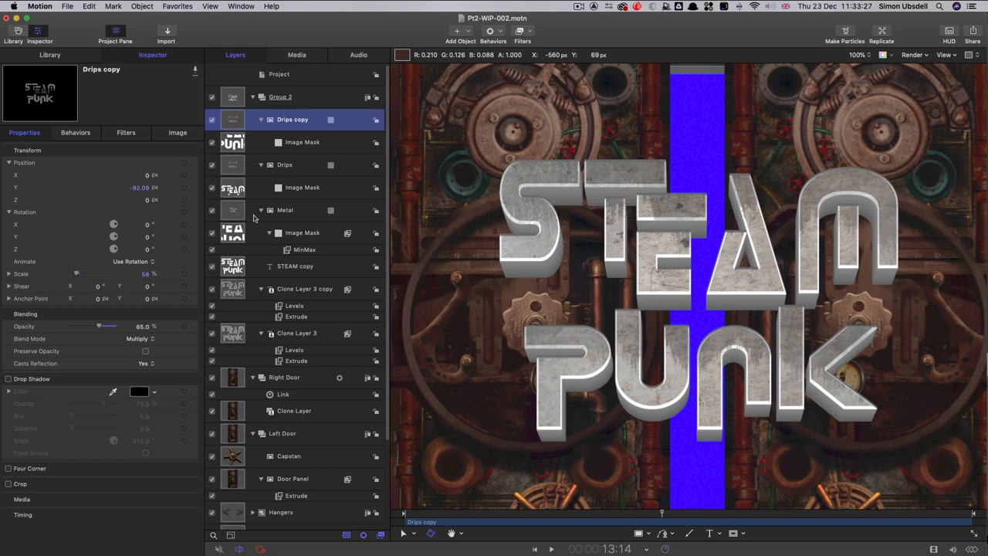
click(295, 266)
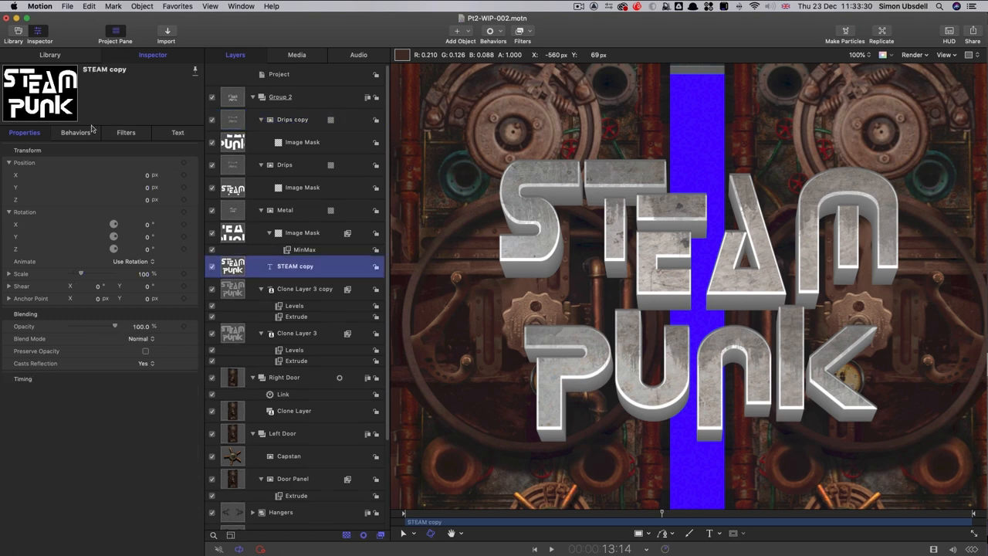
Step: Add a Colorize filter to the STEAM copy text layer
click(178, 132)
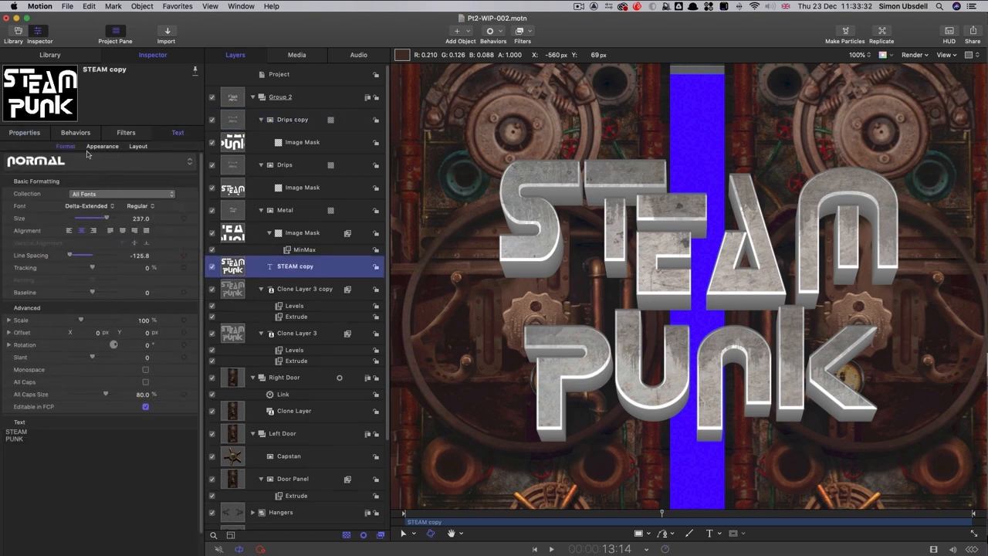
click(103, 146)
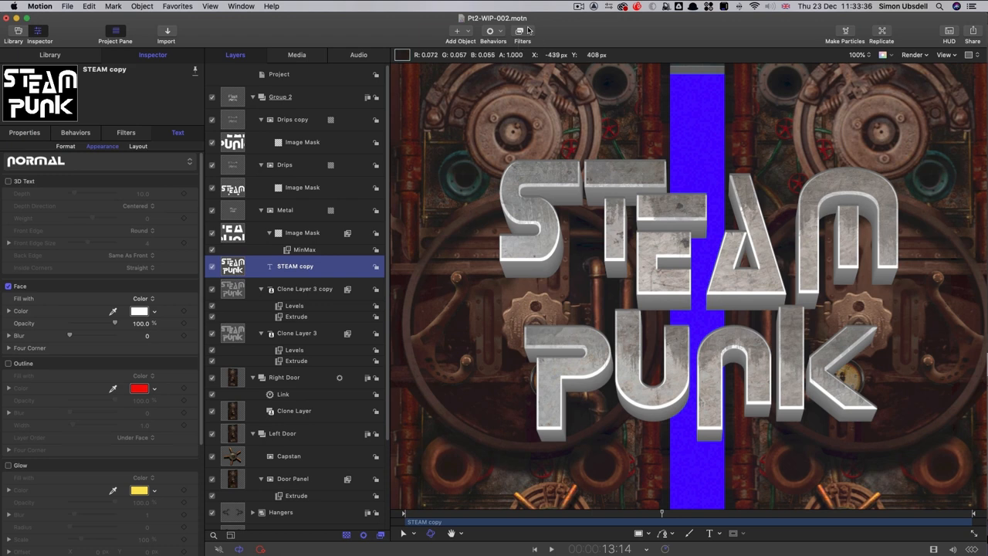
click(523, 33)
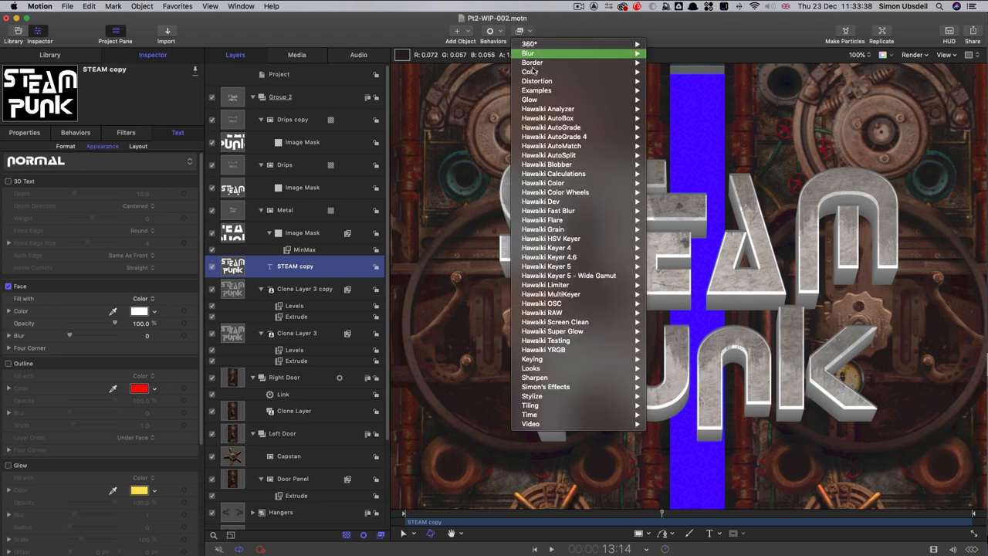
mouse_move(531, 71)
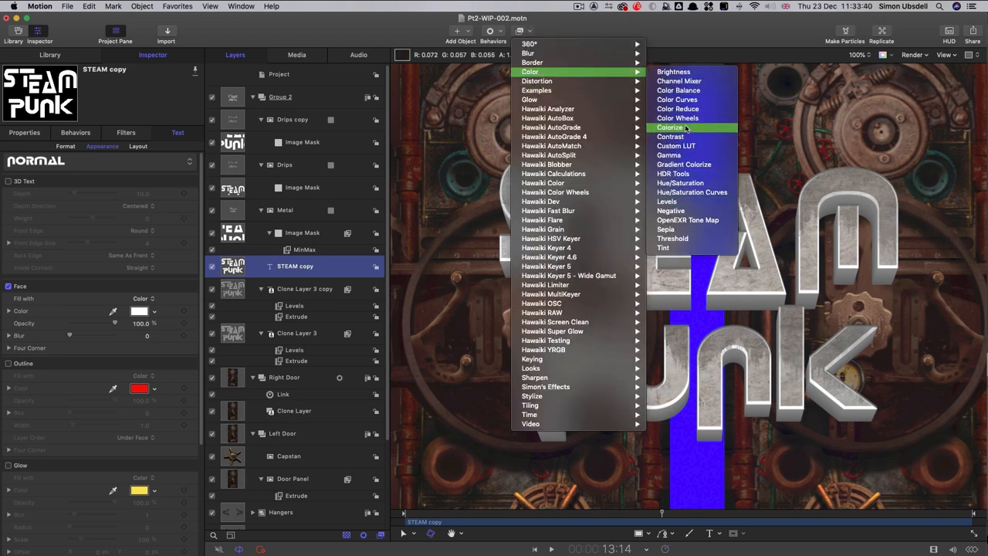
click(673, 127)
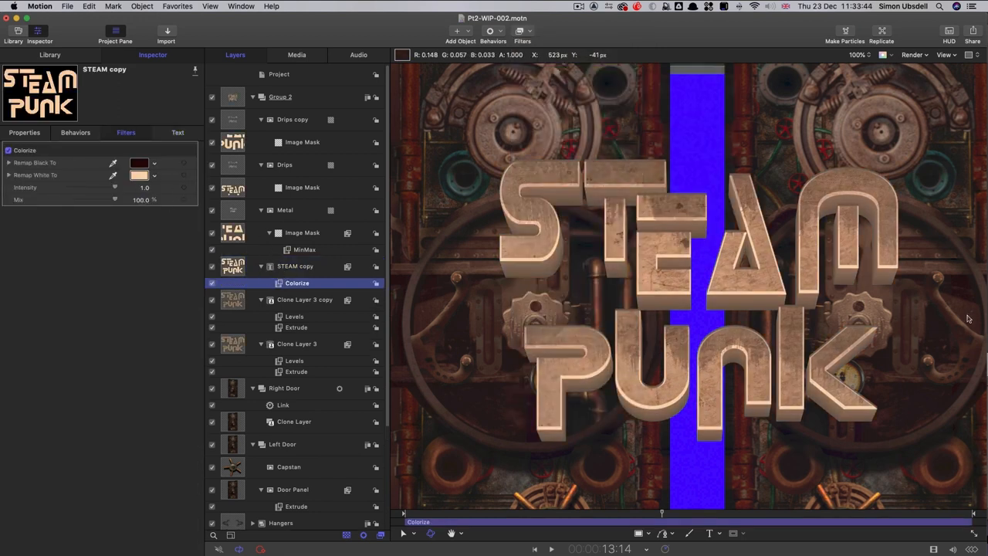
Step: Remap white to a muted cyan at hue 184° and about 37% saturation
click(139, 163)
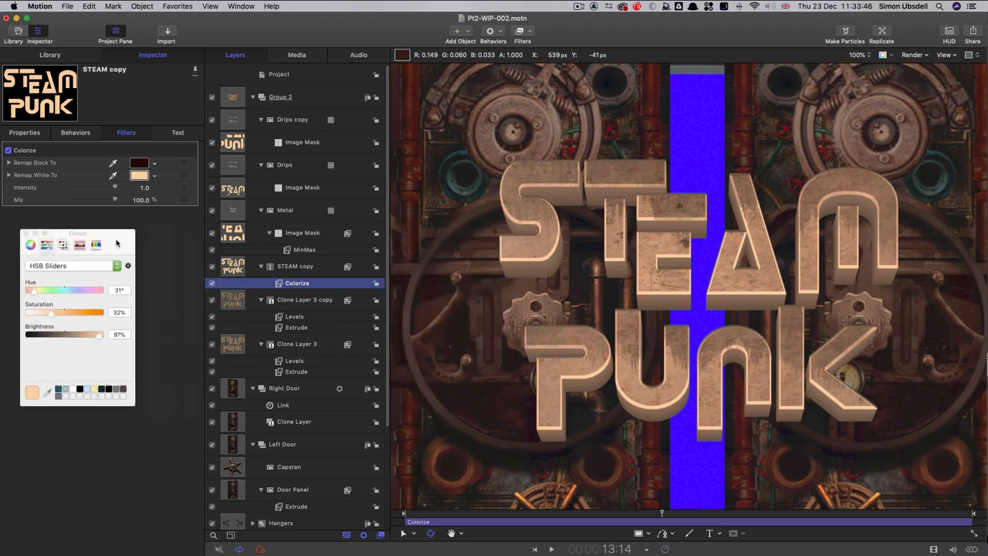
drag(76, 302, 112, 303)
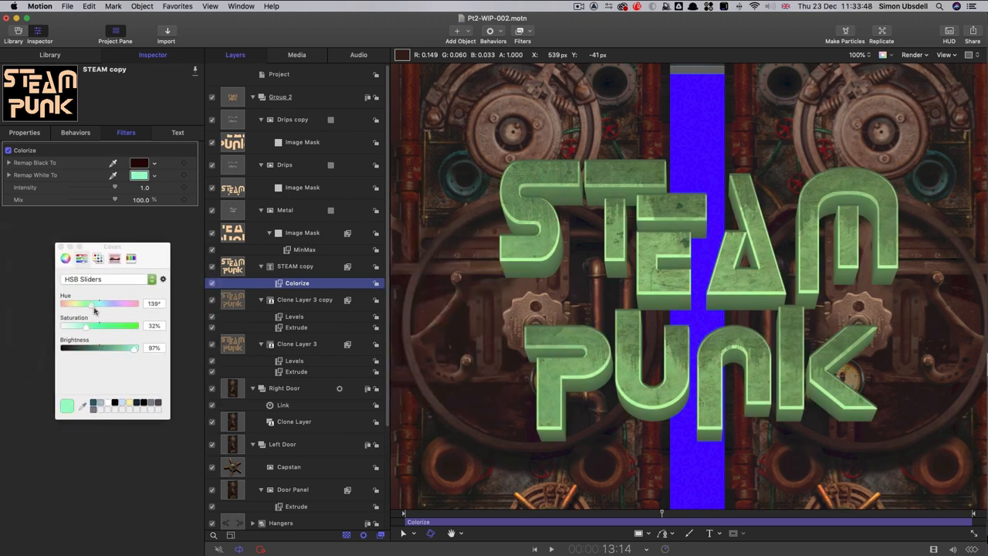
drag(82, 303, 99, 303)
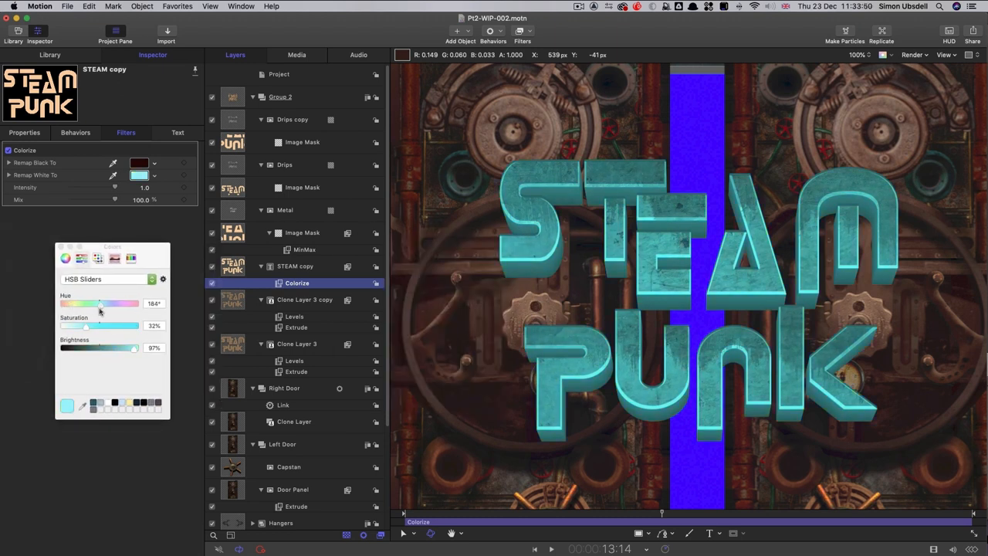
drag(101, 326, 86, 326)
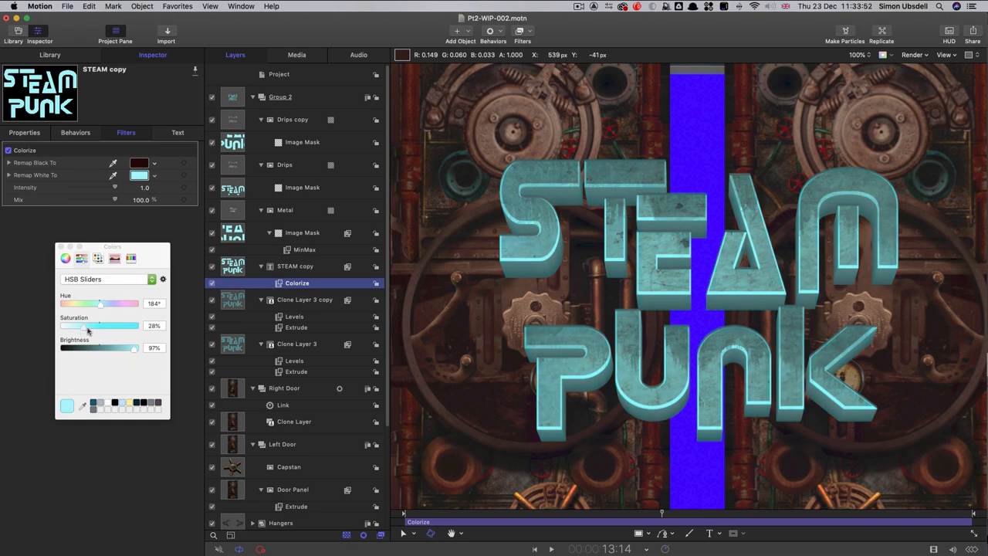
drag(83, 325, 100, 325)
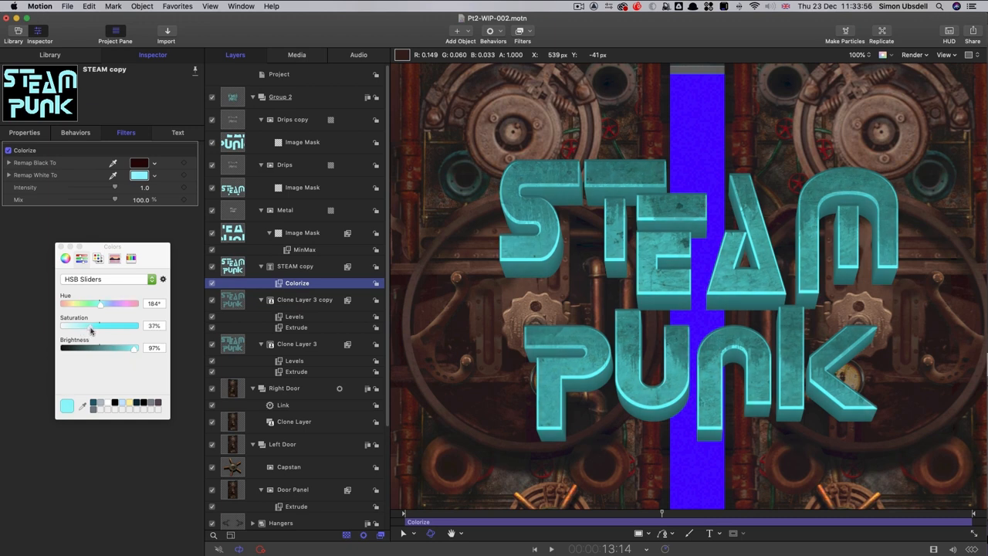
Step: Add a Hue/Saturation filter to the Metal layer with saturation raised to about 1.48
click(285, 210)
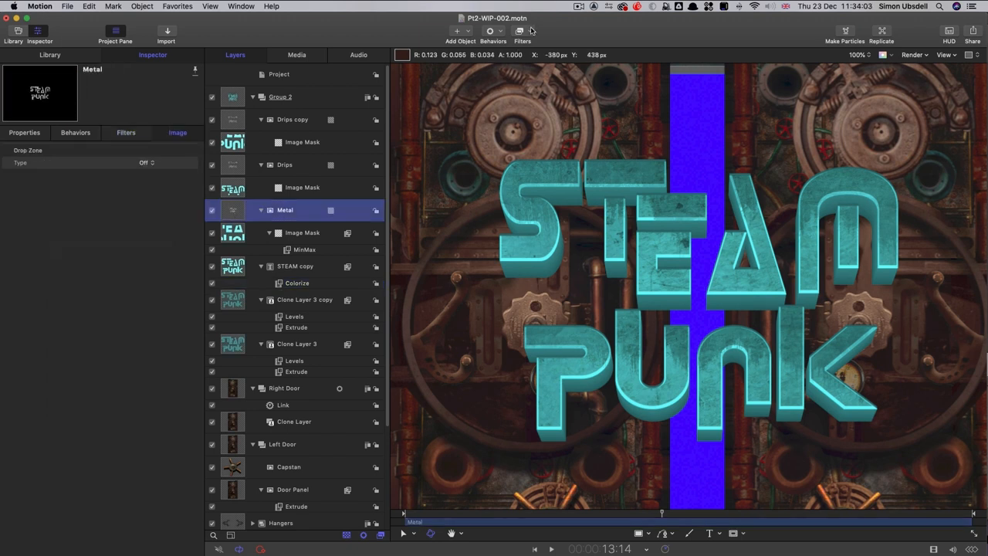
click(523, 41)
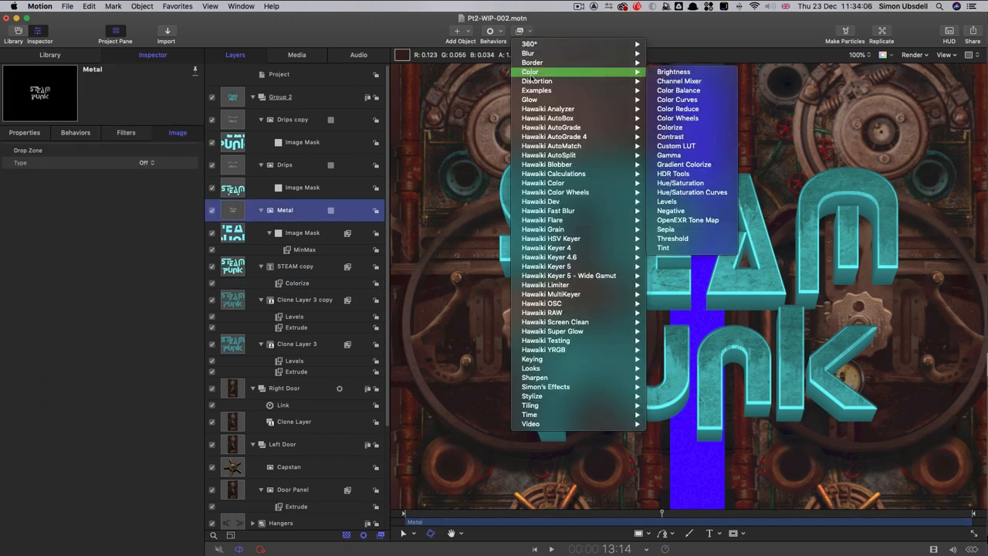
click(680, 182)
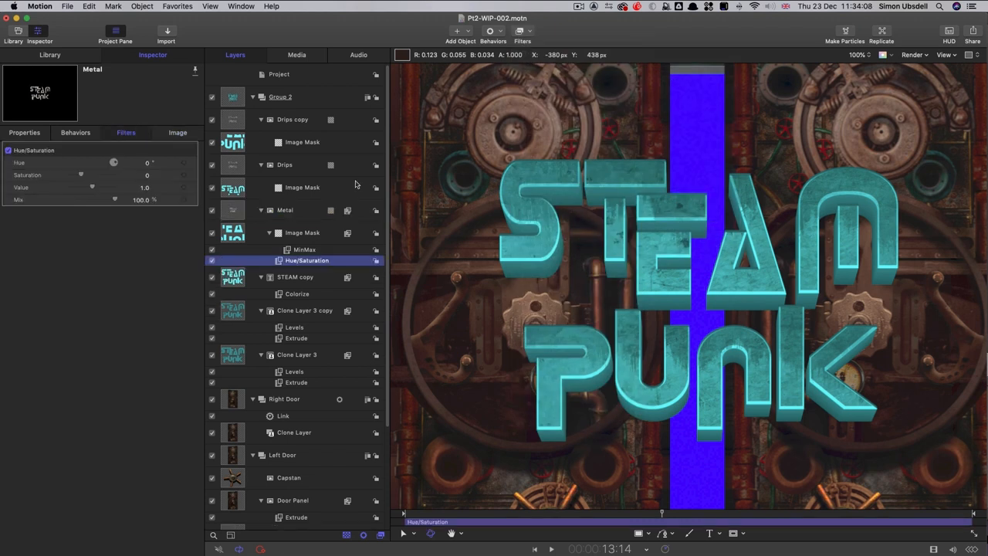
drag(79, 176, 98, 175)
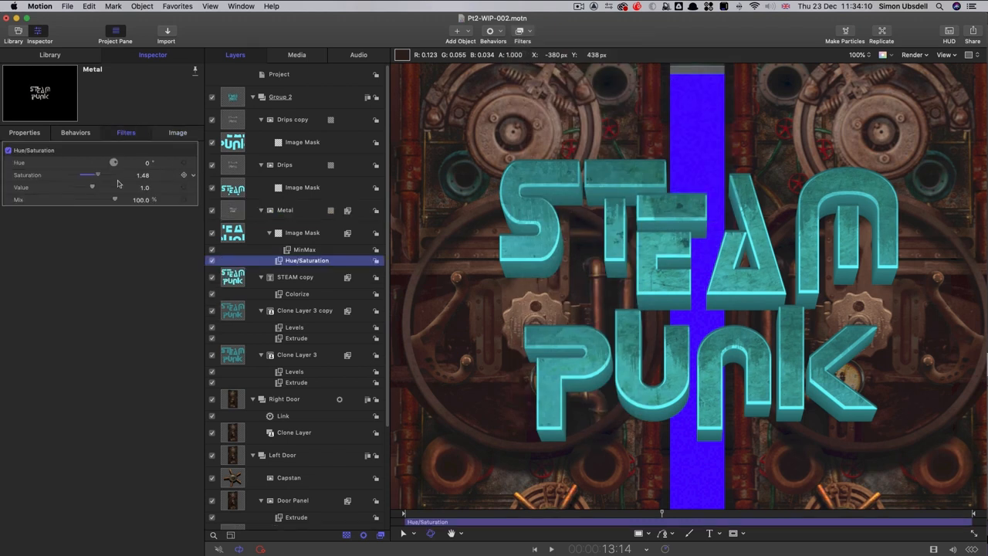
drag(91, 175, 99, 176)
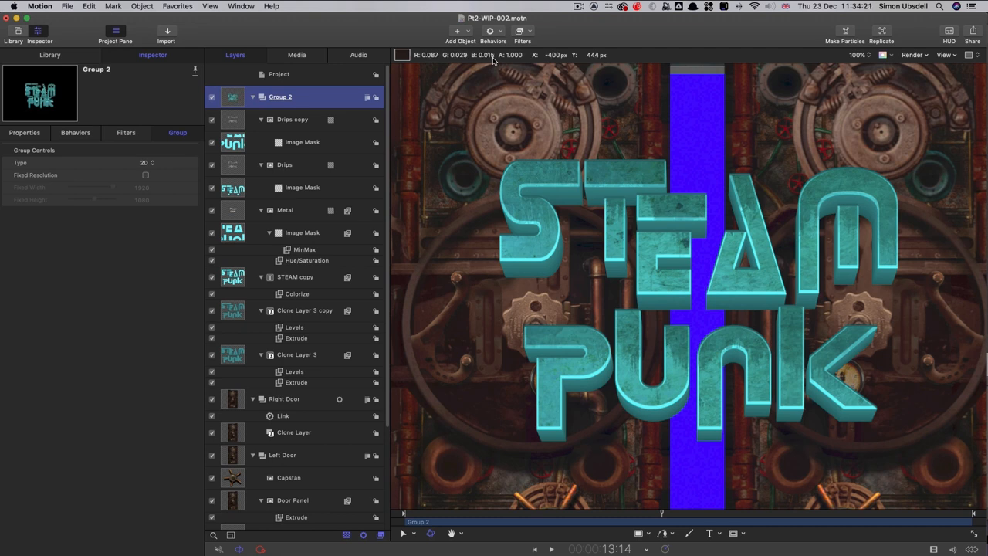
Step: Add an Unsharp Mask with radius 12 and 60% mix to Group 2 and rename it Text Base
click(522, 34)
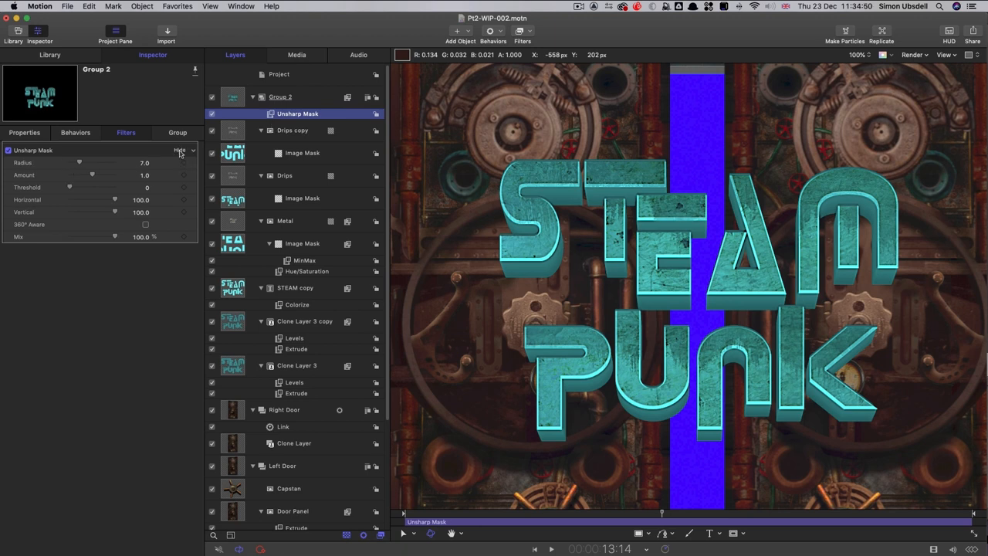
double_click(145, 163)
text(12)
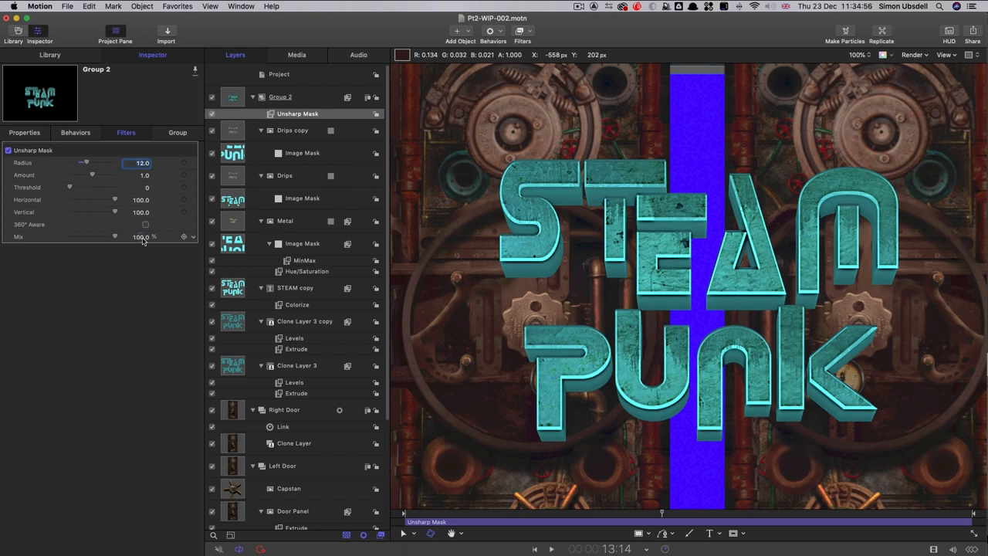
drag(114, 236, 93, 236)
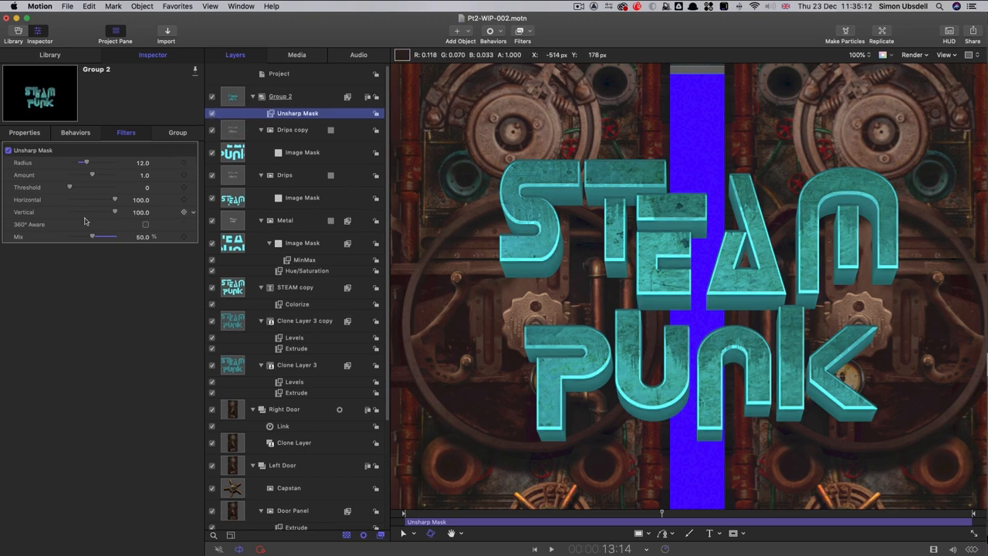
drag(92, 237, 101, 237)
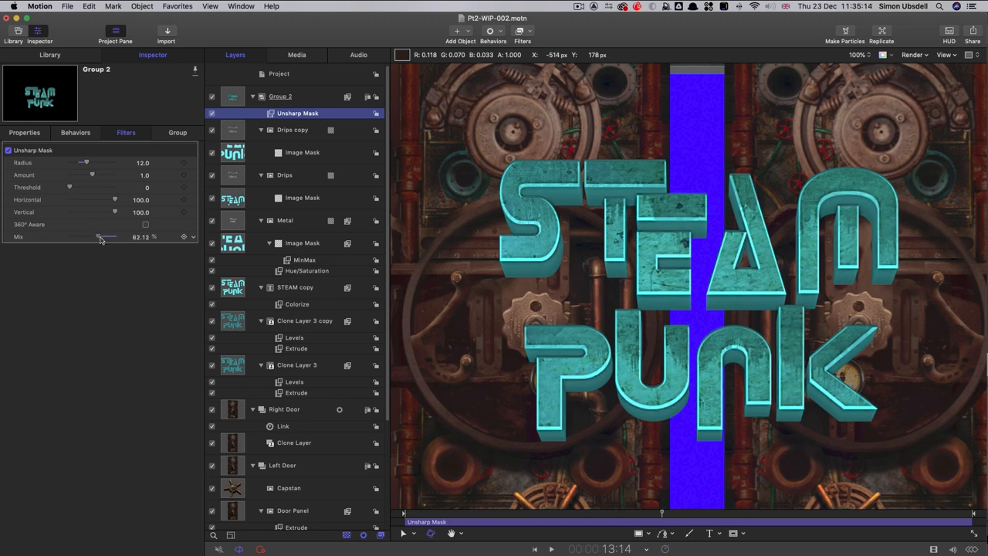
drag(98, 237, 98, 237)
text(60)
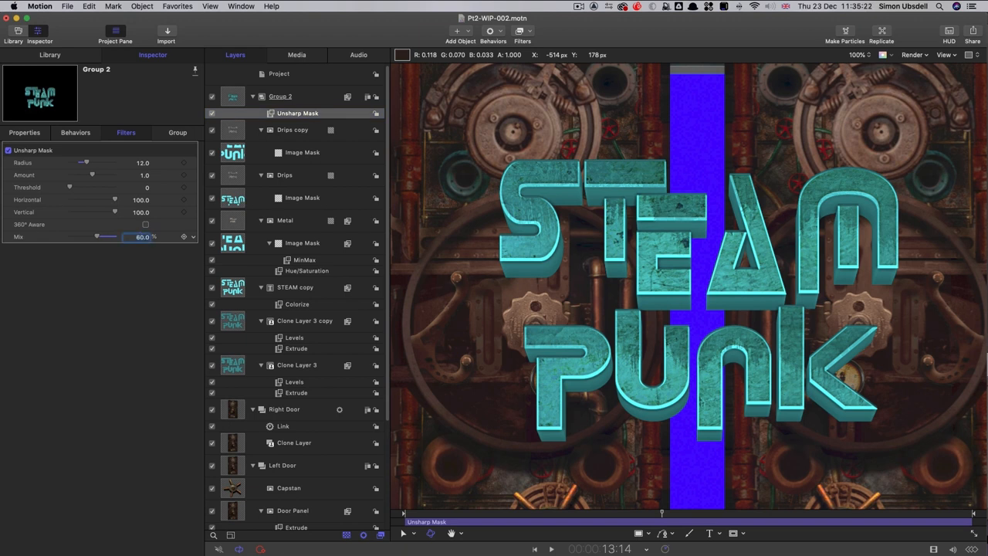
click(282, 95)
text(Text Base)
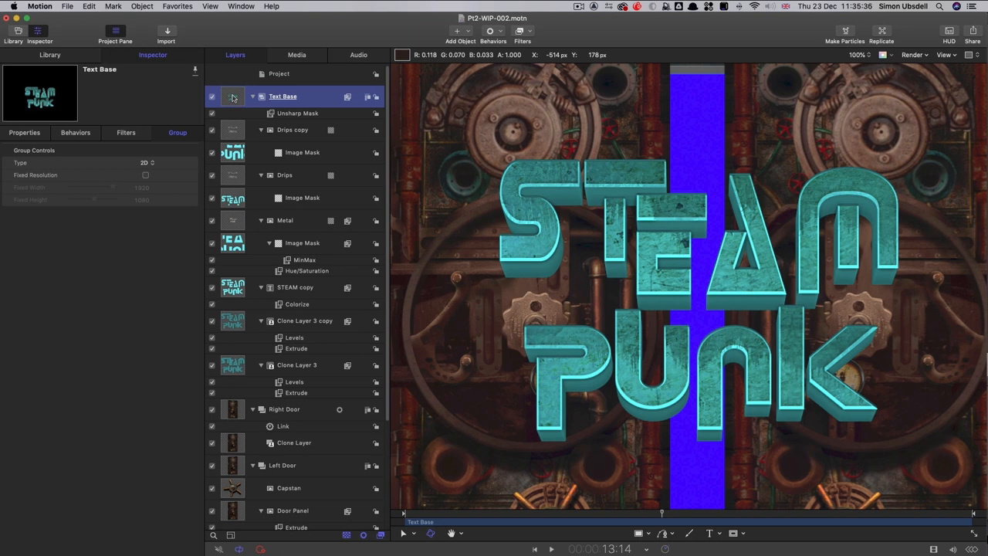
mouse_move(203, 101)
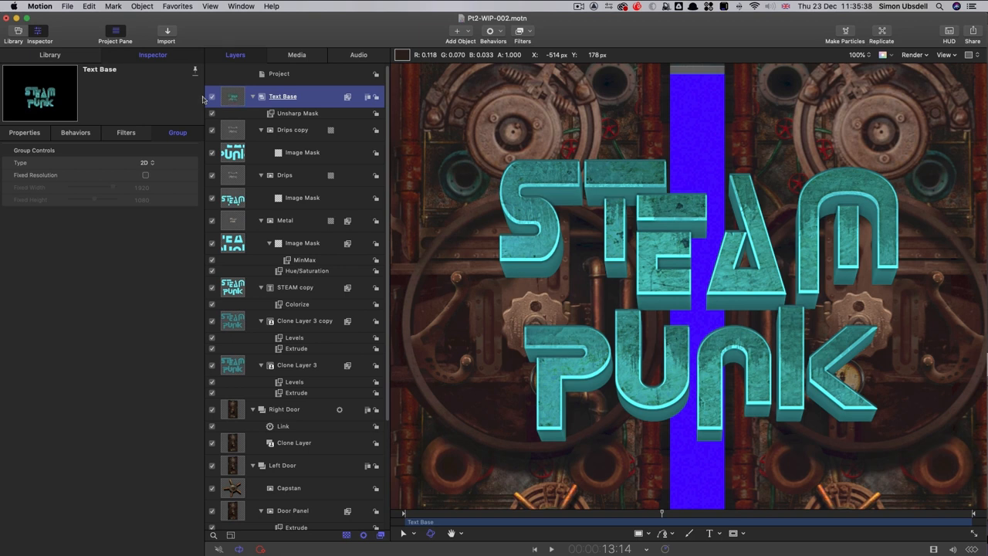
Step: Collapse the Text Base group and make a clone layer of it in a new group
click(252, 97)
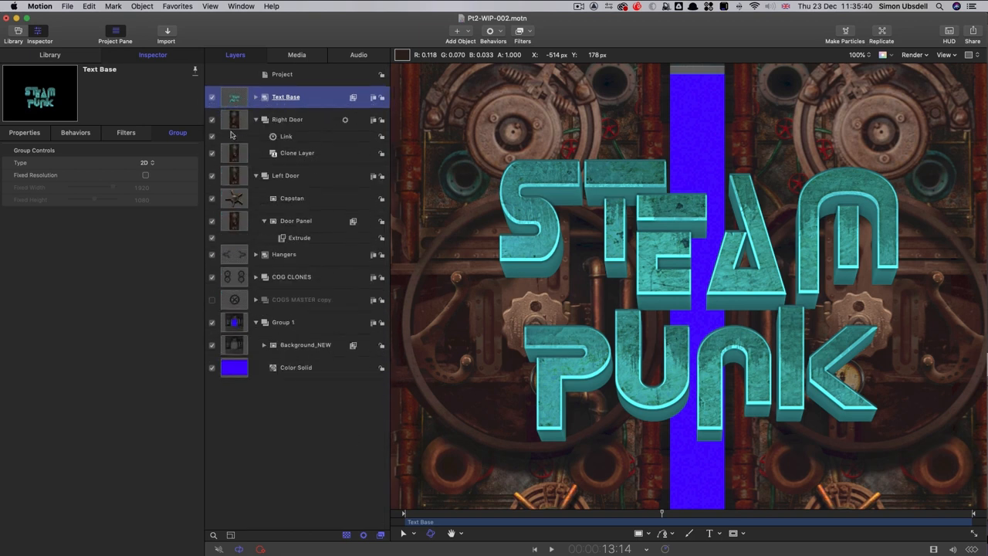
click(211, 96)
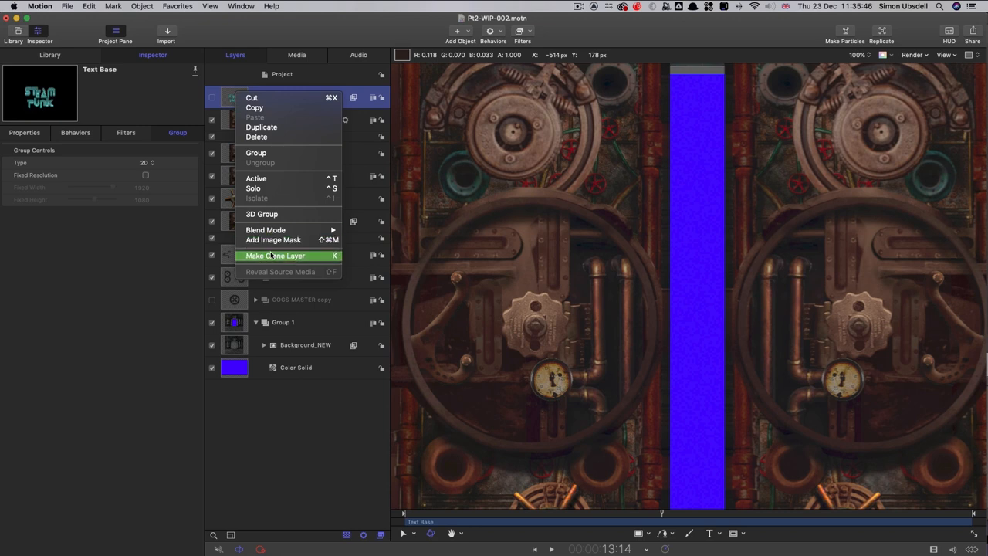
click(275, 256)
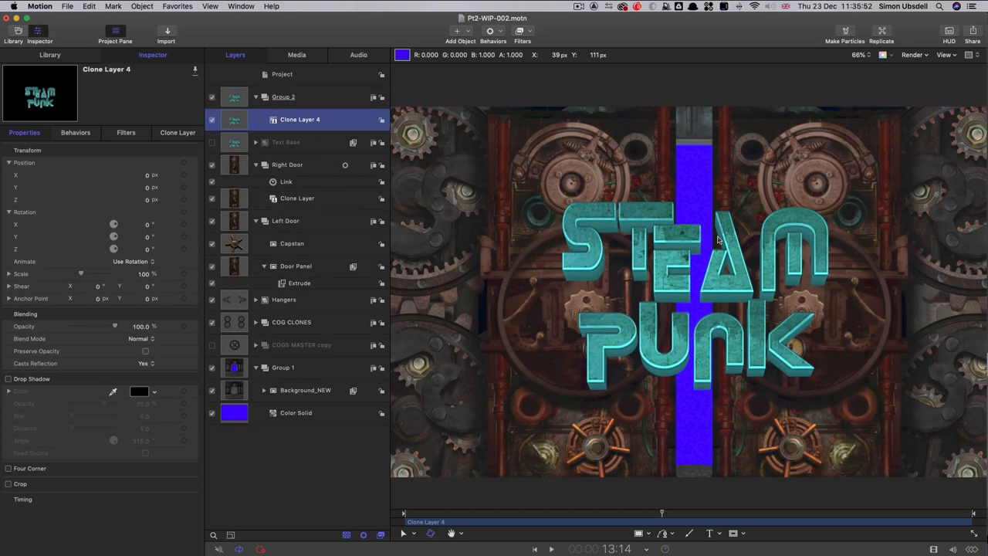
mouse_move(701, 216)
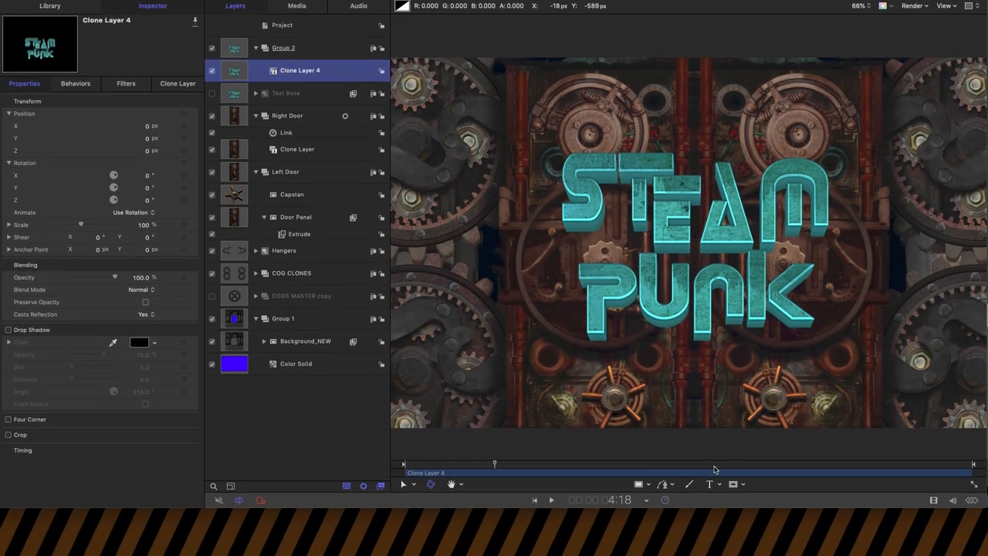
Step: Mask Clone Layer 4 with a Bezier shape and duplicate it to form the Left Text and Right Text halves
click(734, 473)
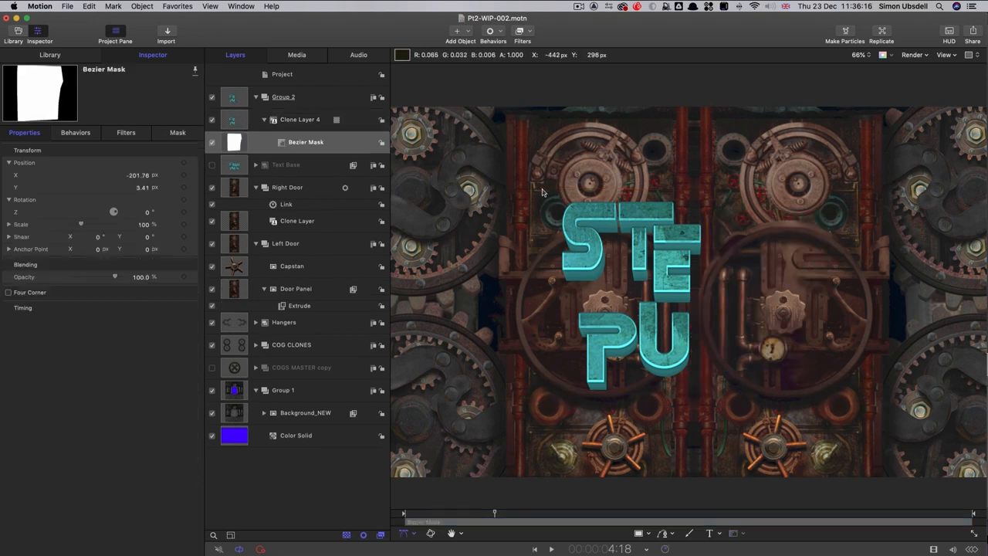
click(300, 119)
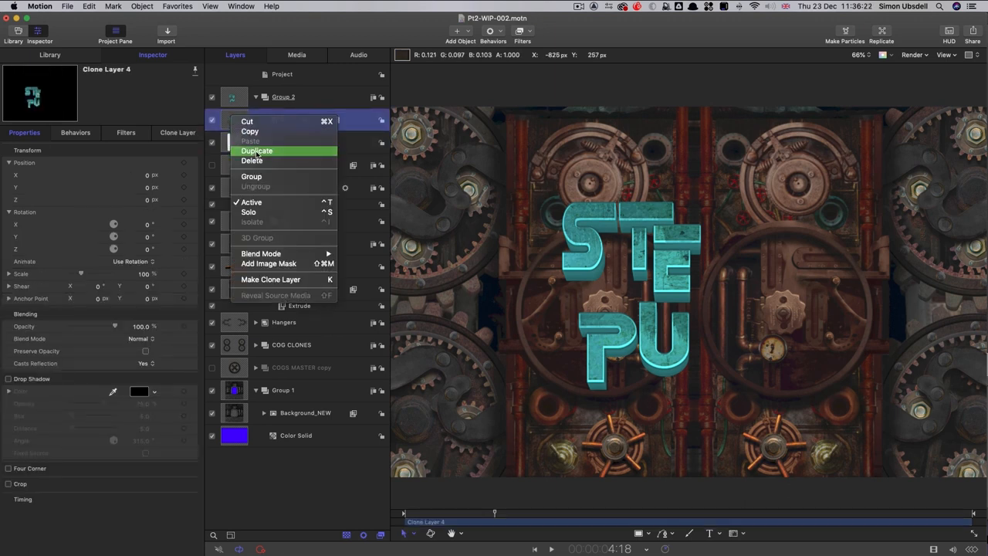
click(257, 151)
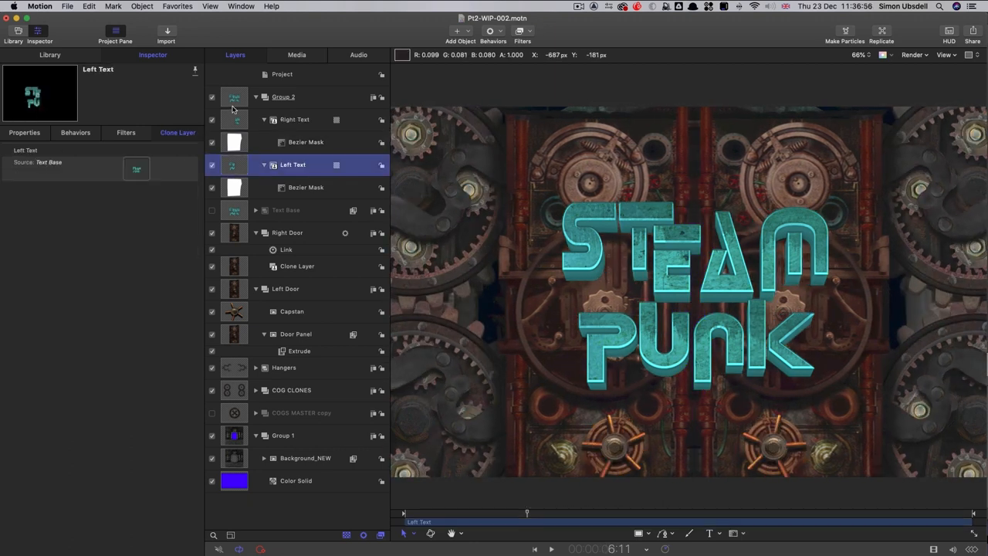
Step: Link Left Text's Position X to Left Door's X with a 285 horizontal offset
click(294, 119)
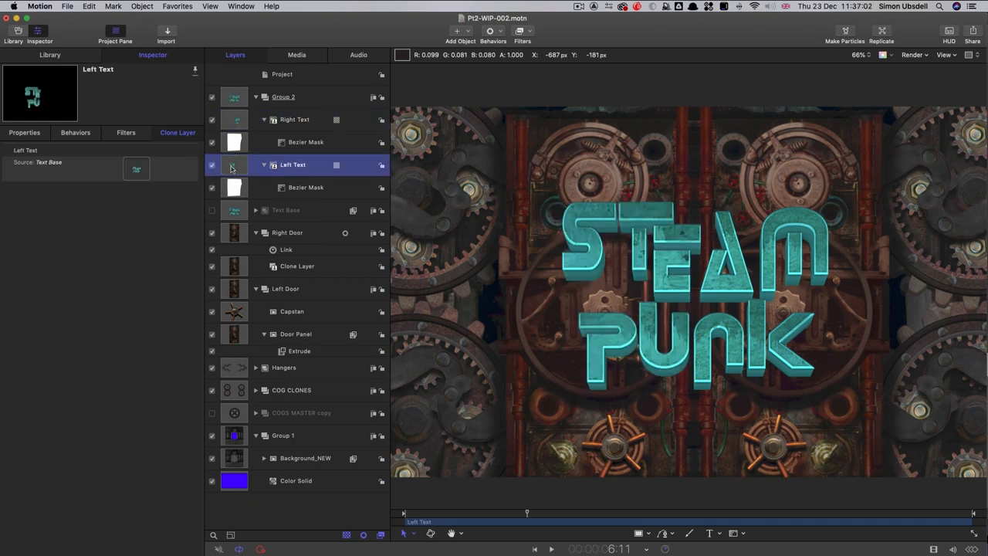
click(24, 132)
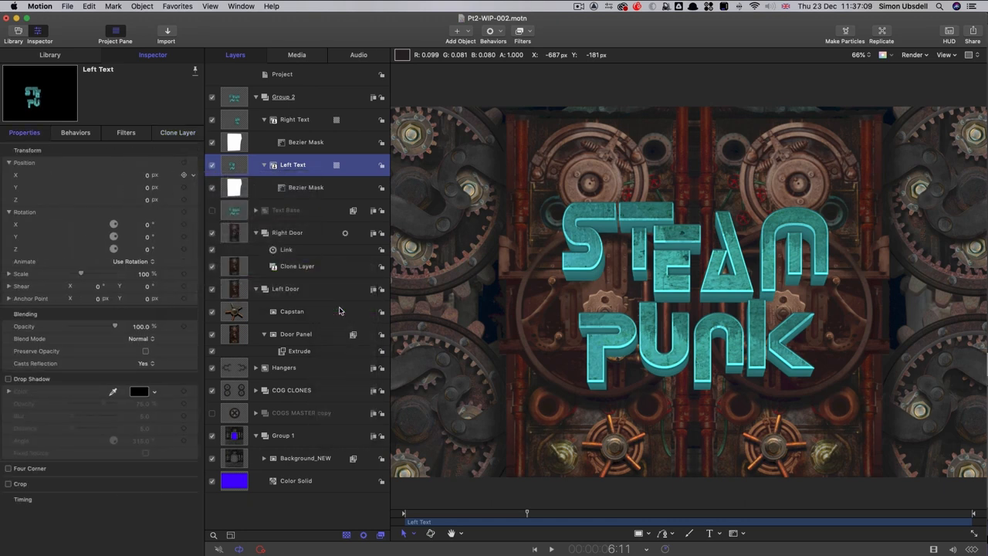
click(75, 132)
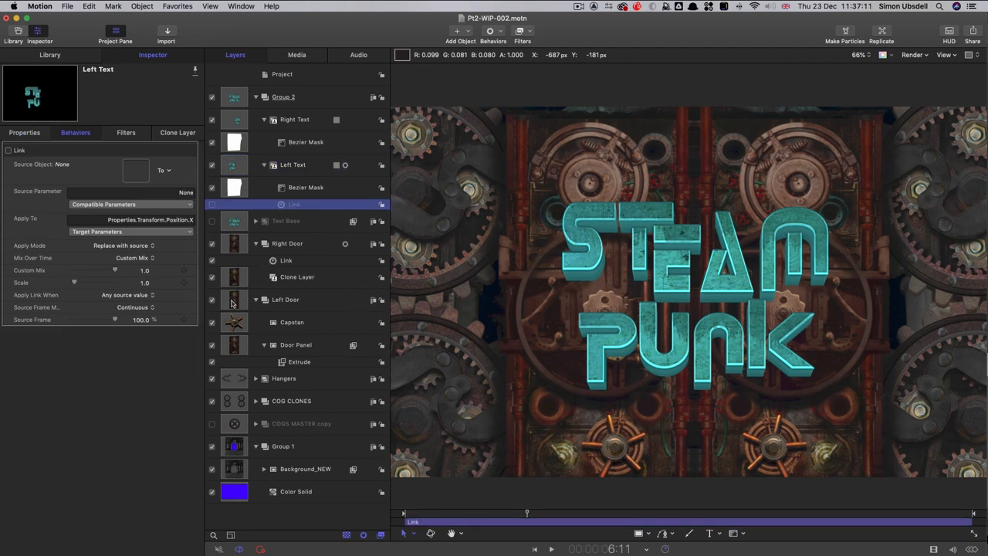
mouse_move(142, 177)
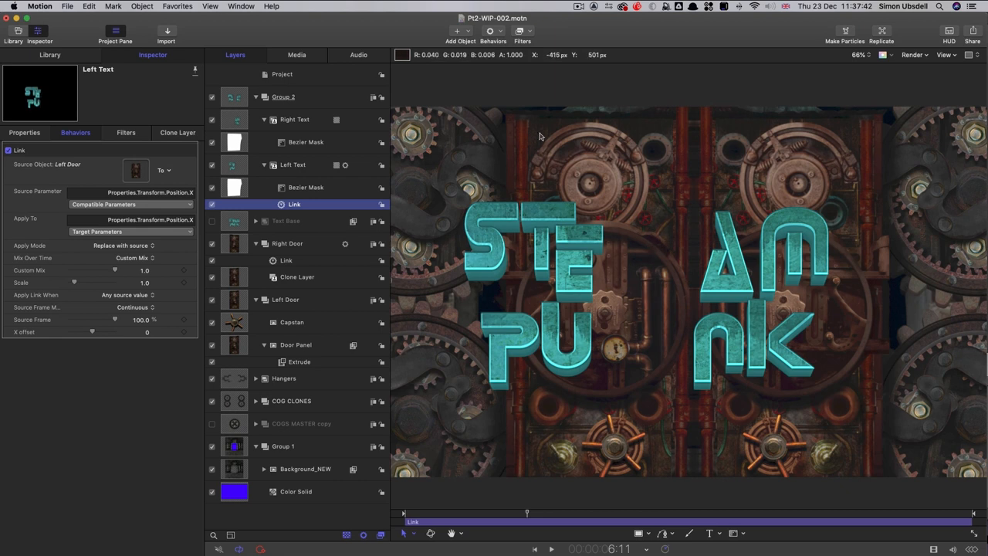
mouse_move(579, 155)
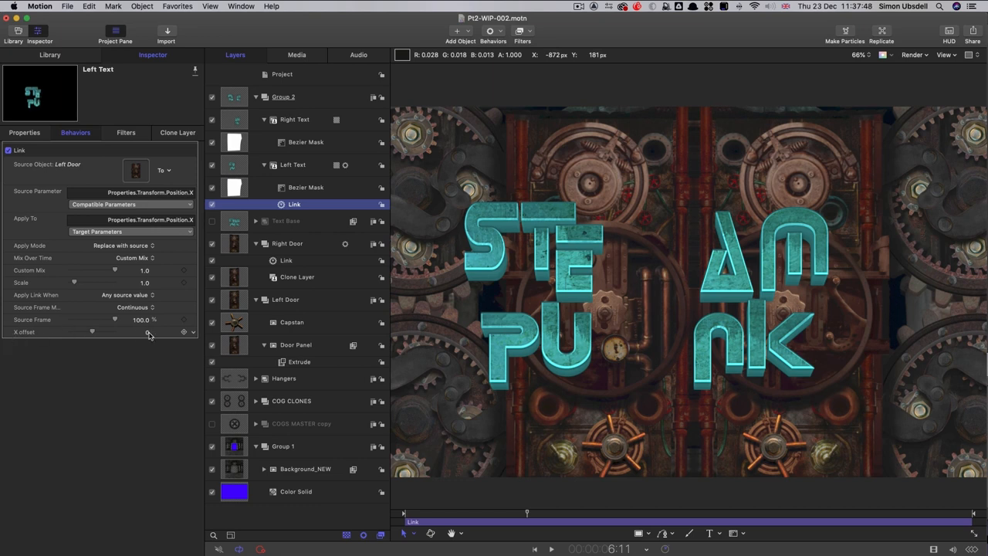
click(146, 331)
text(285)
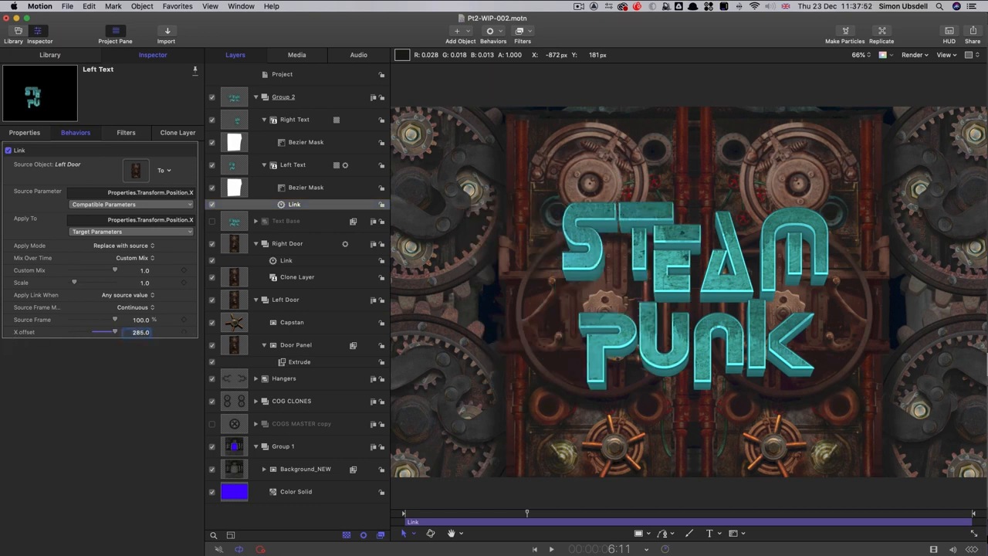
click(294, 204)
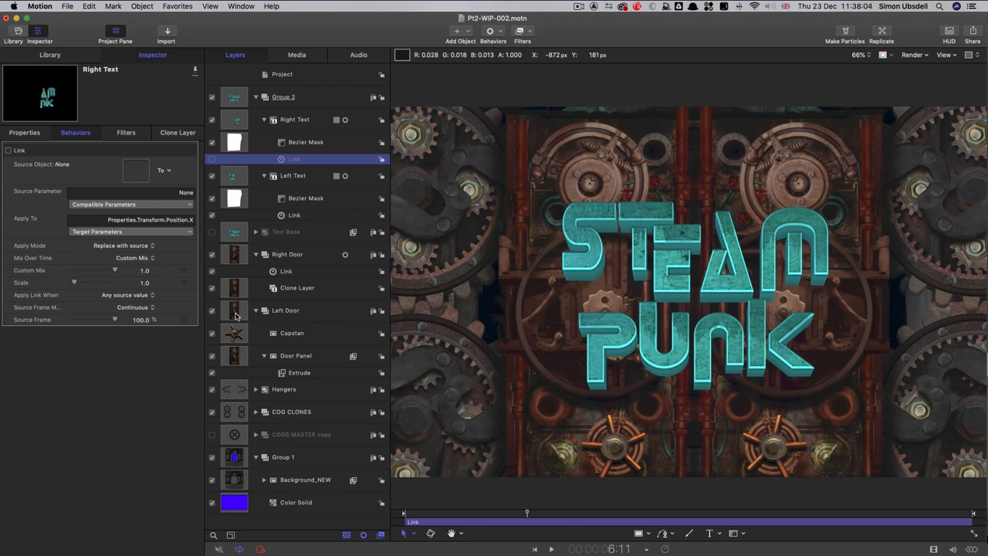
Step: Link Right Text to Left Door's X at scale -1, offset 285, and scrub to check the halves part
click(136, 169)
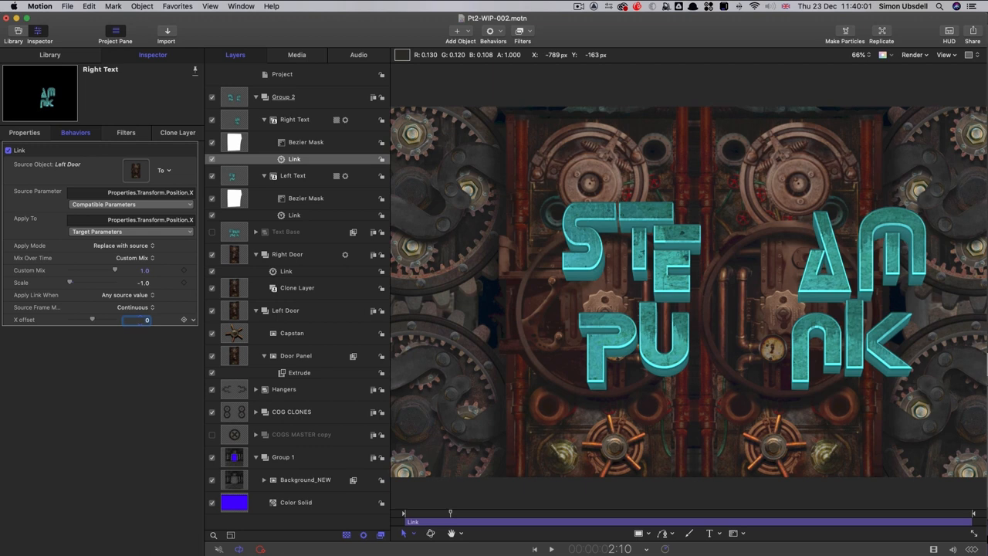
drag(92, 319, 113, 318)
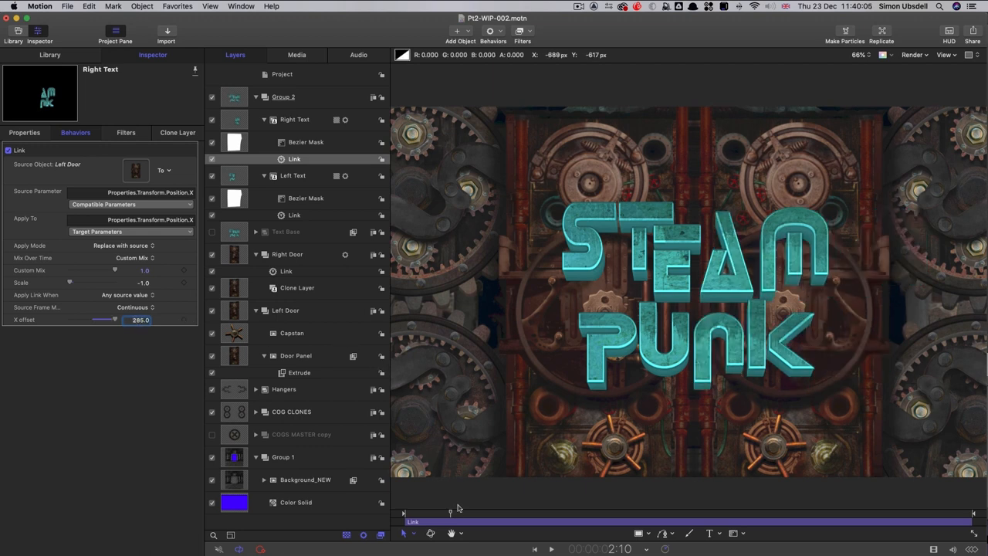
drag(450, 513, 729, 512)
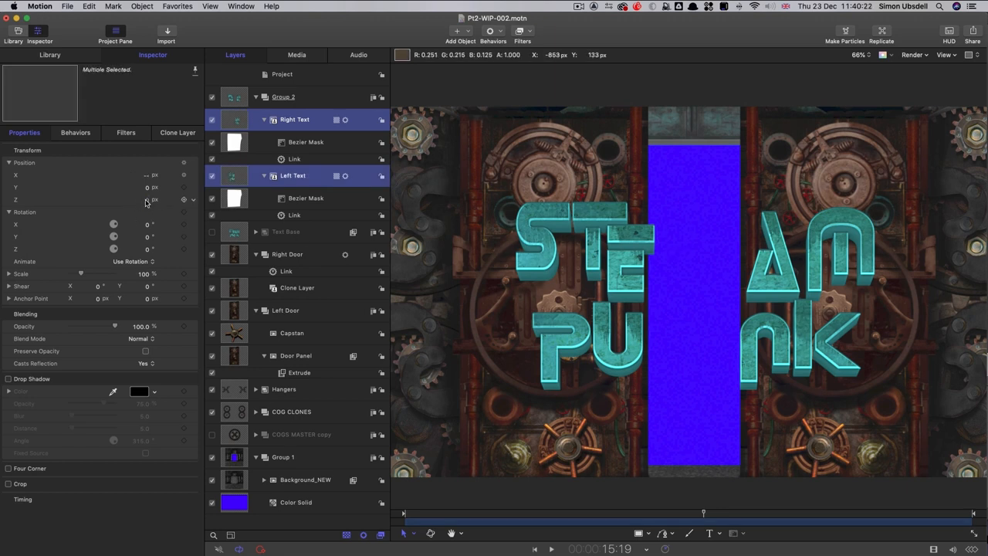
Step: Set both title halves to Position Z 200 and give them a drop shadow, distance 39, blur 21
text(200.0)
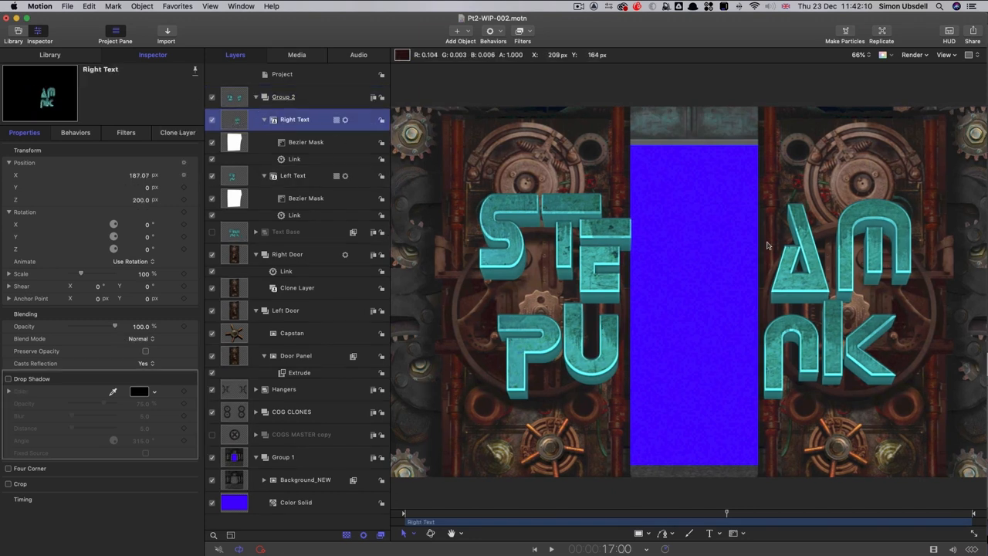
click(293, 175)
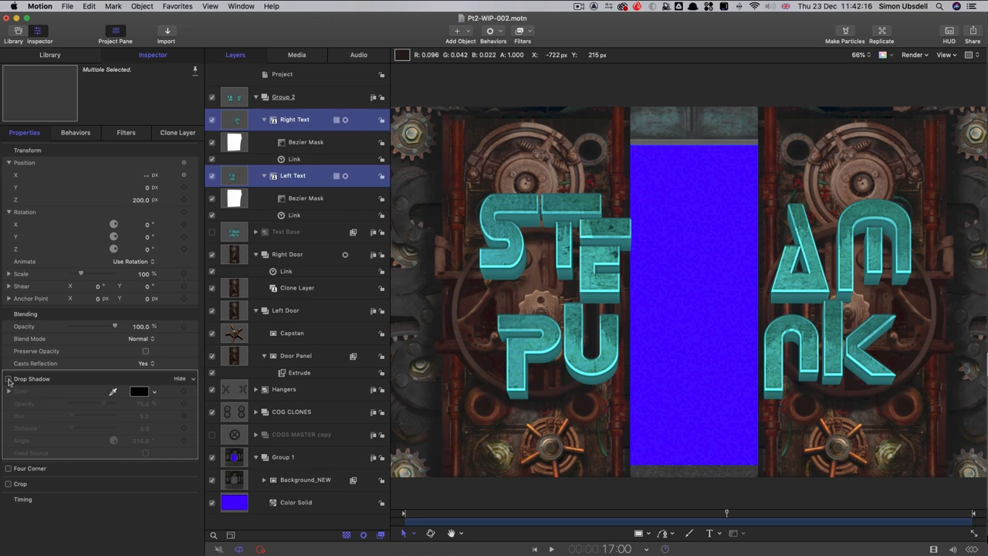
click(9, 379)
text(270)
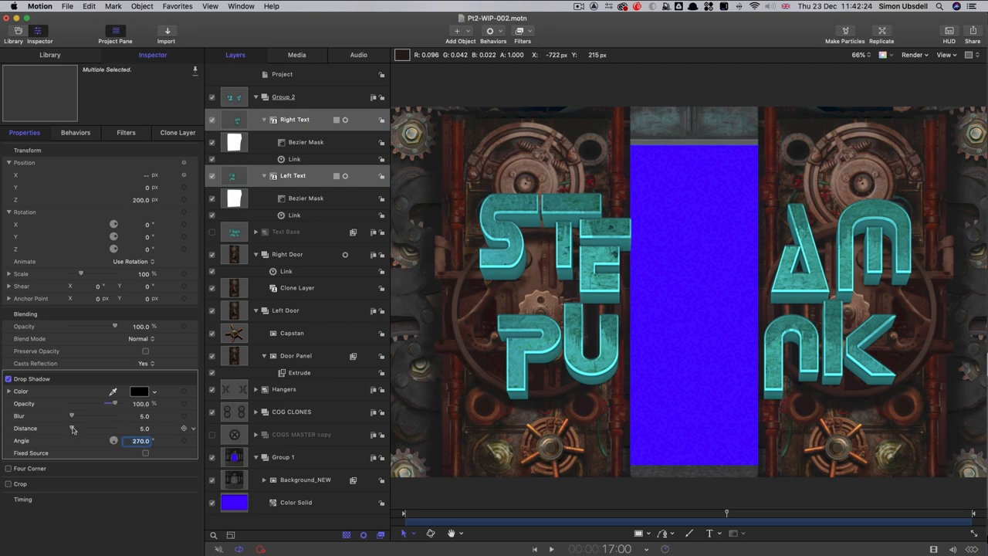
drag(72, 428, 83, 429)
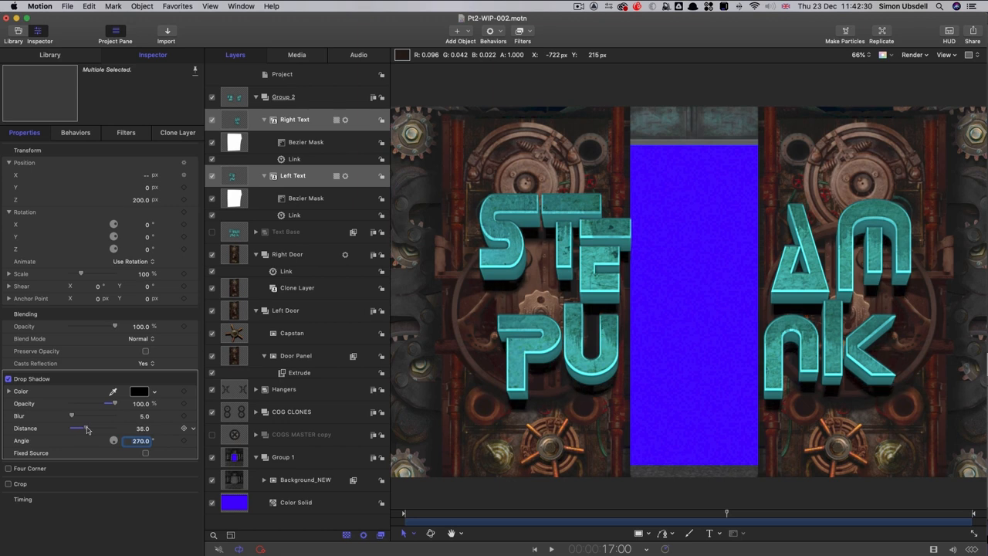
drag(81, 428, 86, 428)
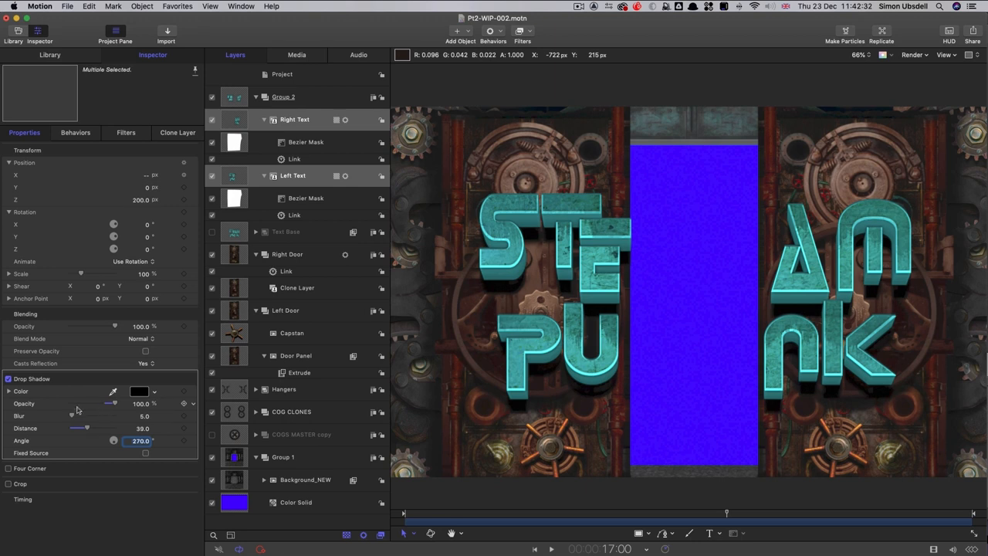
drag(71, 416, 81, 416)
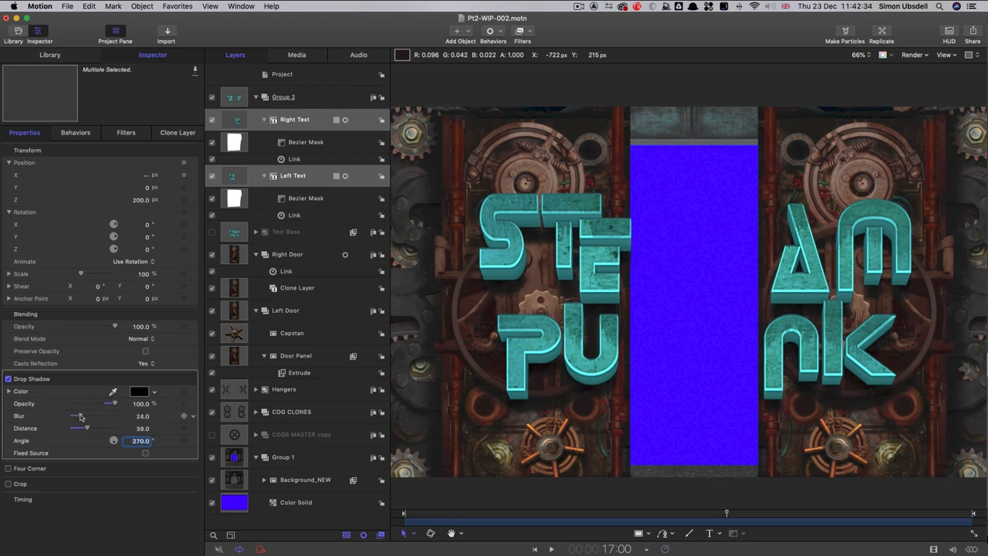
drag(79, 416, 77, 416)
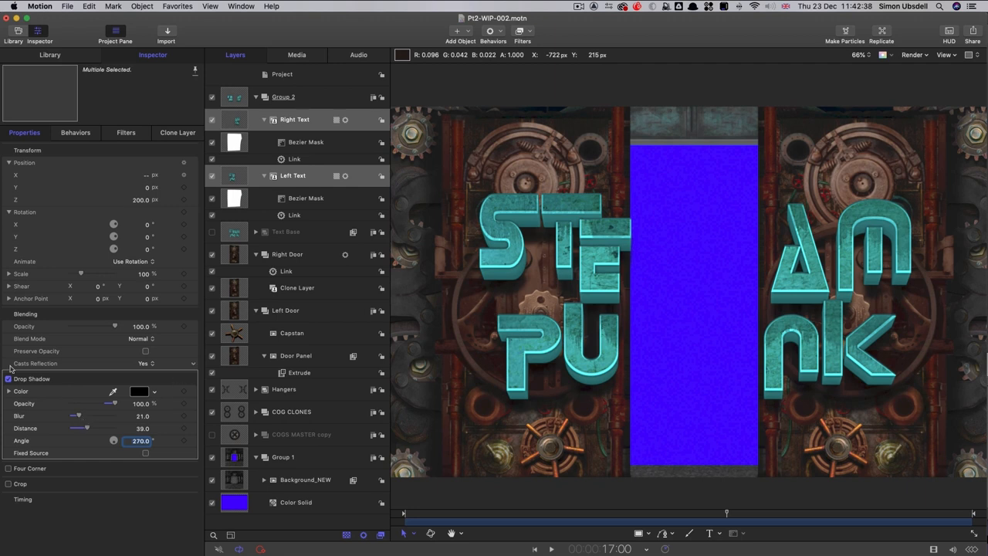
click(8, 378)
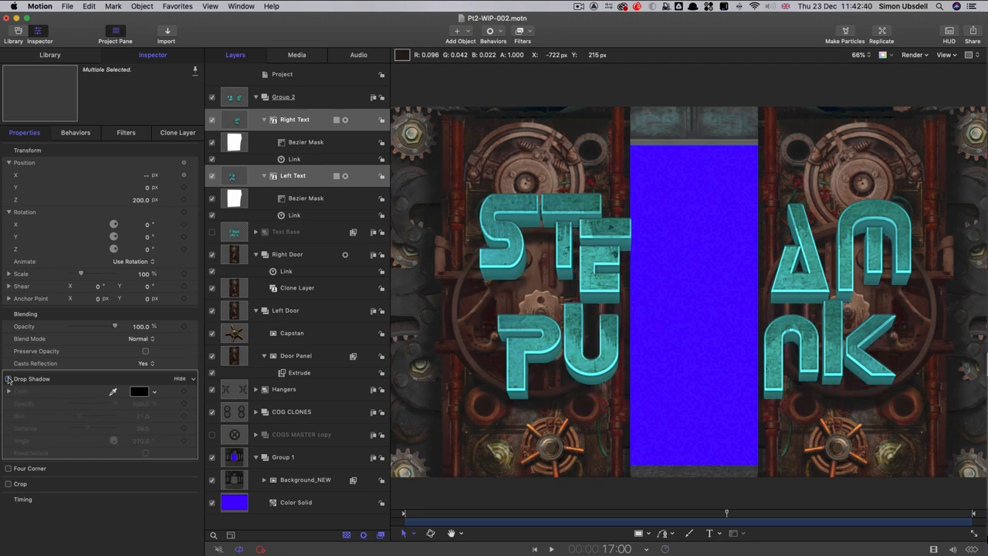
click(9, 379)
text(TEXT)
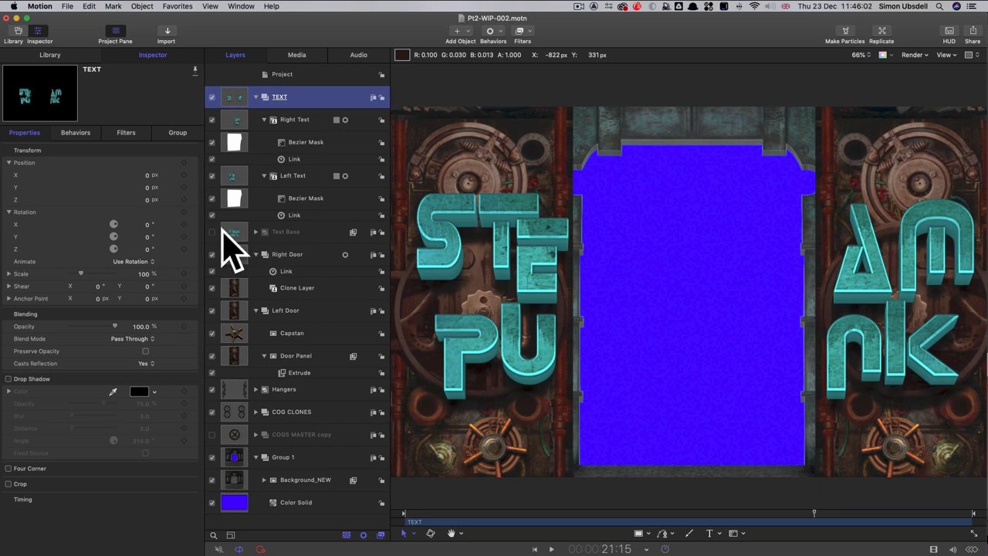
Step: Collapse the TEXT group and bring up the Add Object menu
click(256, 97)
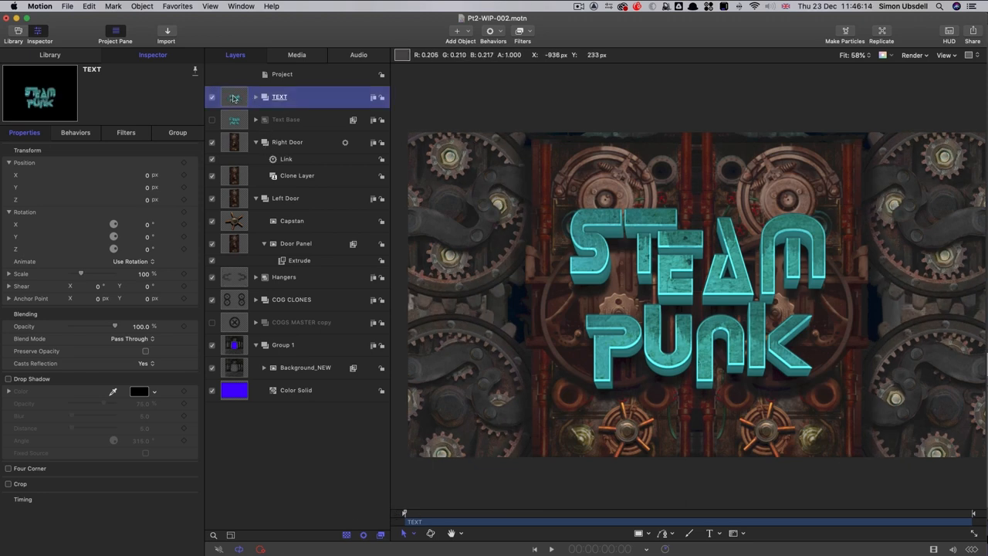
click(457, 31)
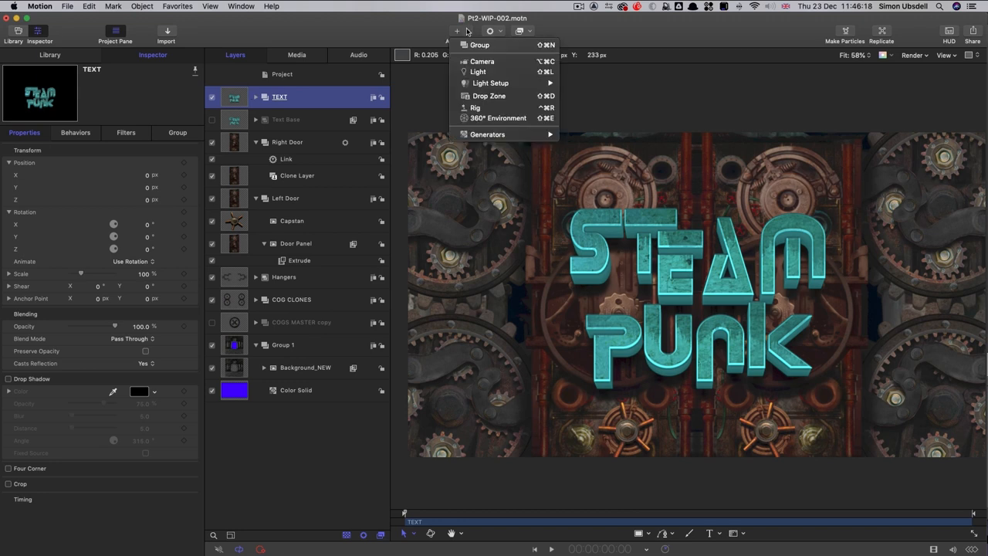
Step: Add a Light at Position Z 500 and hide the blue Color Solid layer
click(478, 71)
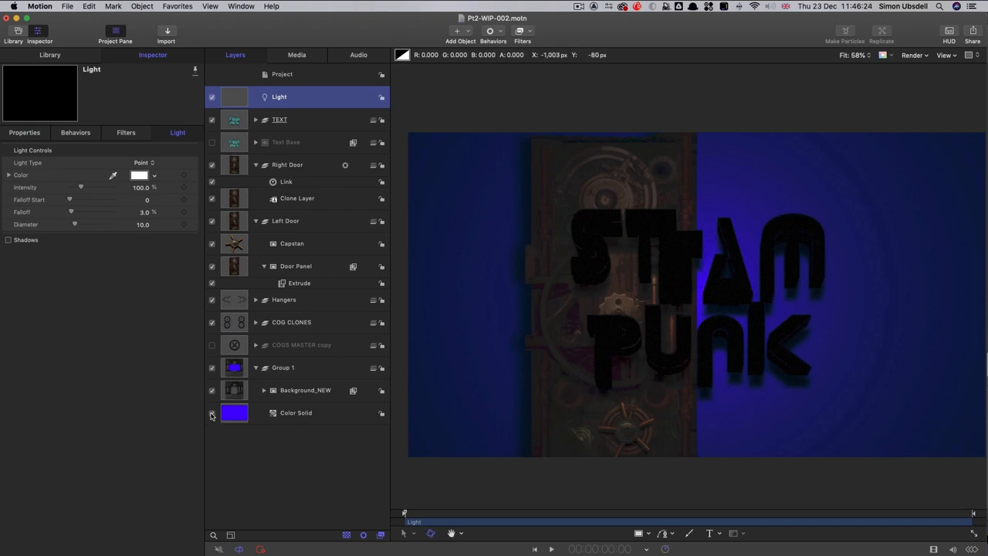
click(212, 413)
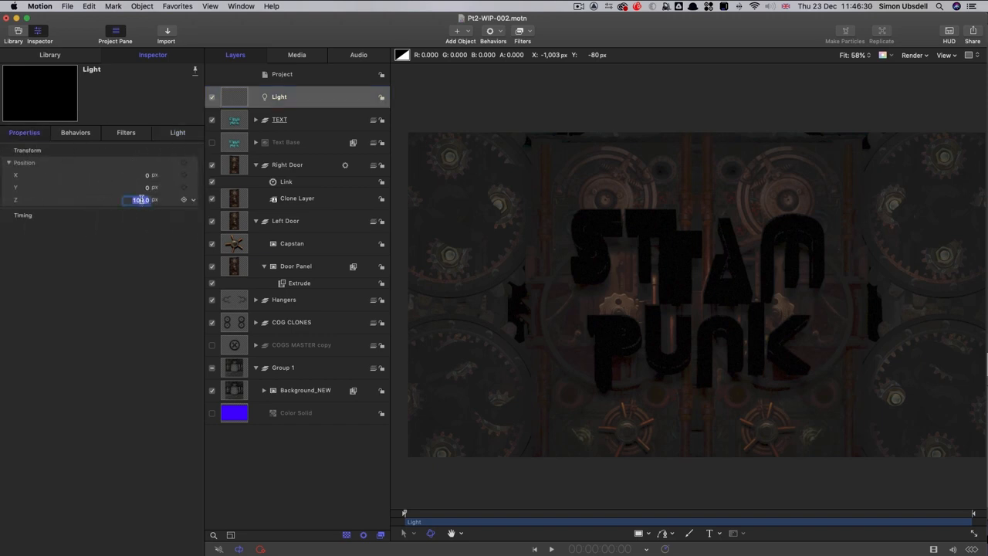
text(500.0)
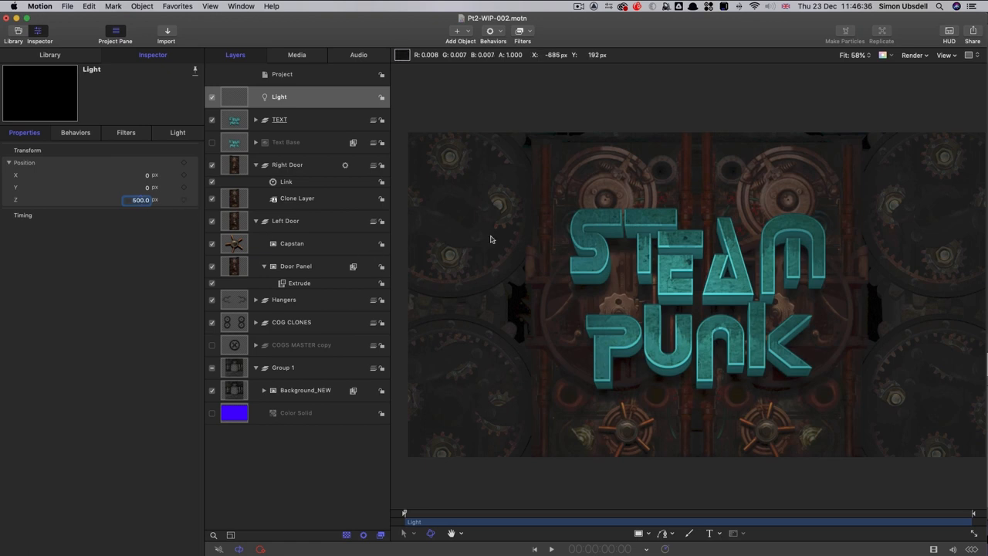
mouse_move(464, 240)
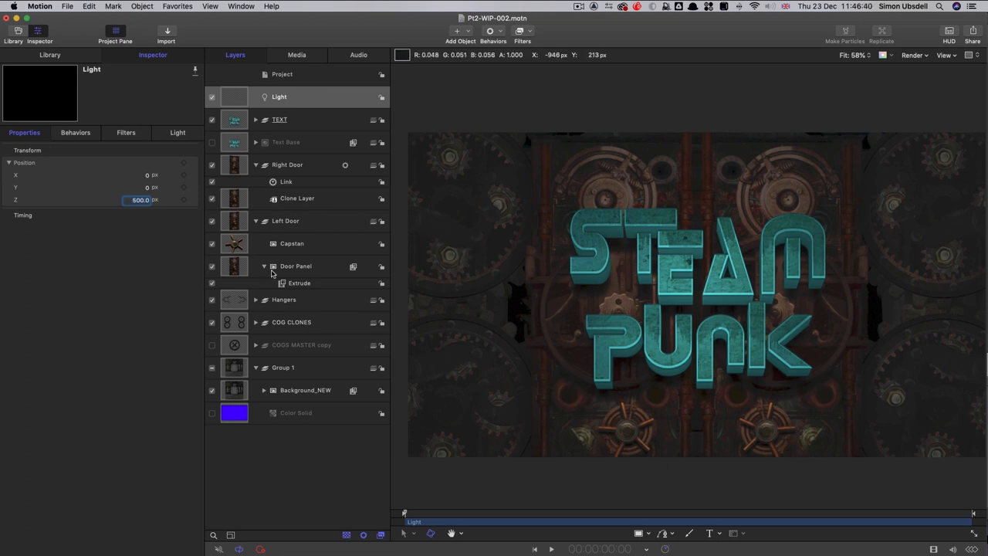
mouse_move(241, 306)
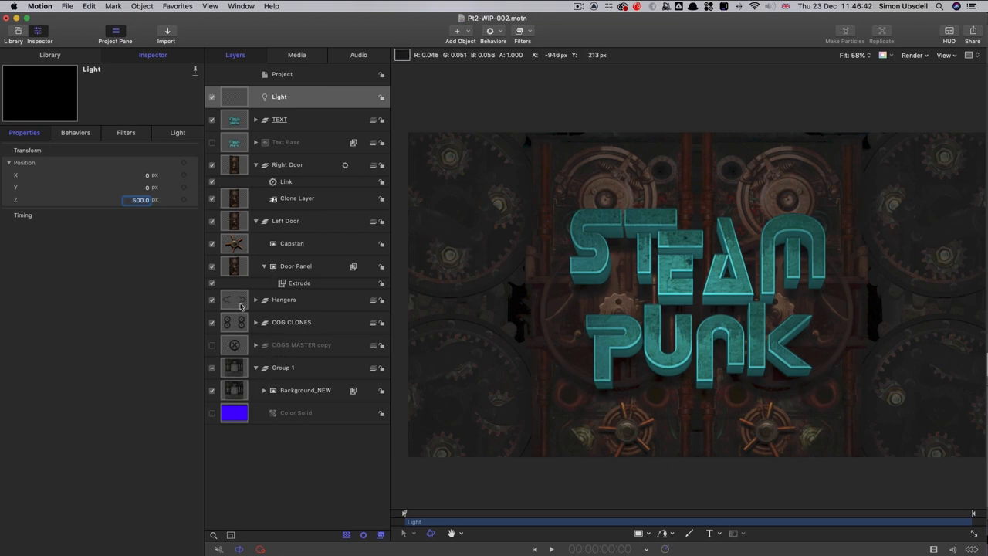
Step: Group the Hangers layer into a new Hangers 3D group, toggle its drop shadow, and collapse it
click(283, 299)
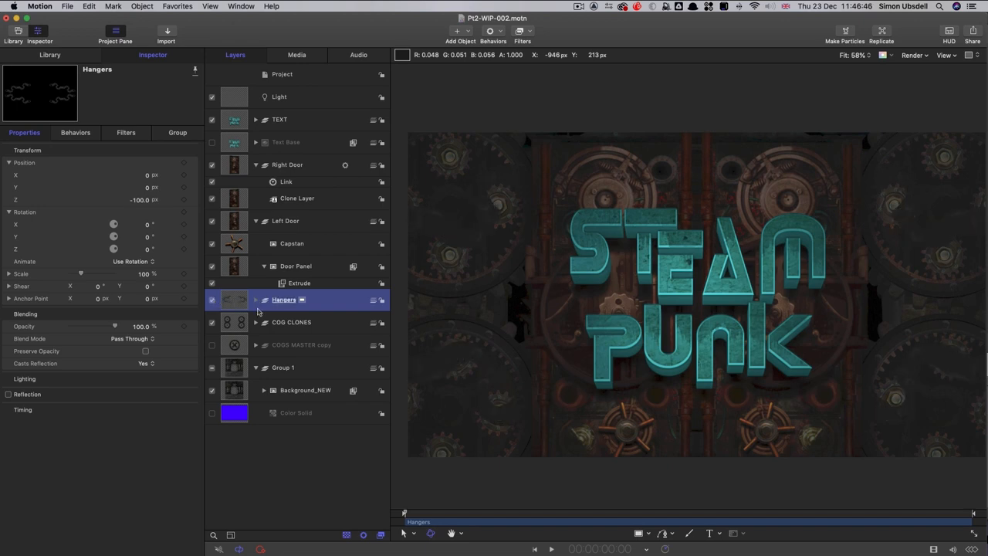
click(255, 299)
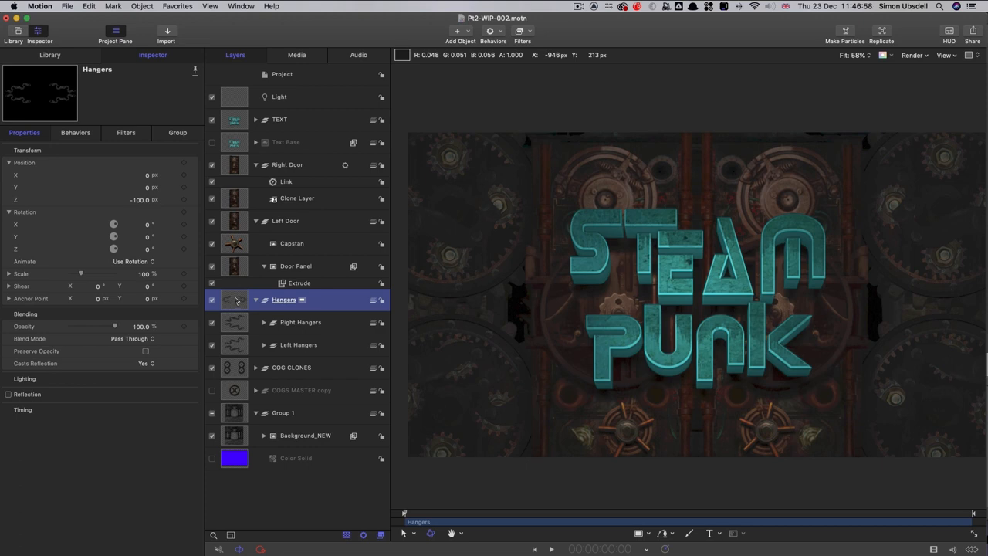
click(144, 6)
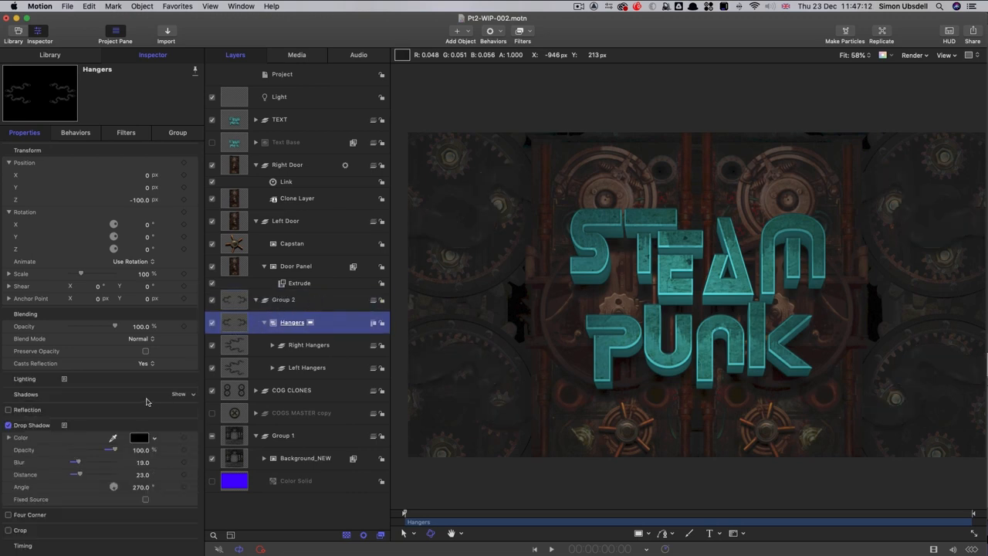
click(8, 426)
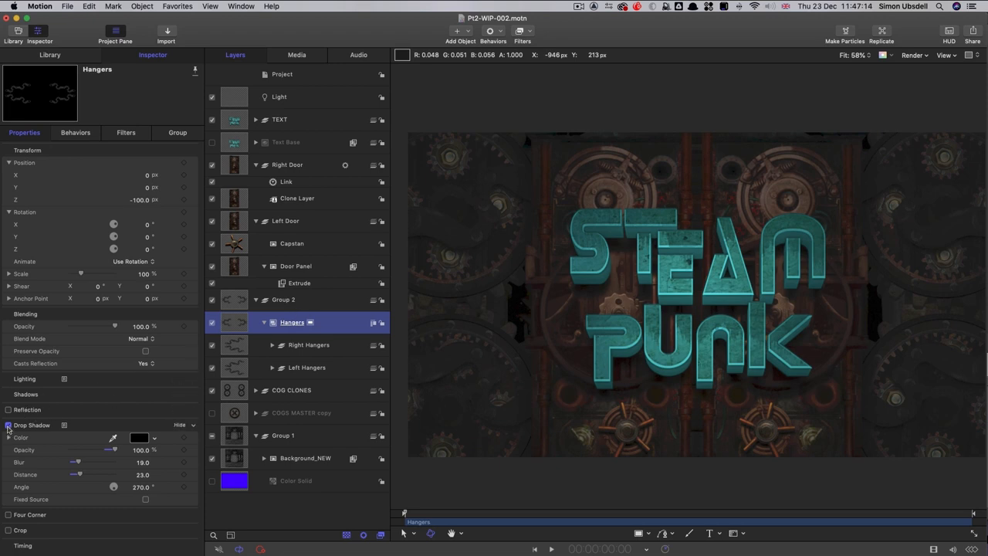
click(8, 426)
text(Hangers 3D)
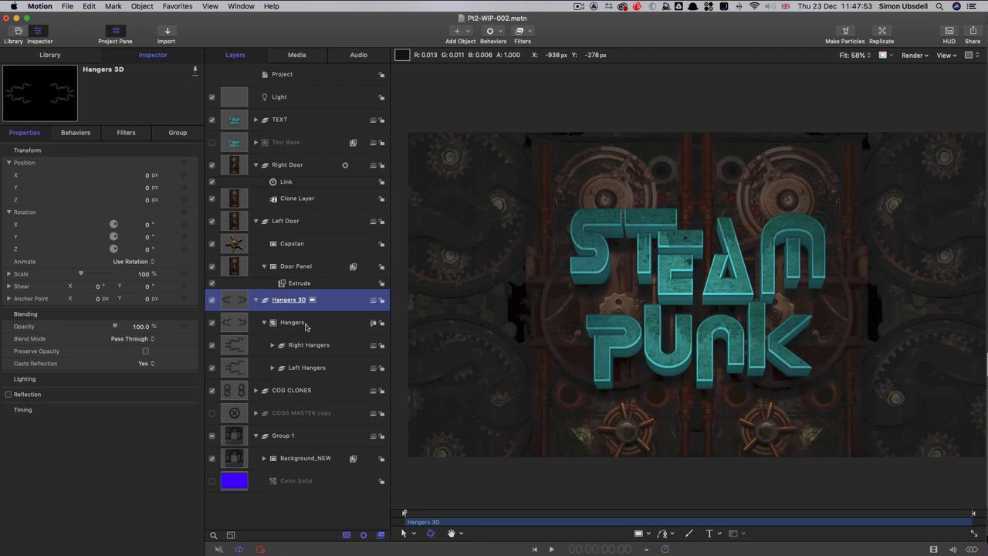
click(256, 300)
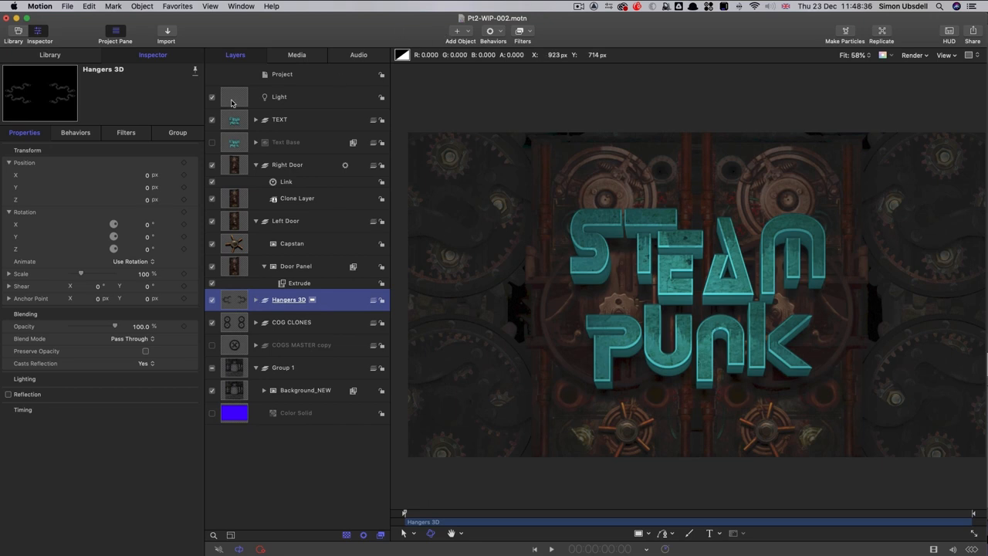
mouse_move(235, 98)
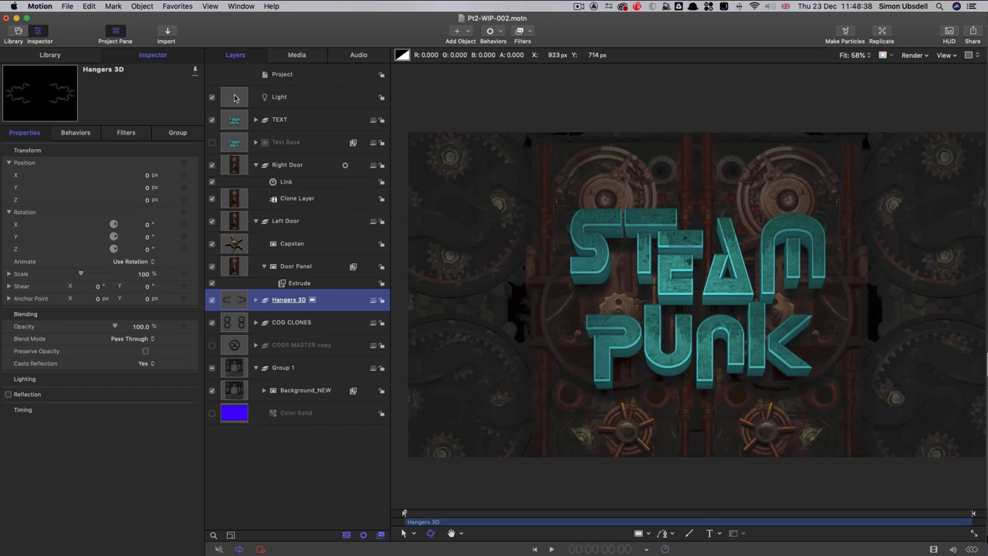
Step: Give the Light a falloff of 5 and move it to Position Y 100
click(279, 97)
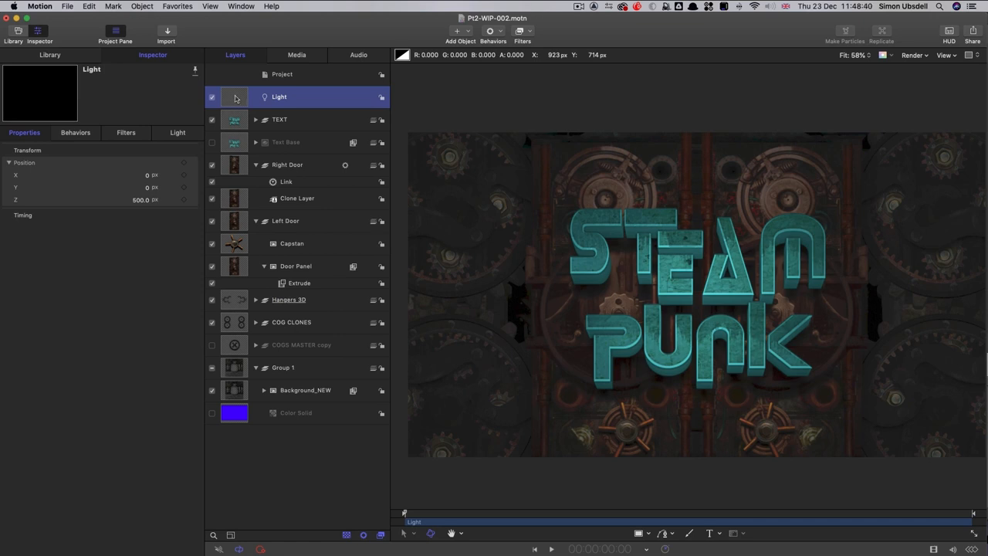
click(177, 132)
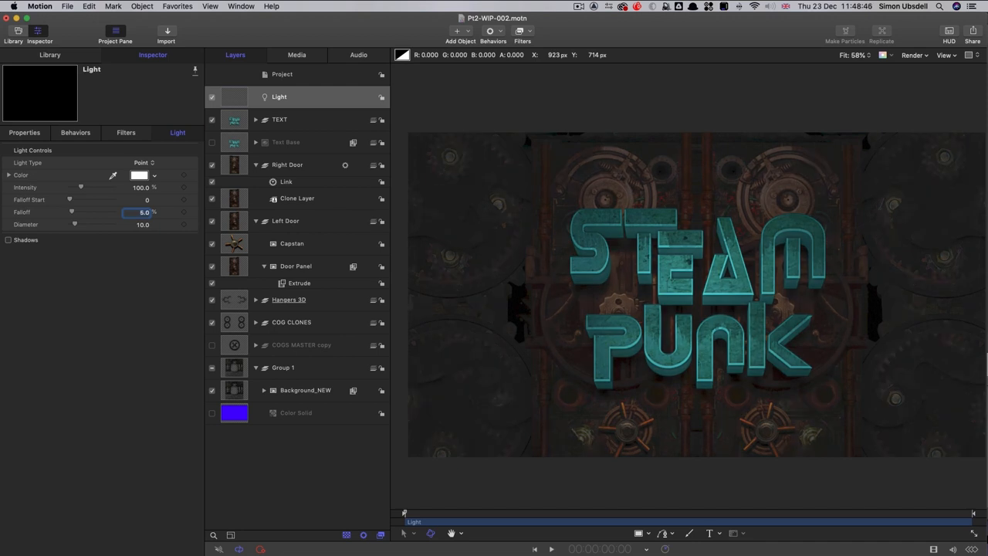
mouse_move(693, 305)
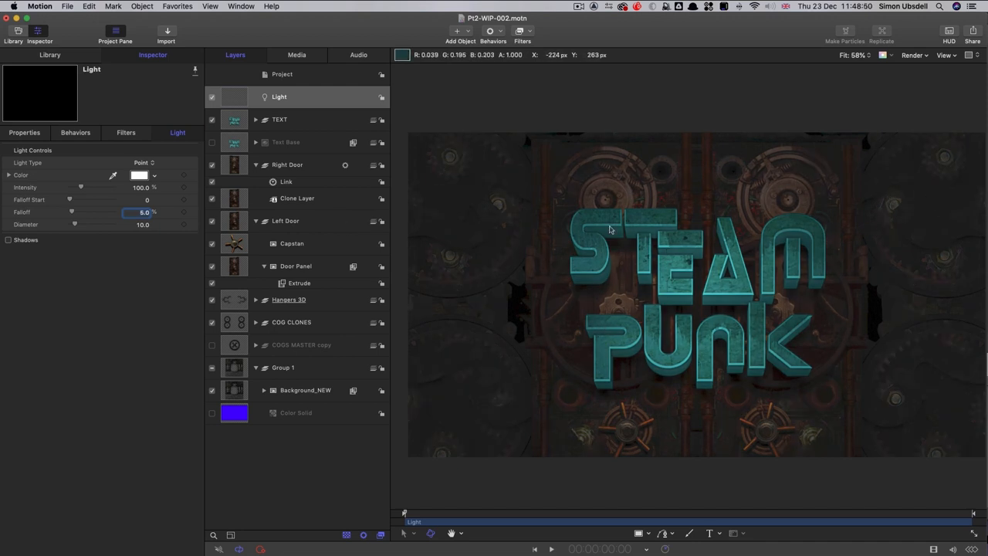
mouse_move(816, 186)
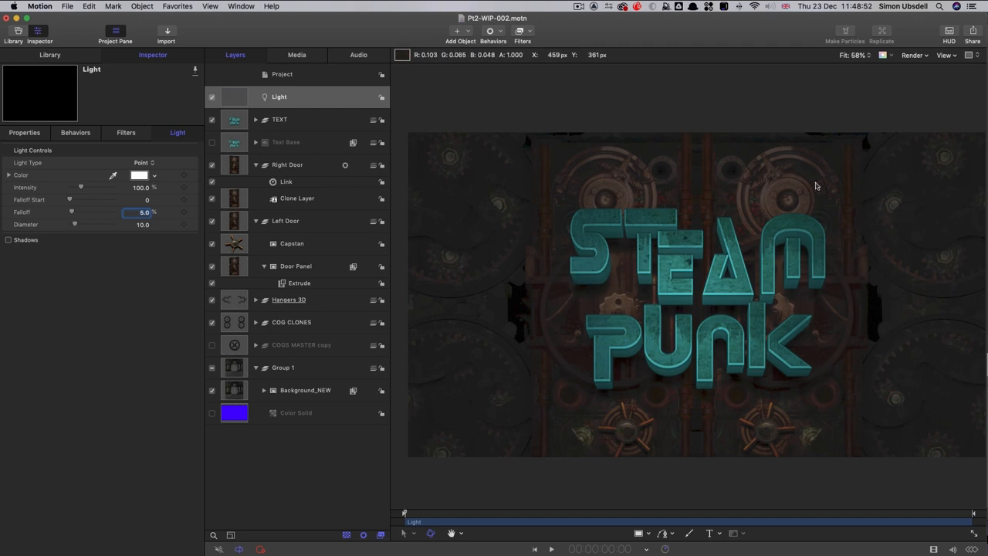
mouse_move(188, 216)
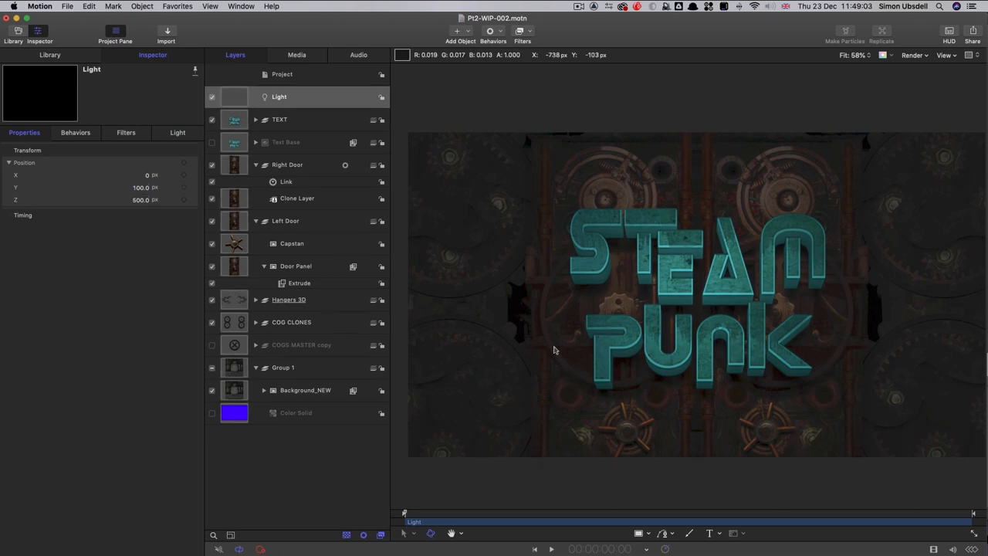
mouse_move(252, 97)
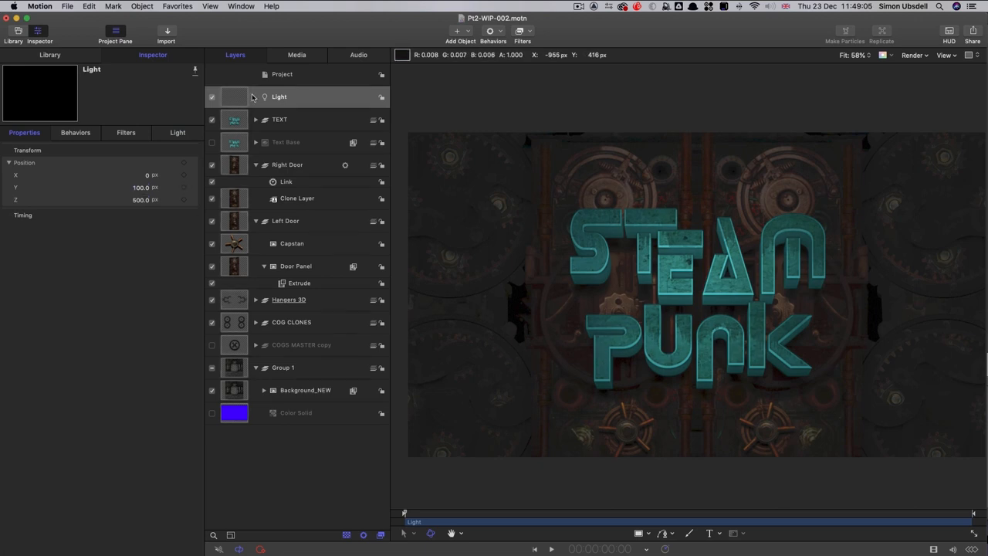
click(279, 96)
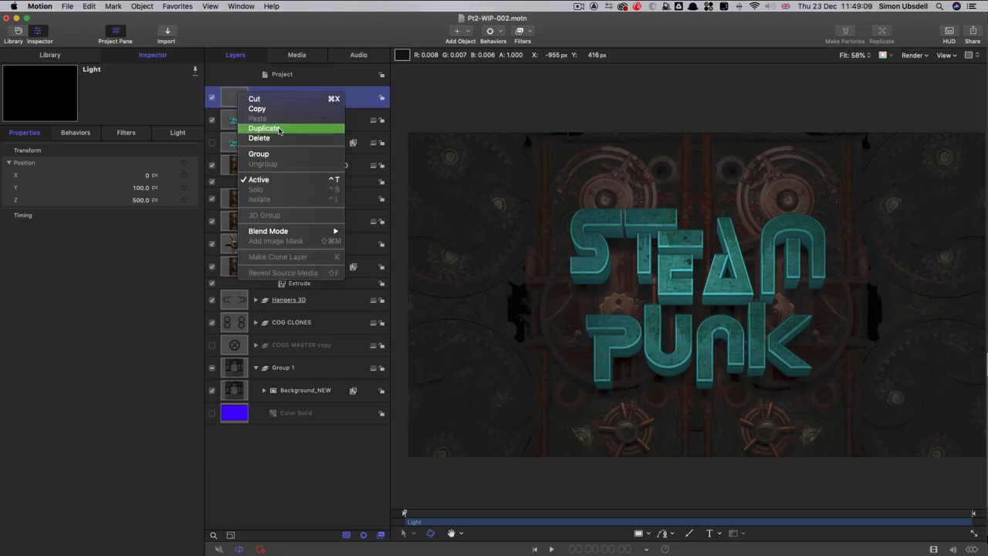
Step: Duplicate the light into Left Cogs and Right Cogs at X -1200/1200, Z 150
click(264, 128)
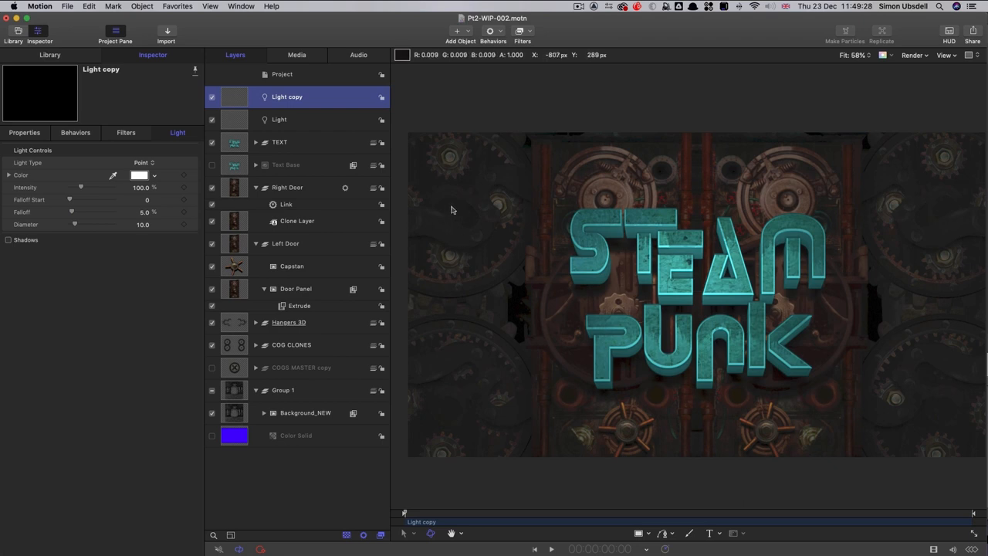
click(24, 132)
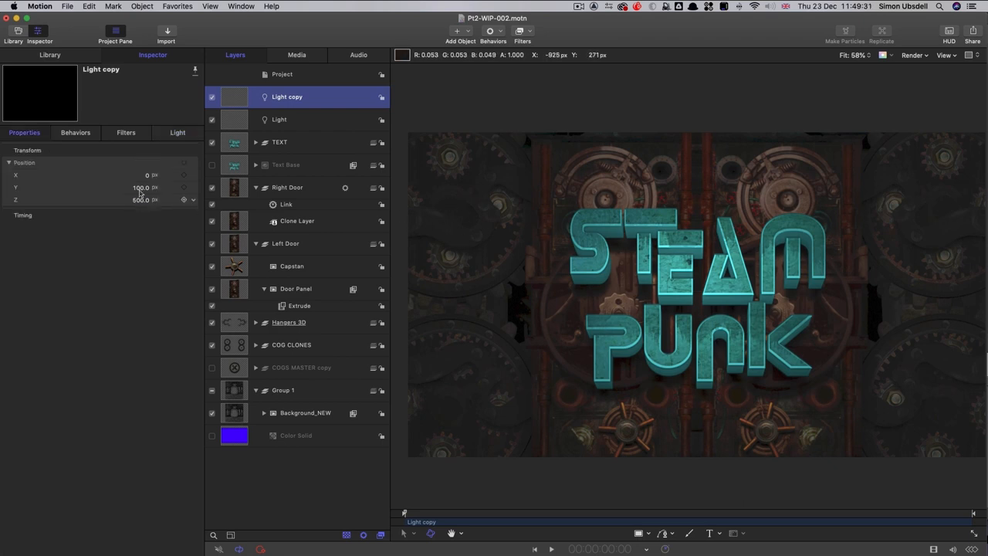
click(139, 175)
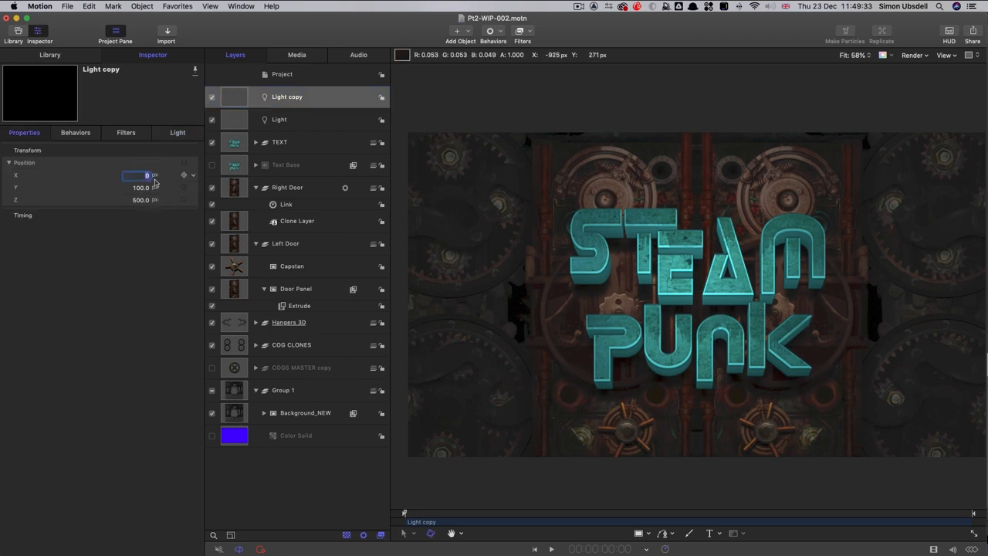
text(-1200.0)
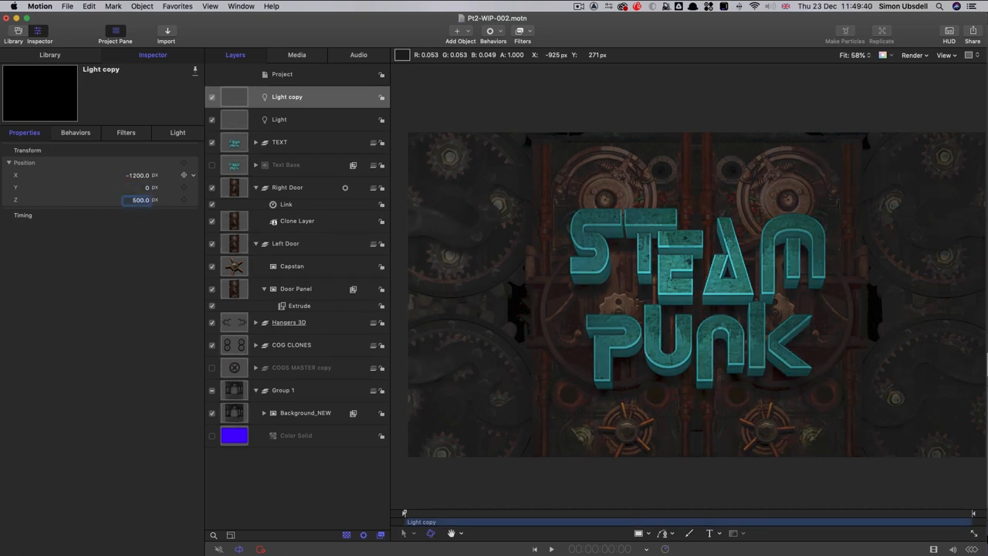
text(150.0)
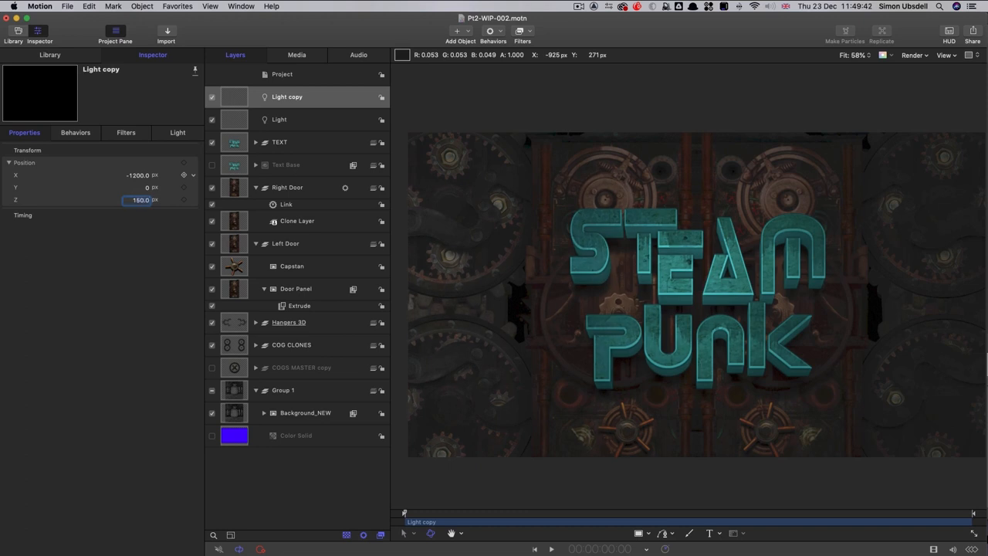
click(287, 97)
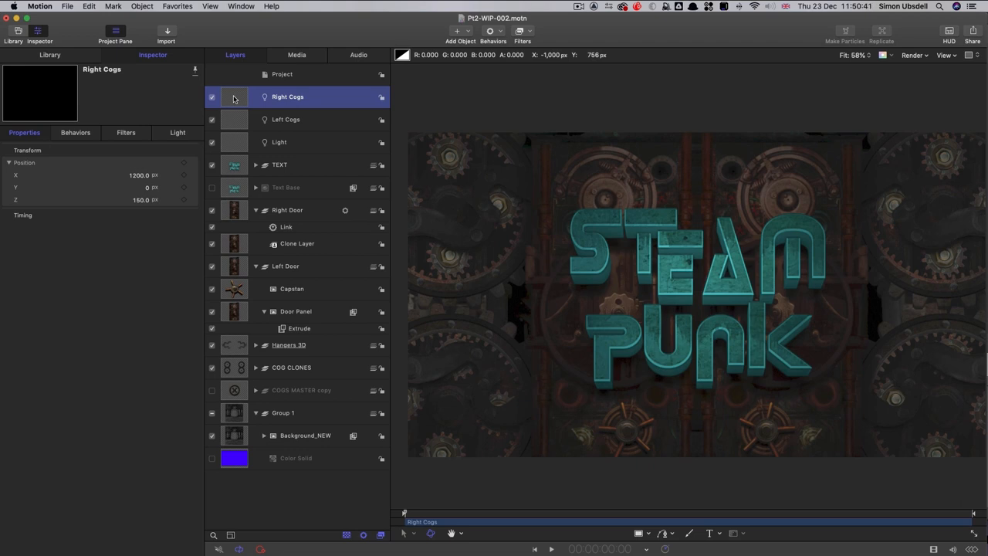
click(286, 119)
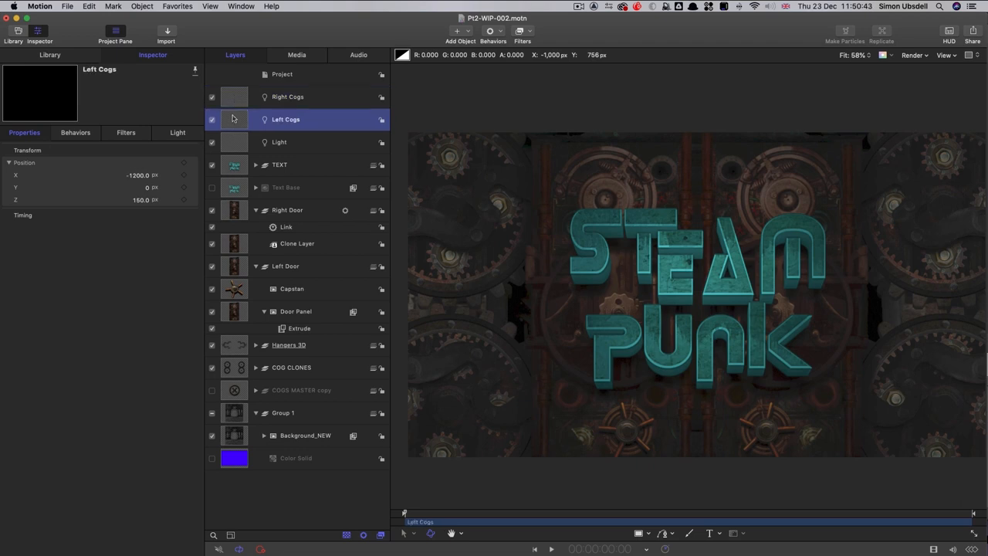
Step: Duplicate Left Cogs into a back light at X -1000, Z -500
right_click(285, 119)
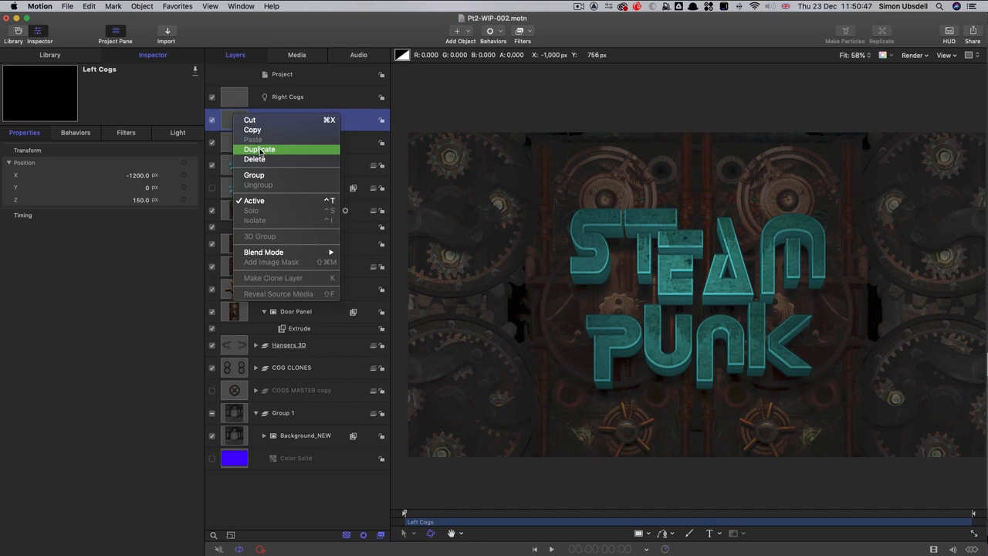
click(259, 149)
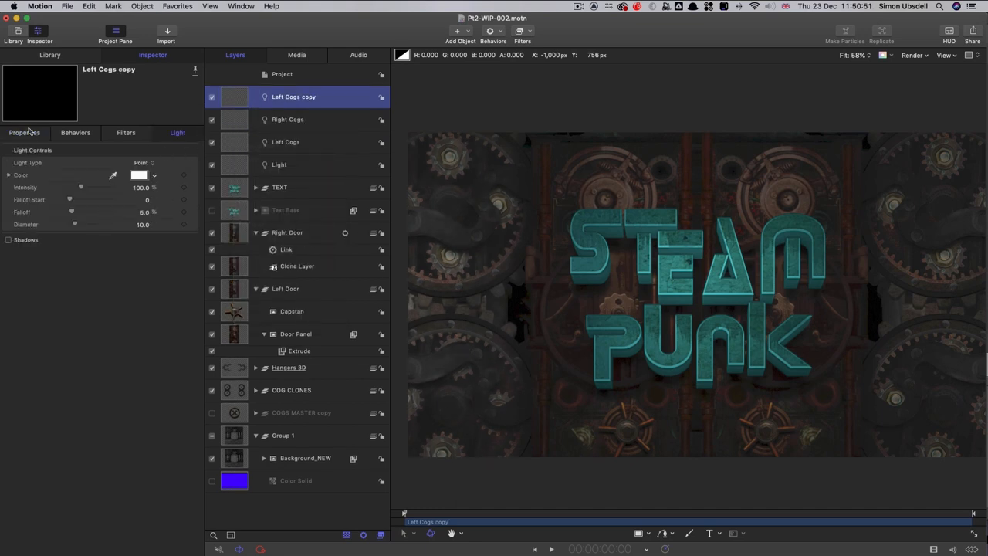
click(24, 132)
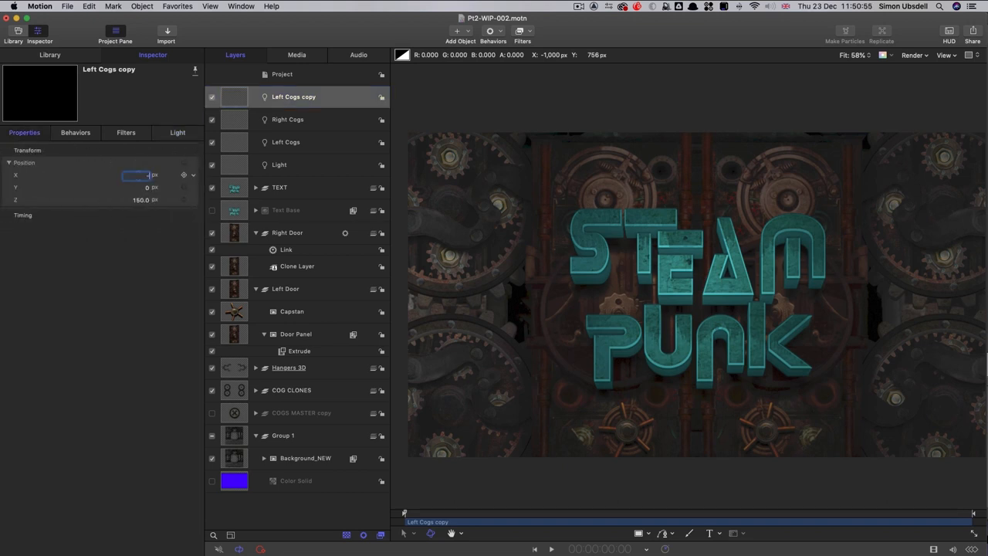
text(-1000.0)
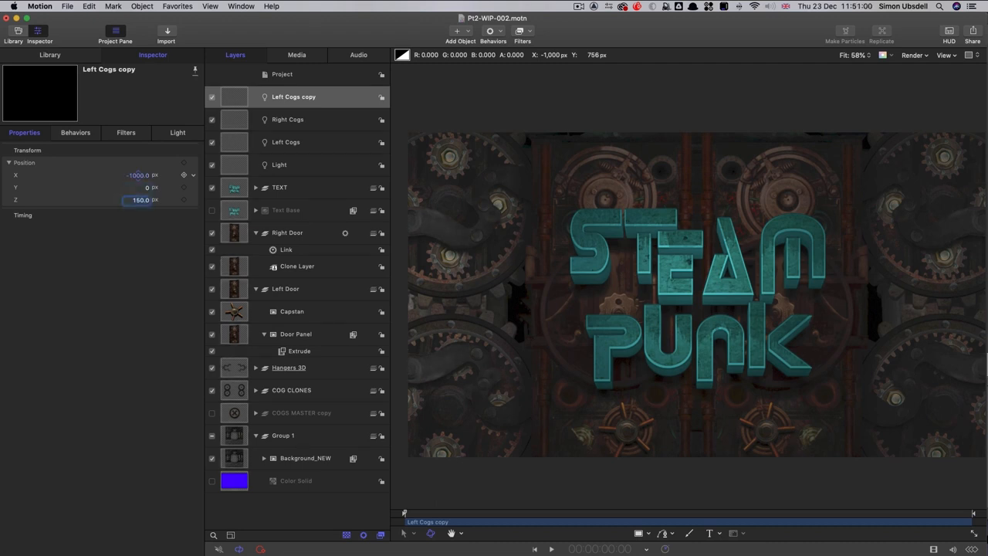
text(-500)
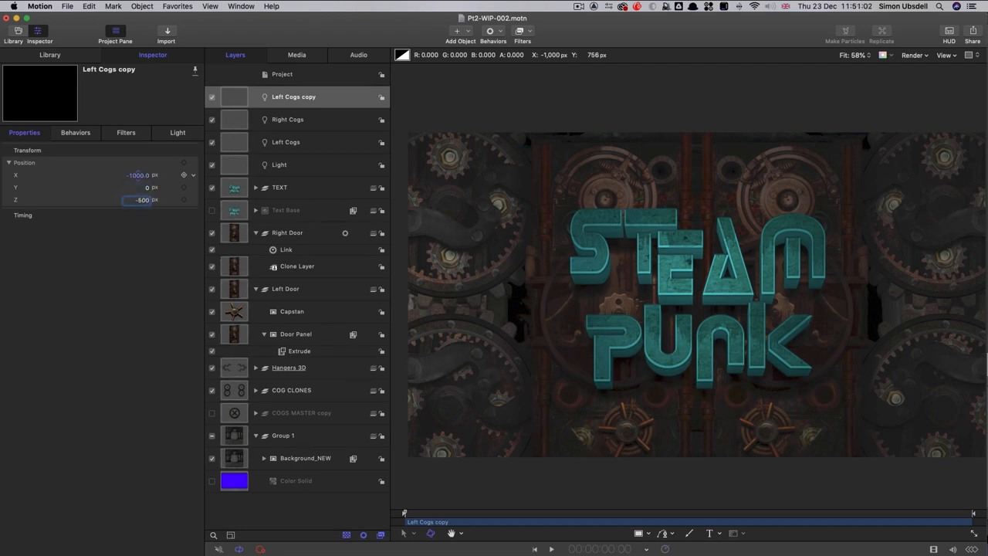
click(178, 132)
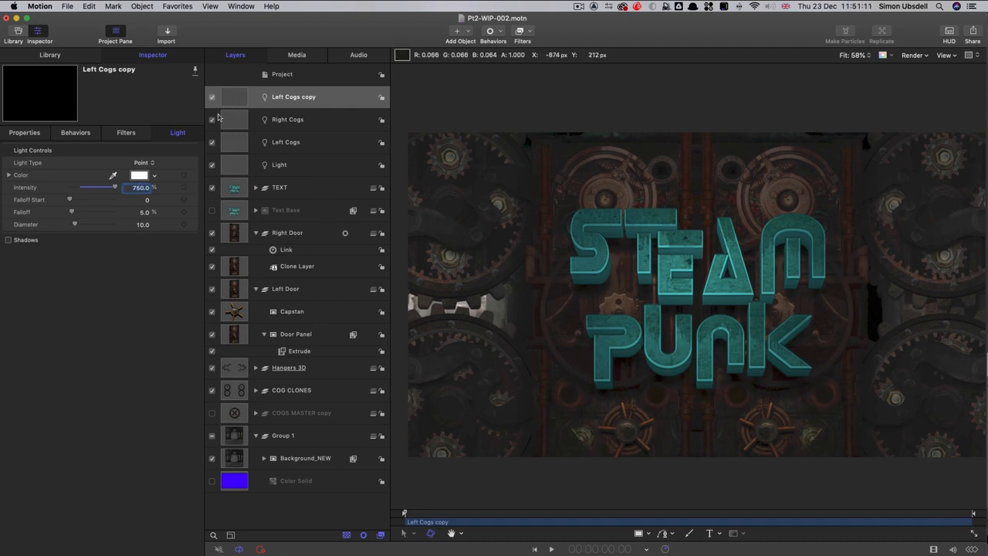
Step: Duplicate that back light to X 1000 and rename the lights Left Back, Right Back and Main Light
click(293, 97)
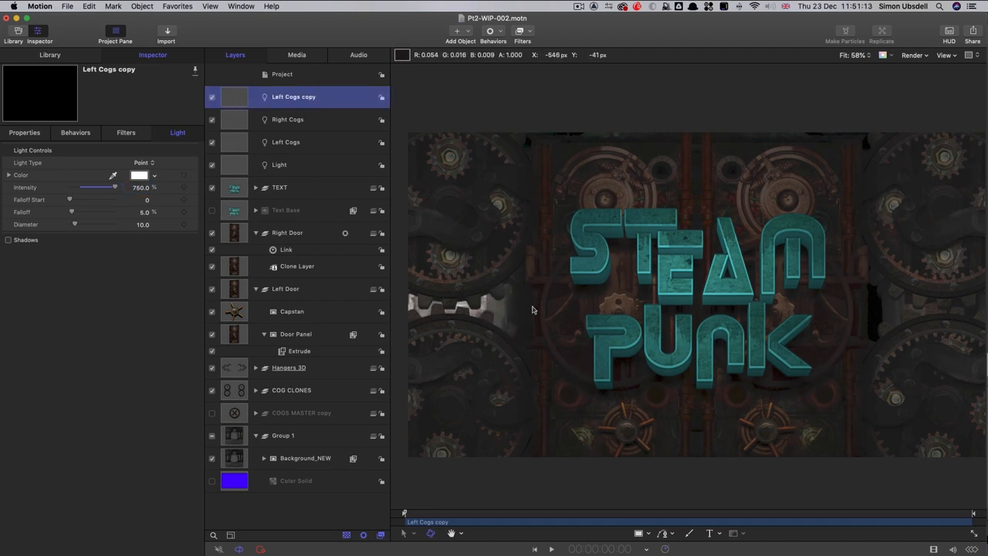
right_click(293, 96)
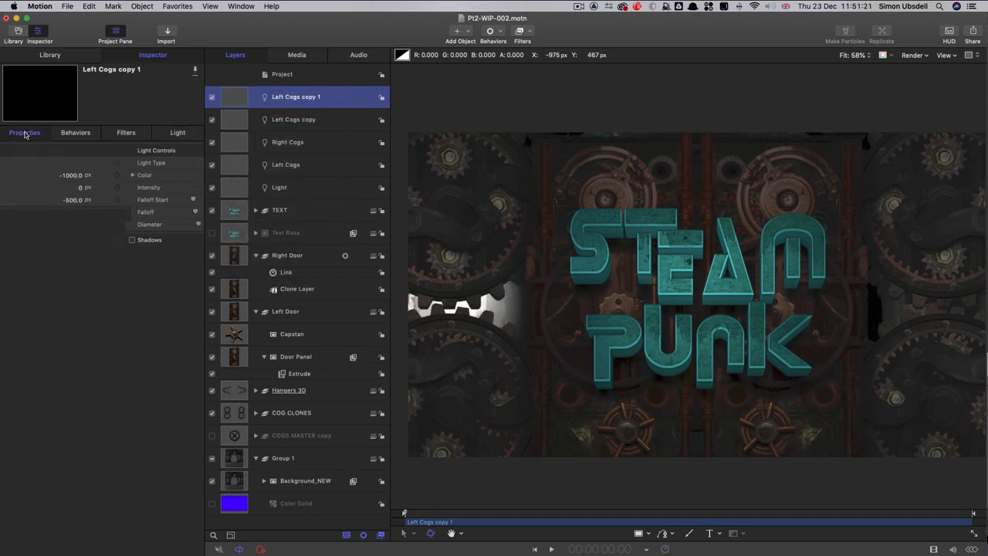
click(24, 132)
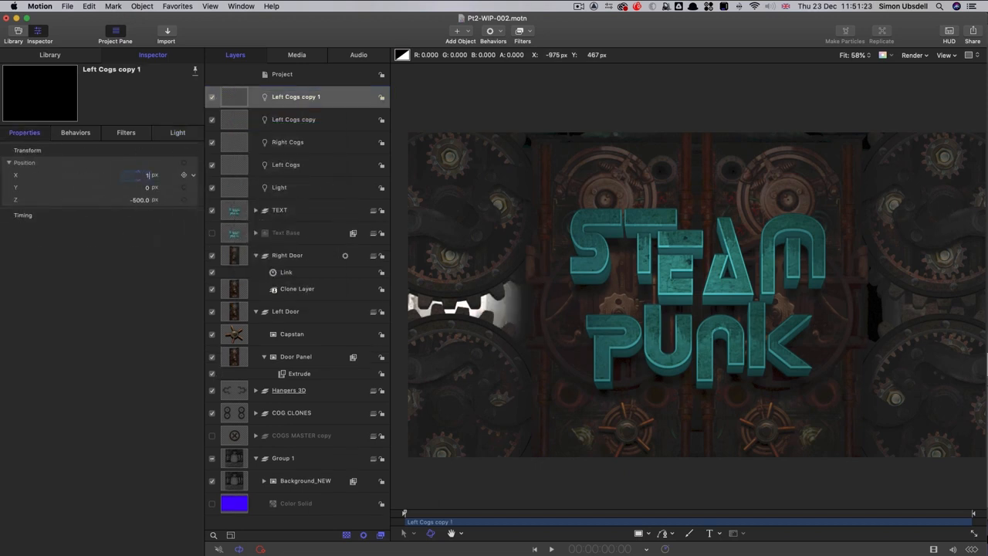
text(1000.0)
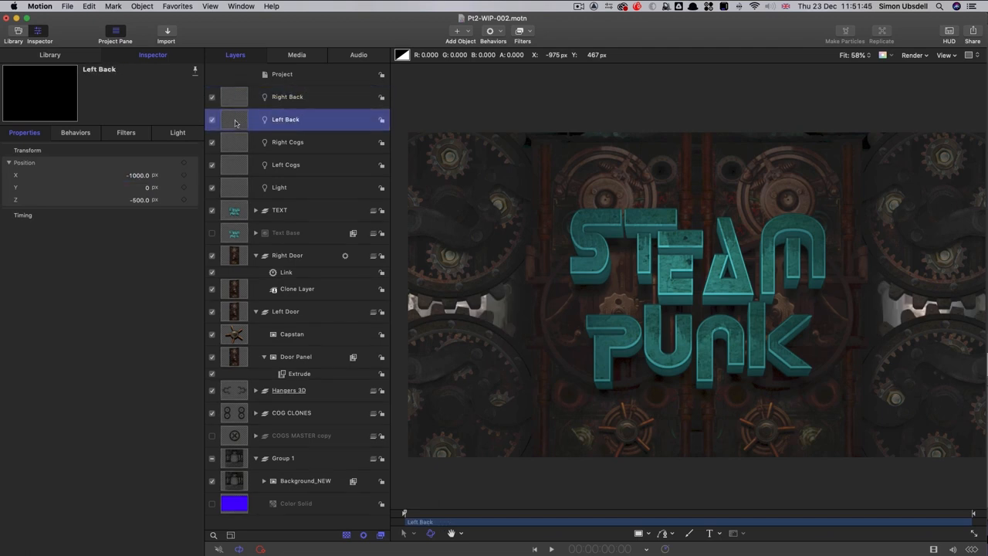
click(286, 187)
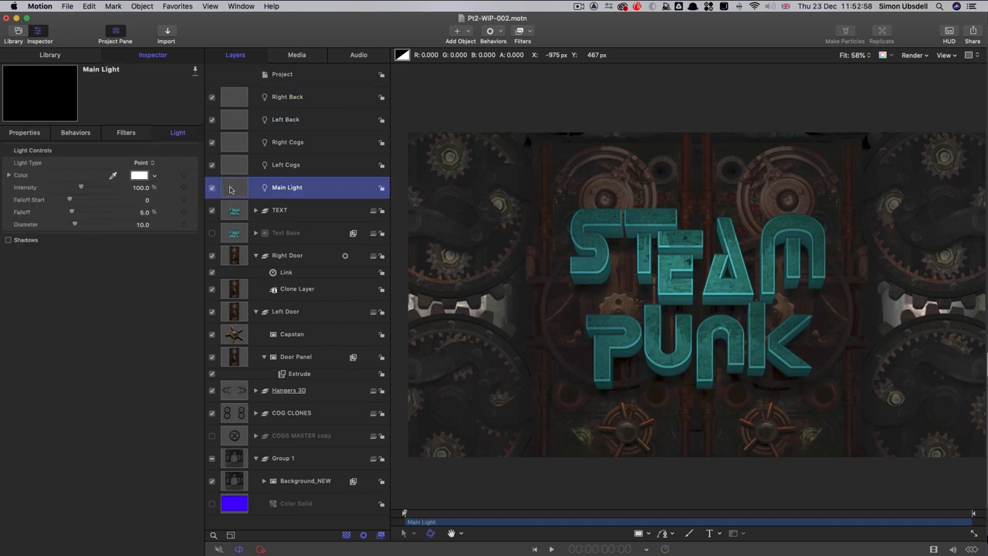
mouse_move(240, 194)
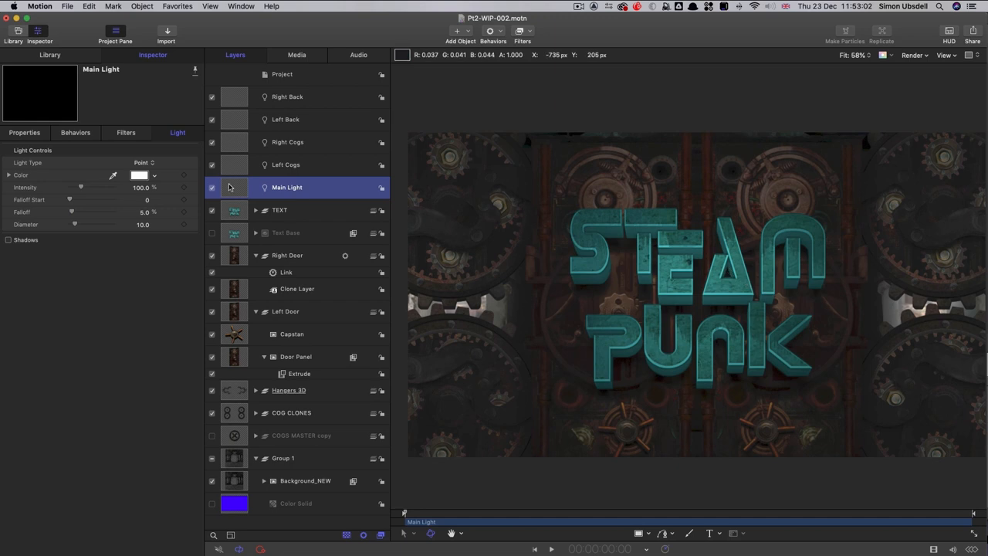
mouse_move(234, 187)
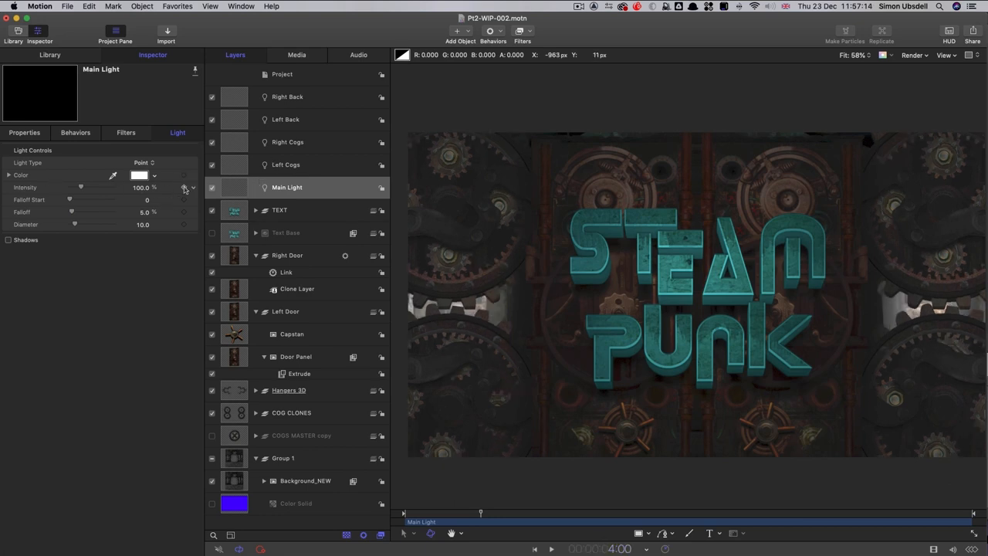
Step: Keyframe Main Light intensity at 10% early and 300% at 4:12, then scrub to preview the ramp
double_click(142, 188)
text(10)
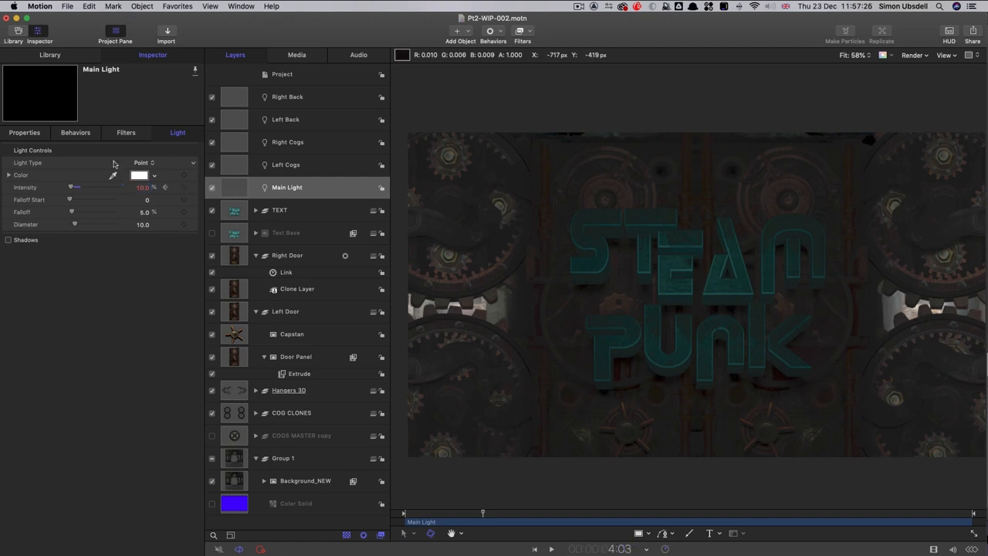
double_click(143, 187)
text(100)
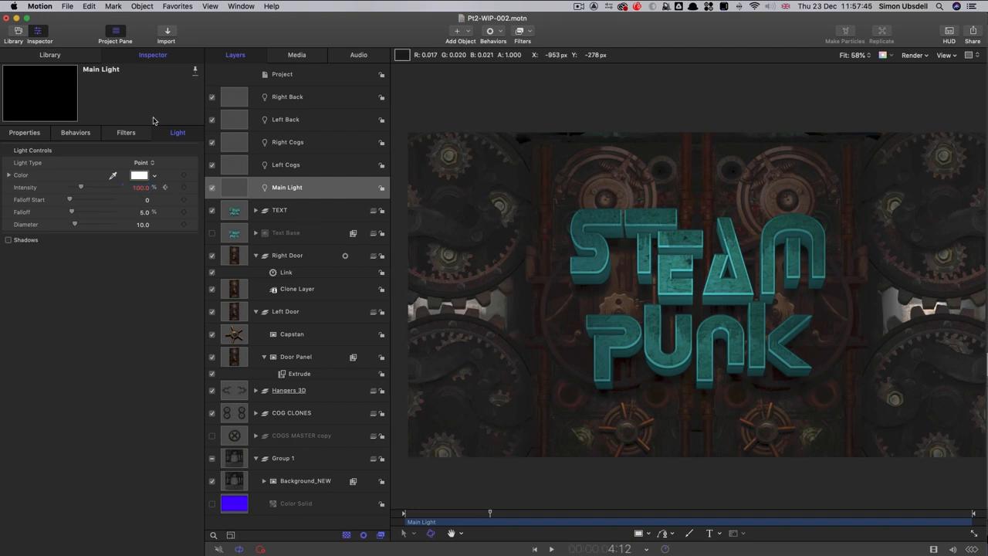
double_click(142, 188)
text(10)
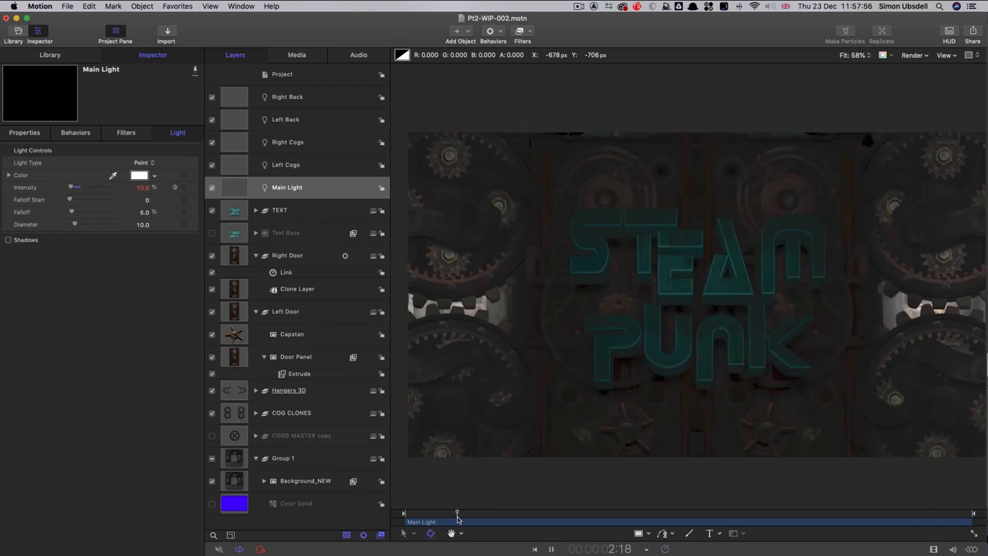
drag(76, 187, 104, 187)
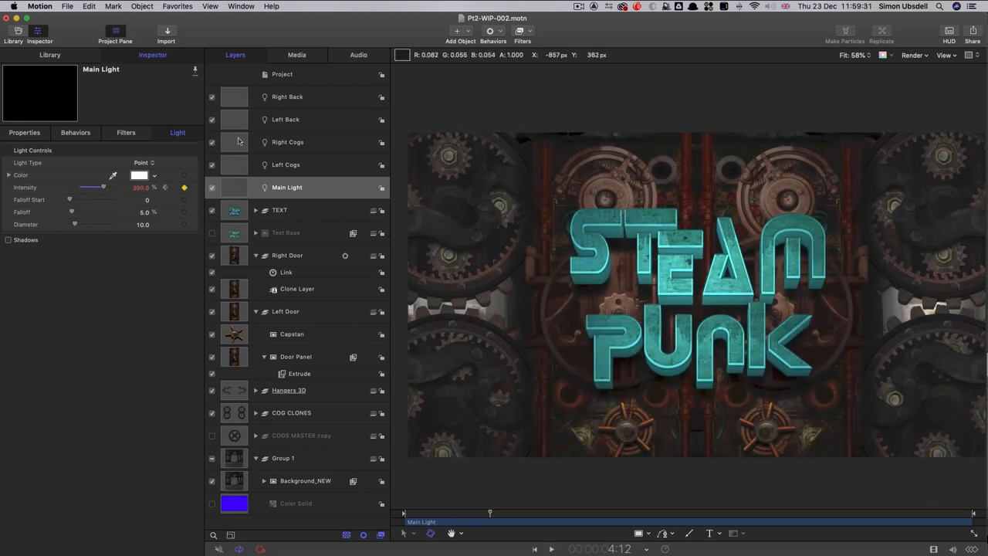
Step: Select Right Cogs and Left Cogs lights together and keyframe their intensity at 9:00
click(288, 142)
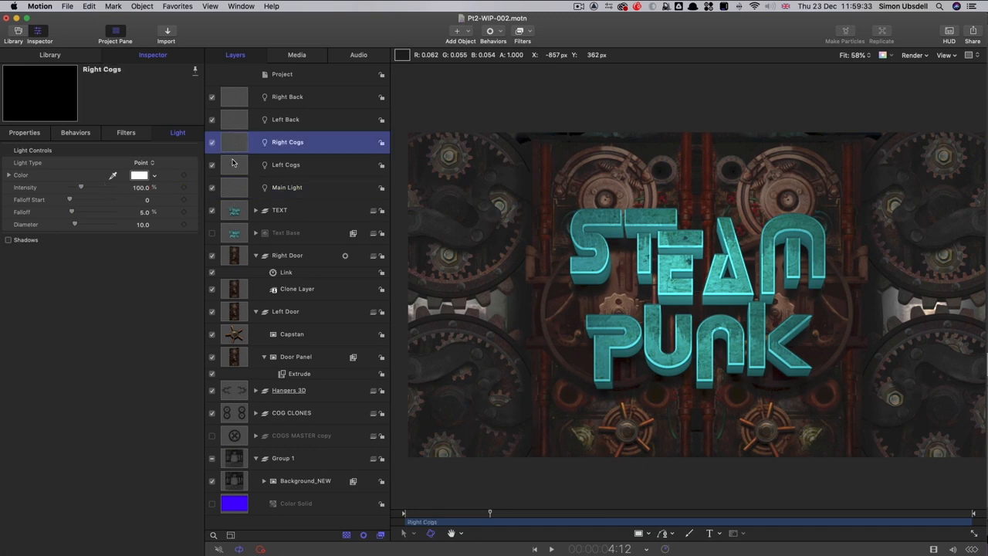
click(285, 164)
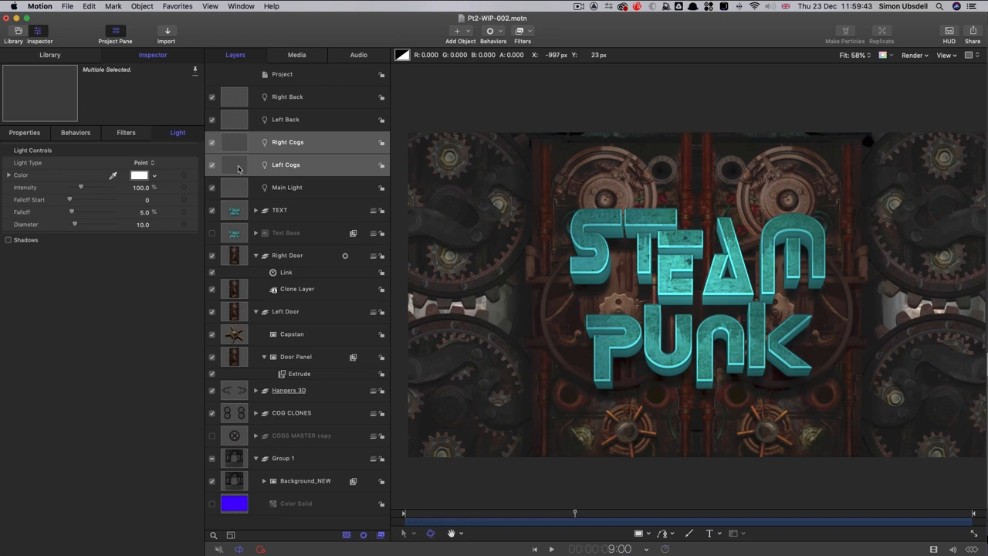
mouse_move(247, 168)
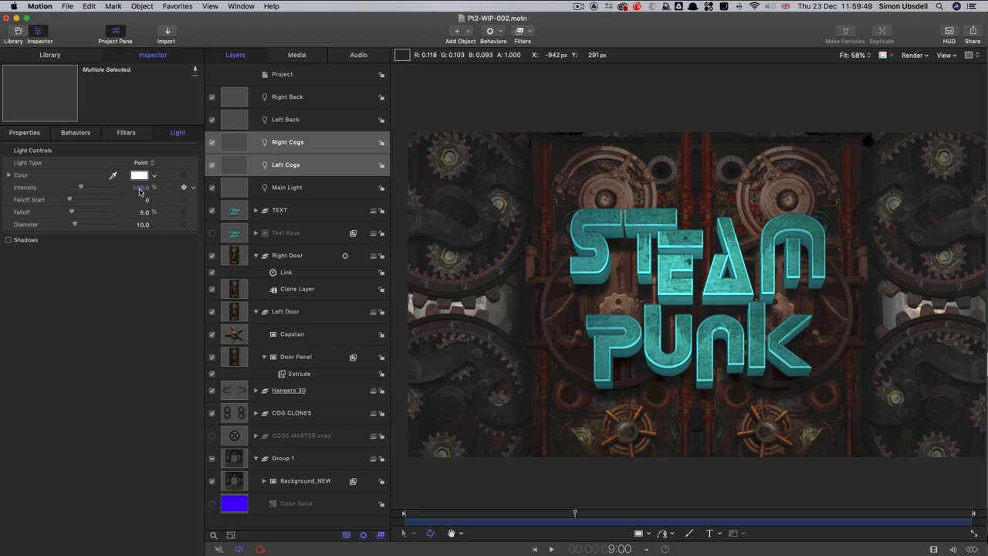
double_click(143, 187)
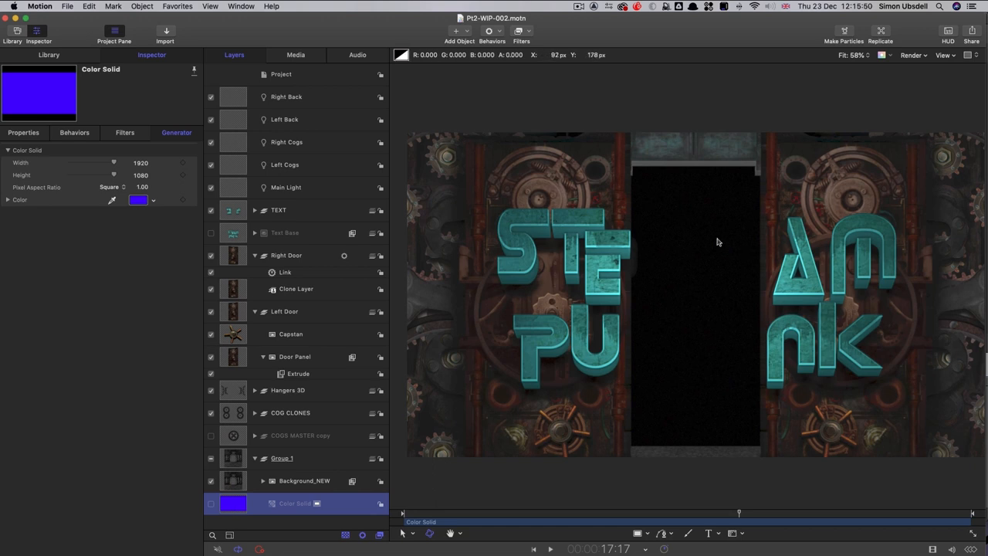
mouse_move(674, 169)
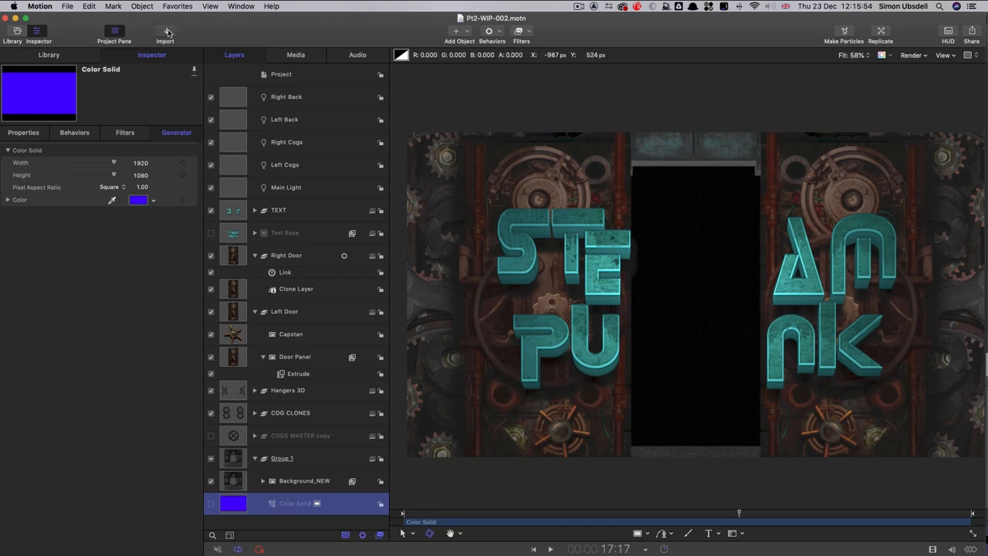
Step: Import Rich_Sky.jpg and push it back to Position Z -7000 behind the doors
click(164, 33)
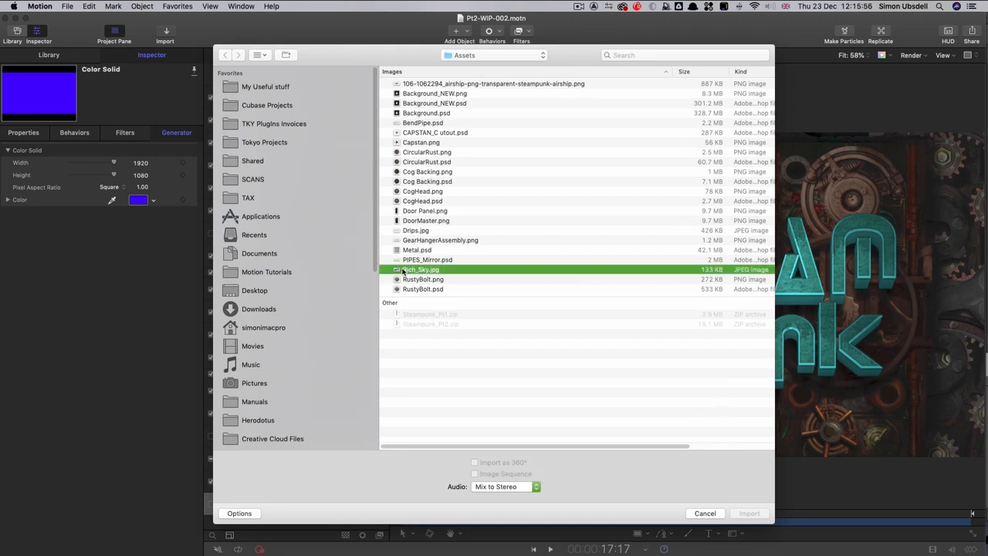
click(748, 512)
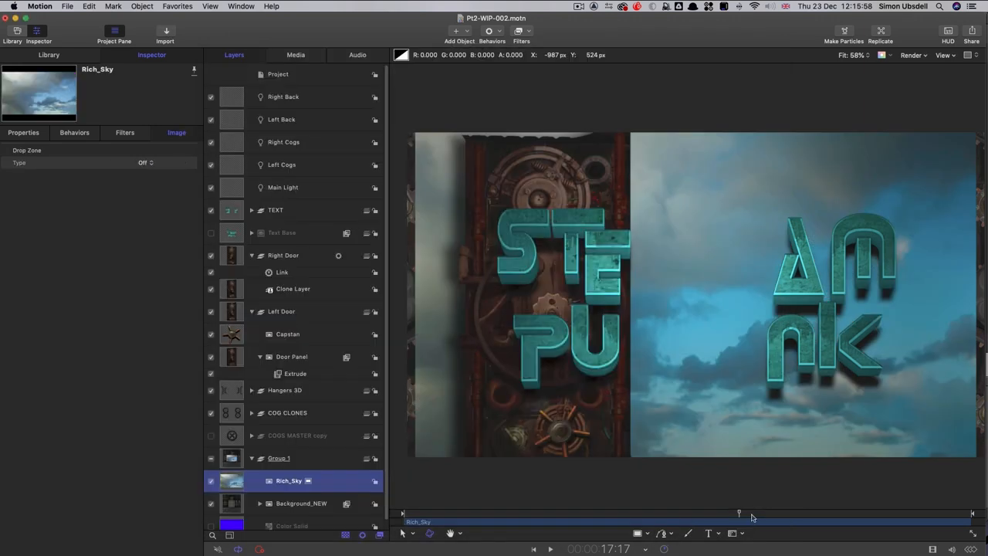
click(23, 132)
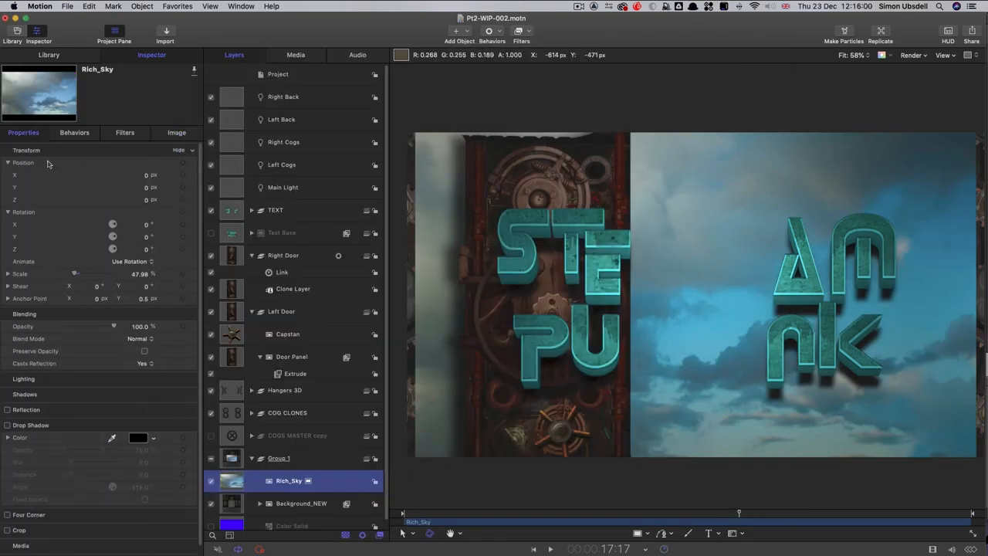
click(146, 200)
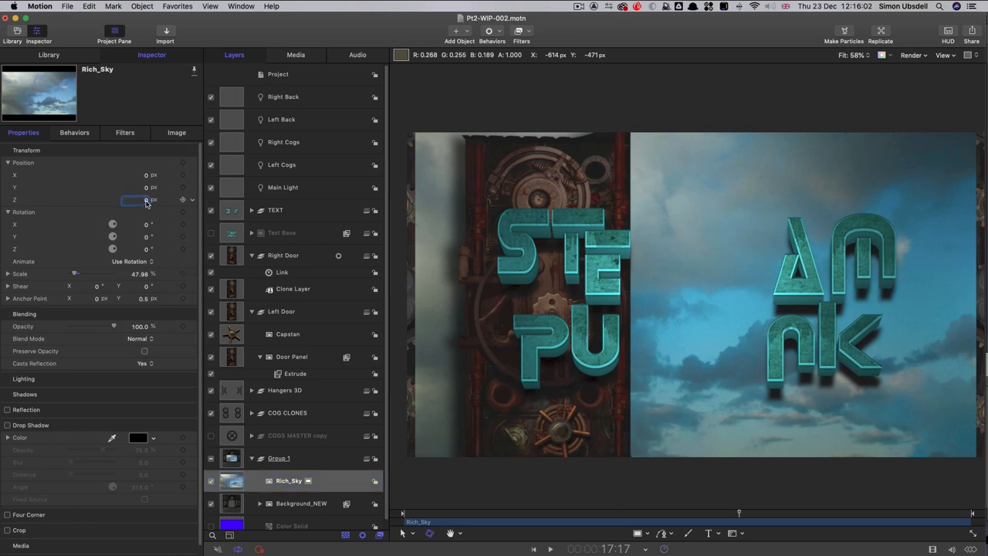
text(-7000.0)
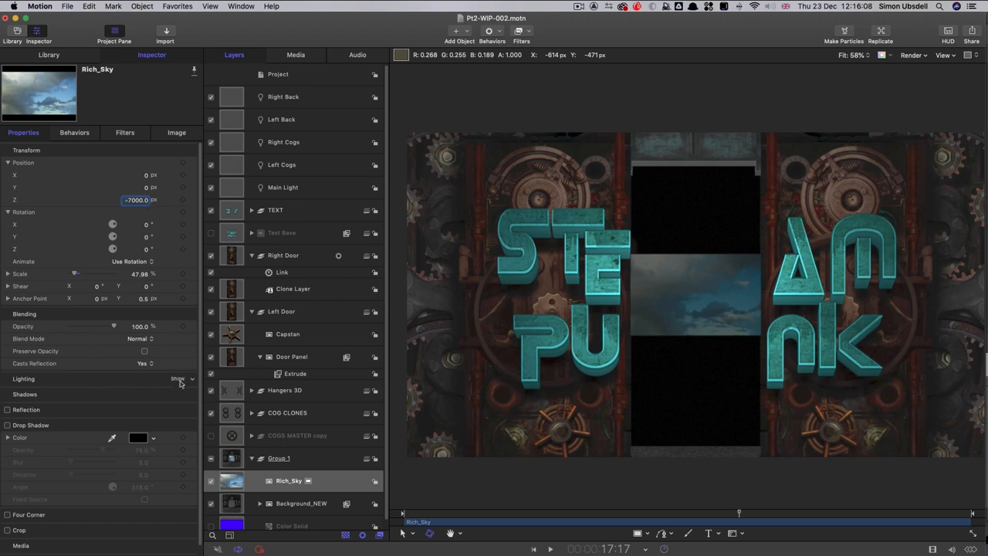
Step: Turn the sky image's Lighting shading off so it ignores scene lights
click(182, 379)
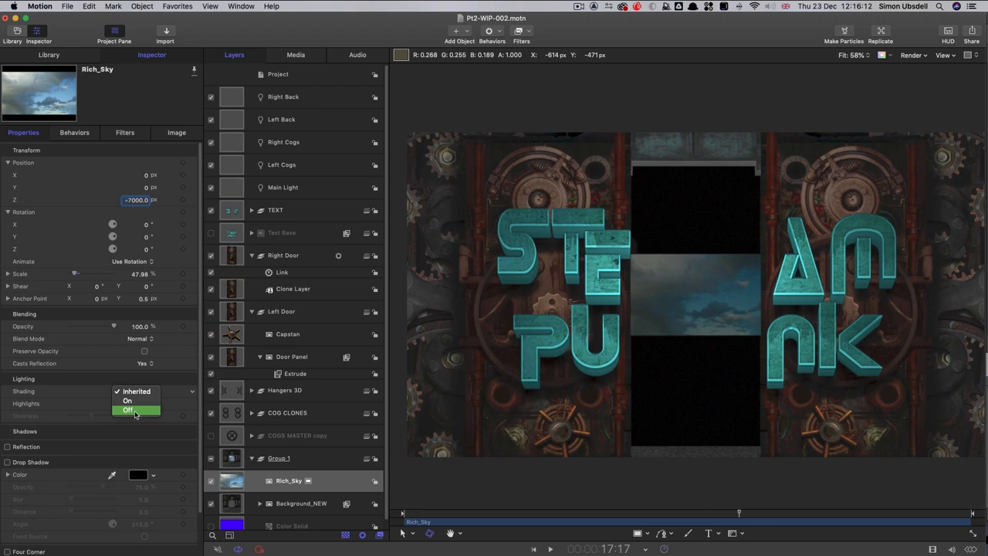
click(131, 410)
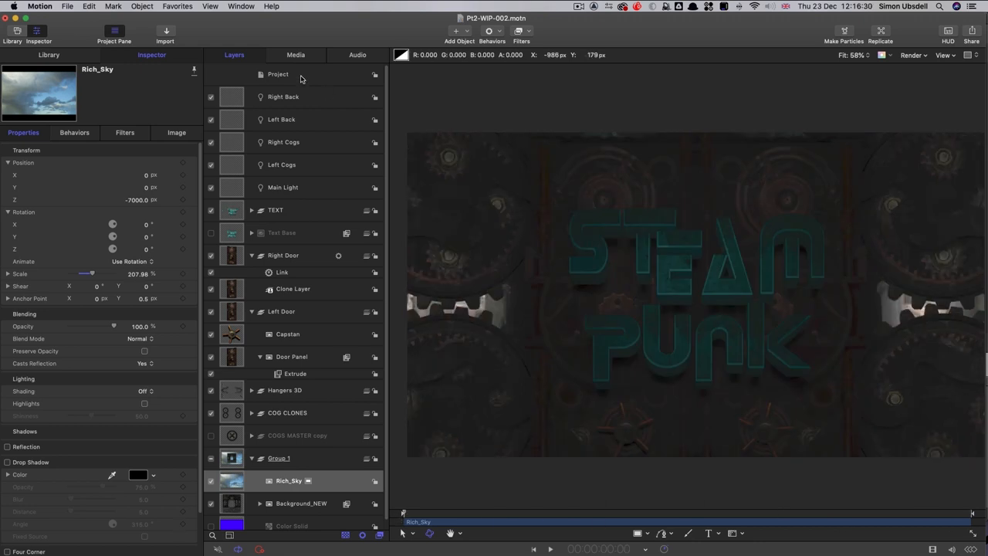
Step: Add a camera with a Throw behaviour and set its X rotation to 5.0
click(459, 31)
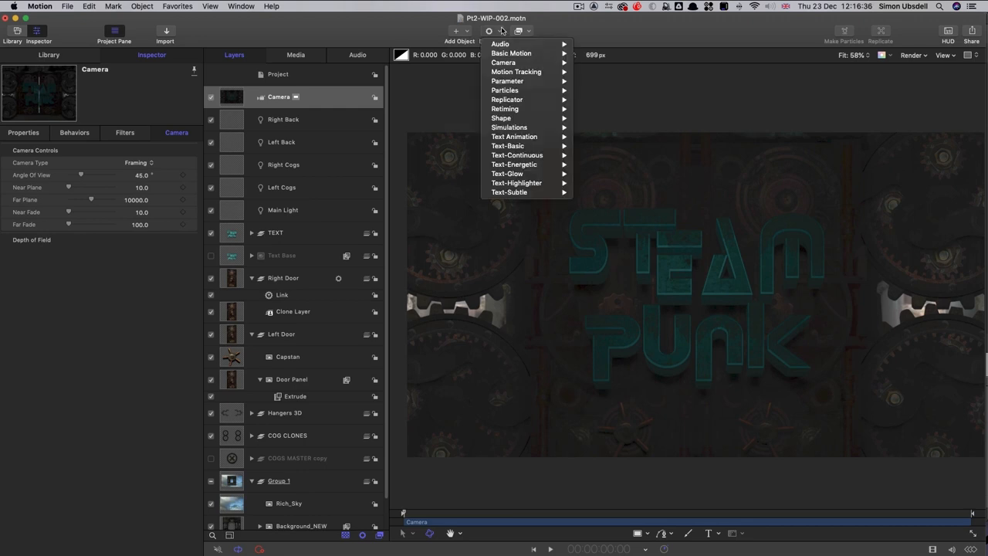
mouse_move(511, 53)
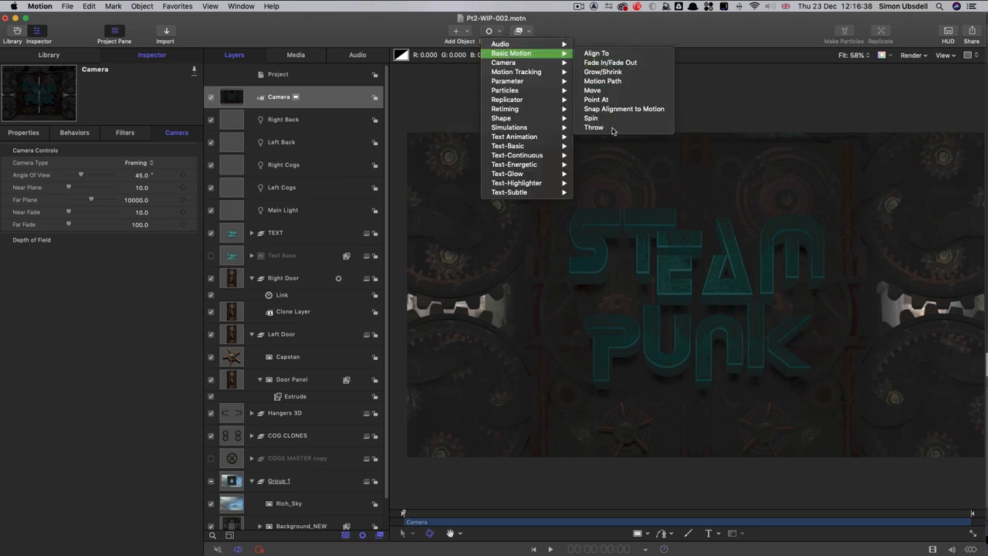
click(593, 127)
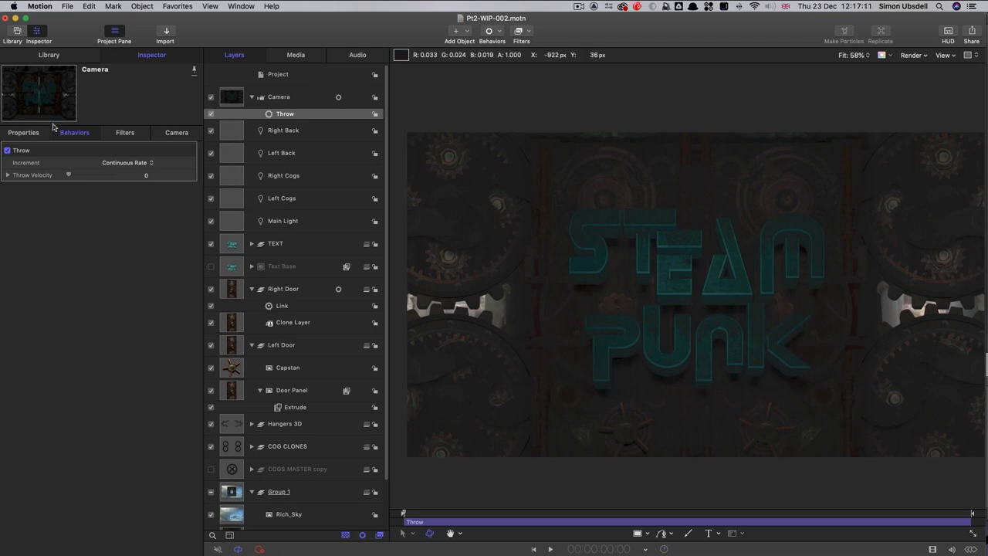
click(23, 132)
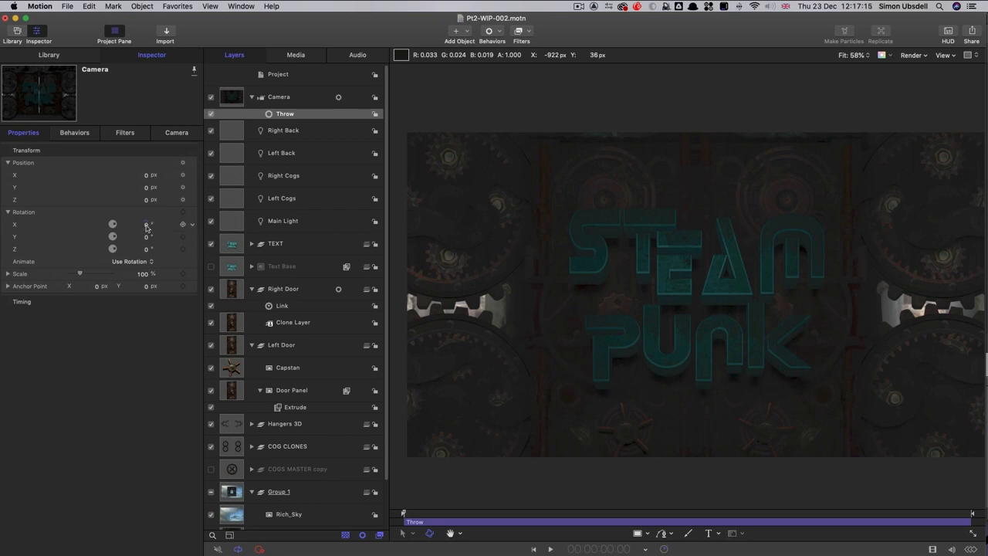
click(135, 223)
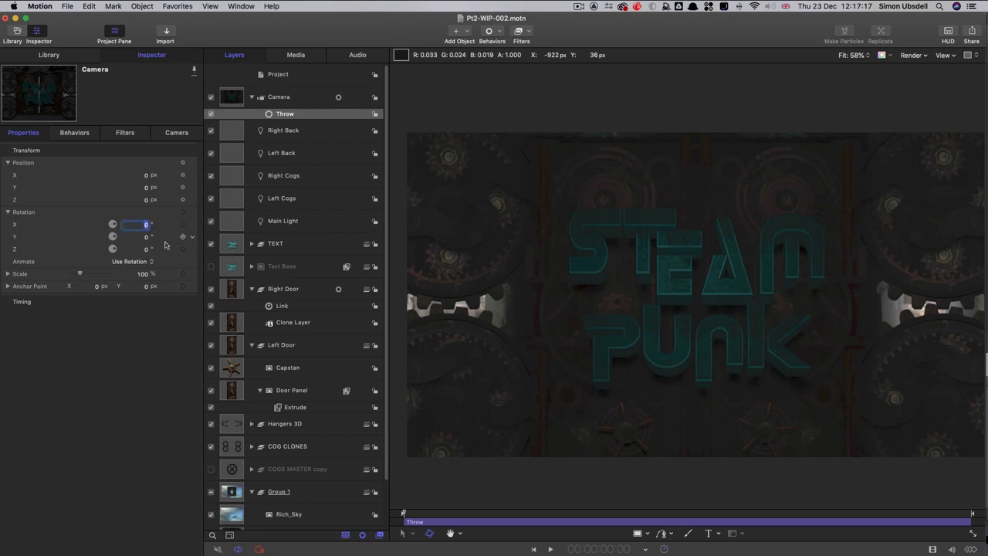
text(5.0)
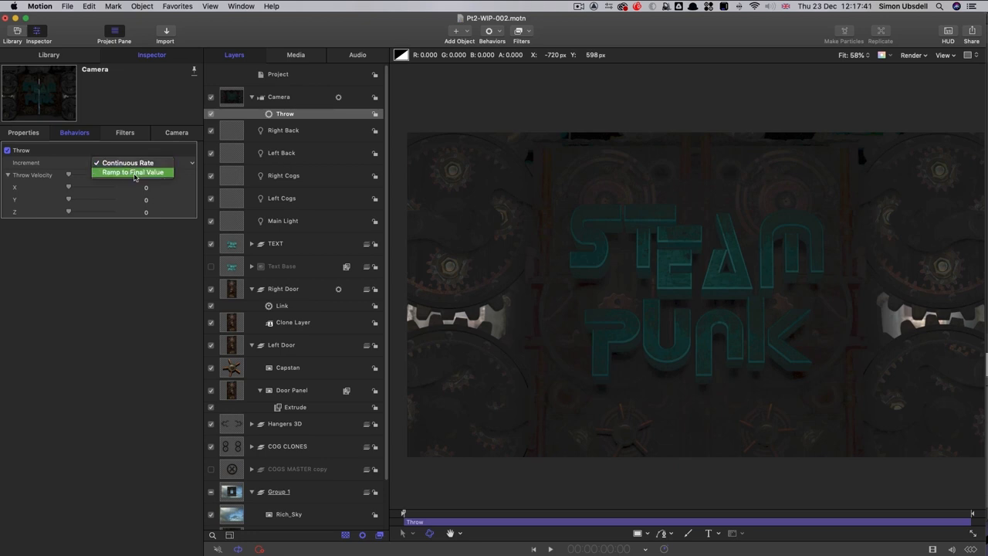
Step: Set Throw to Ramp to Final Value with Throw Distance Z -500 and play back
click(132, 172)
text(-500)
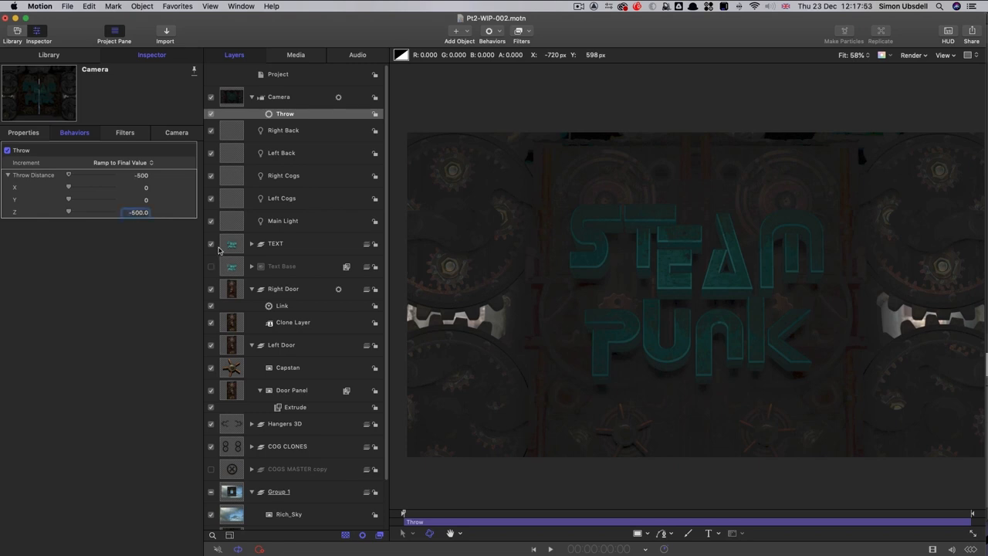
click(138, 212)
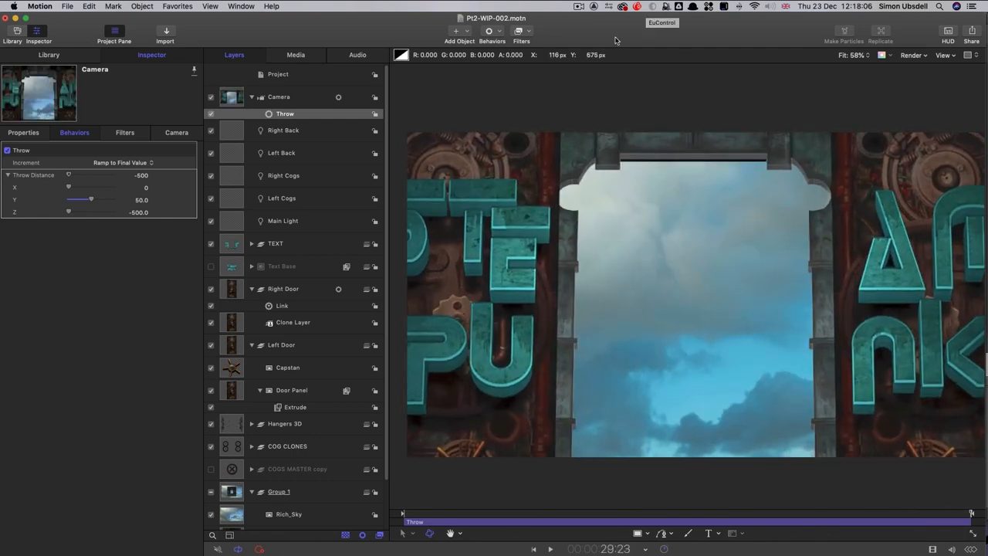
scroll(down, 3)
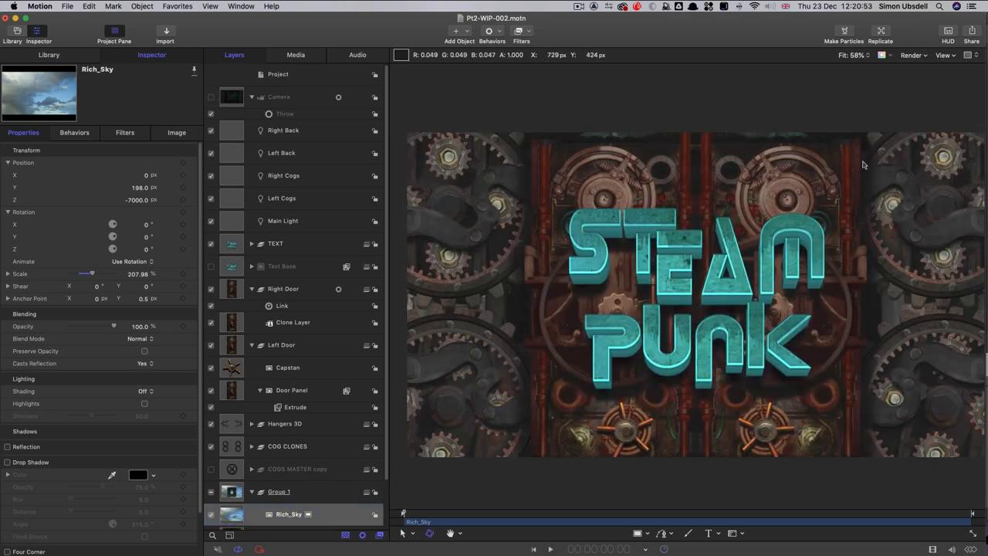
Step: Create a new group and import Thin Pipe.png and Bent Pipe.png into it
click(142, 6)
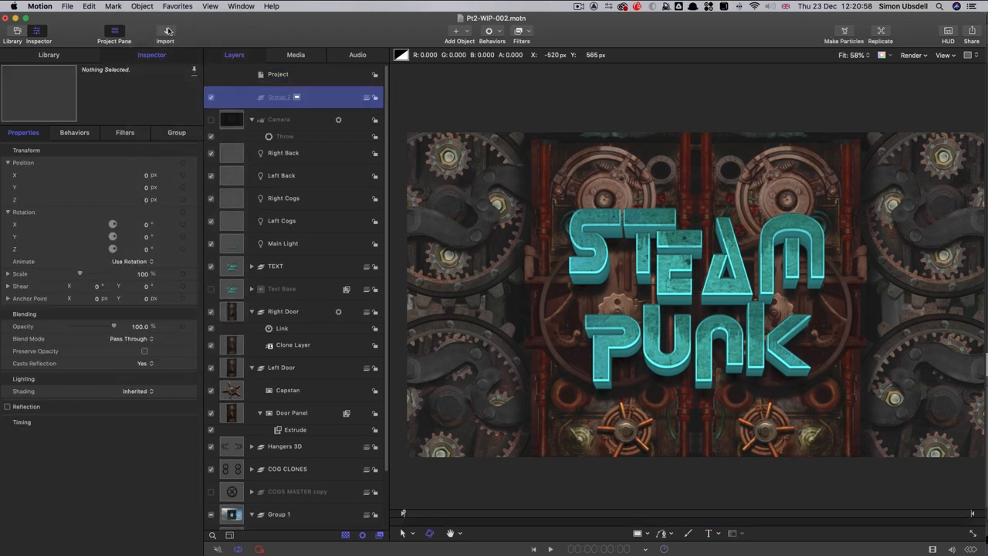
click(164, 31)
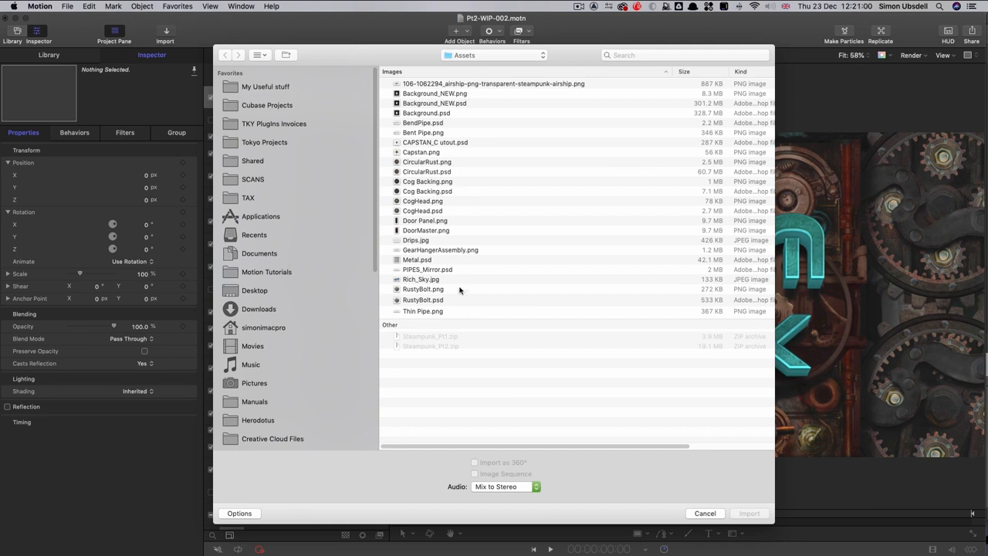
click(422, 310)
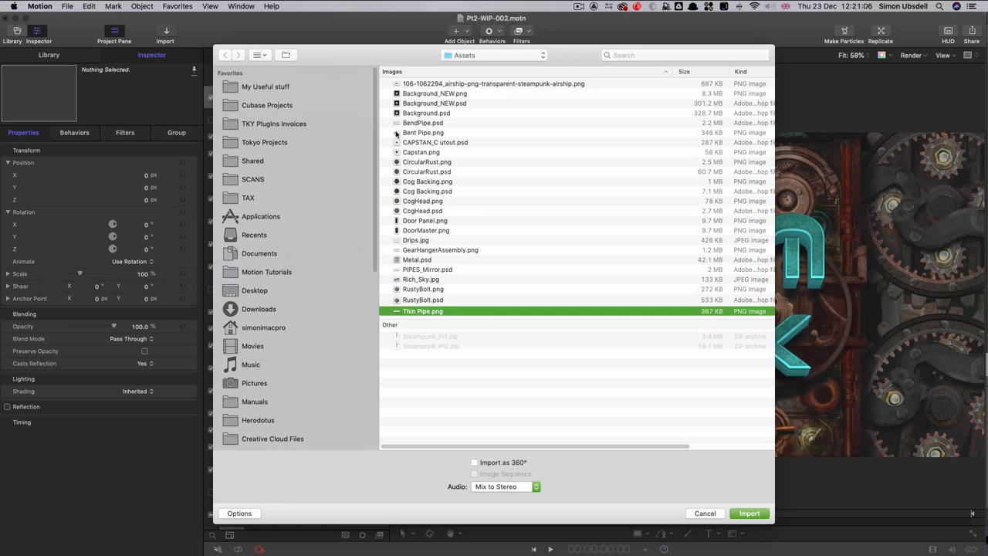
click(423, 132)
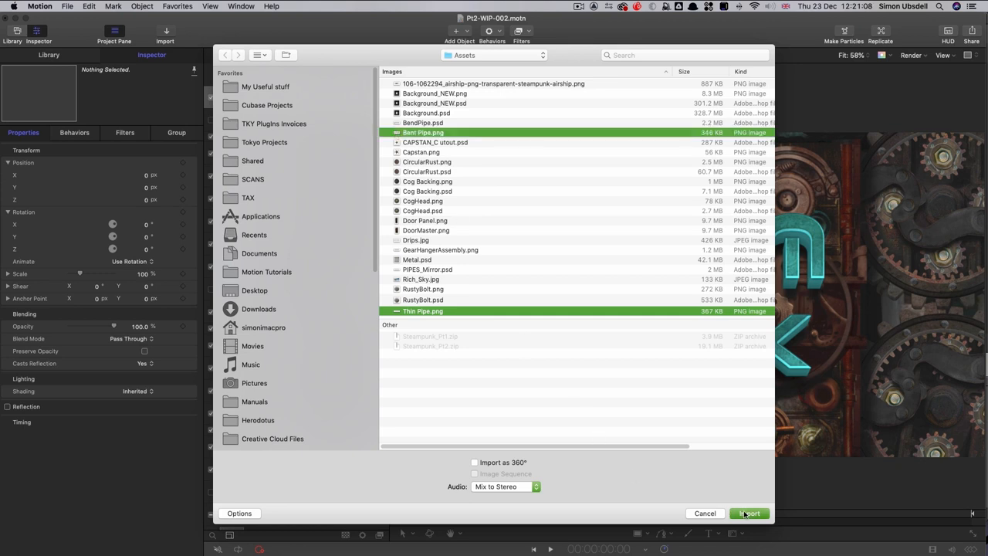
click(749, 513)
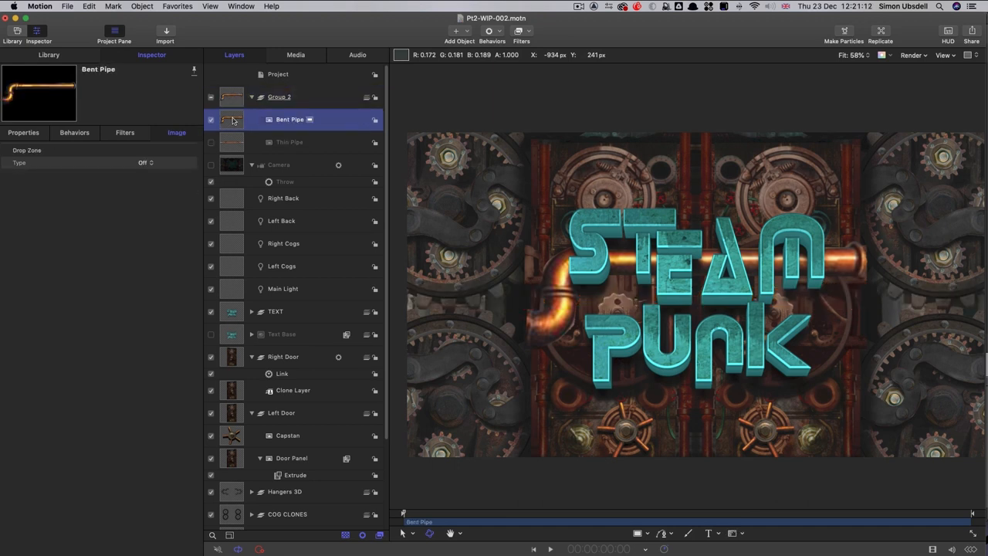
Step: Set Bent Pipe Rotation Z to 90 and Position Z to 1400 so it stands on the left edge
click(23, 132)
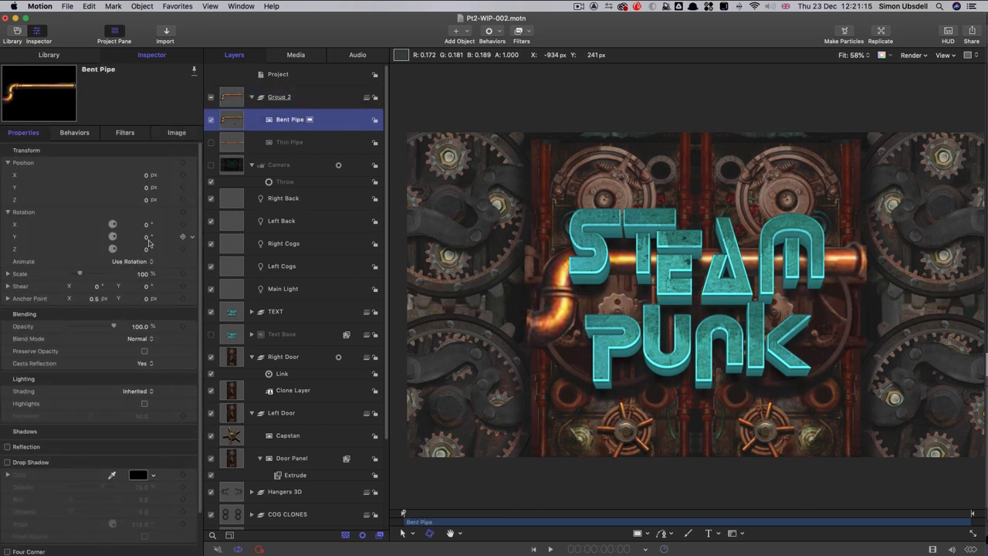
click(137, 249)
text(90)
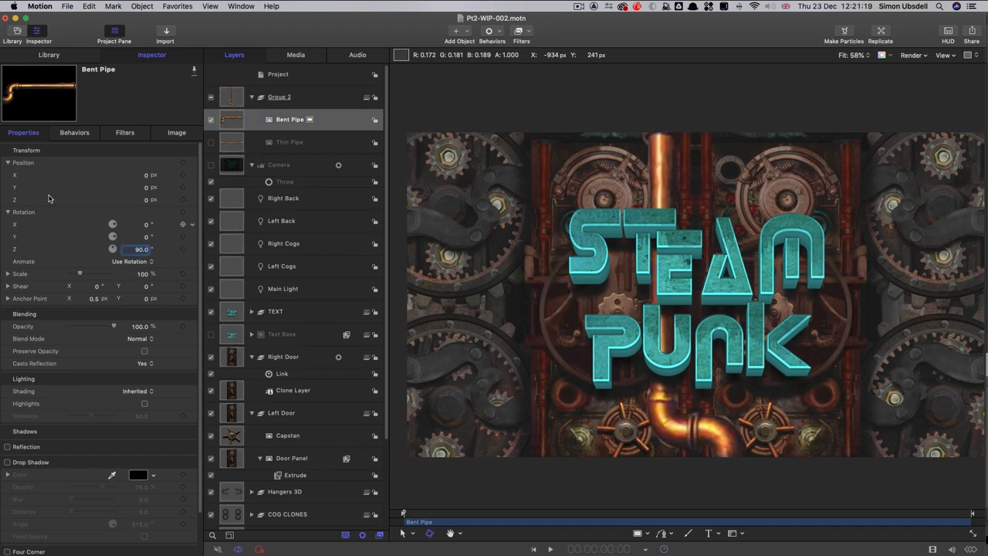
click(143, 199)
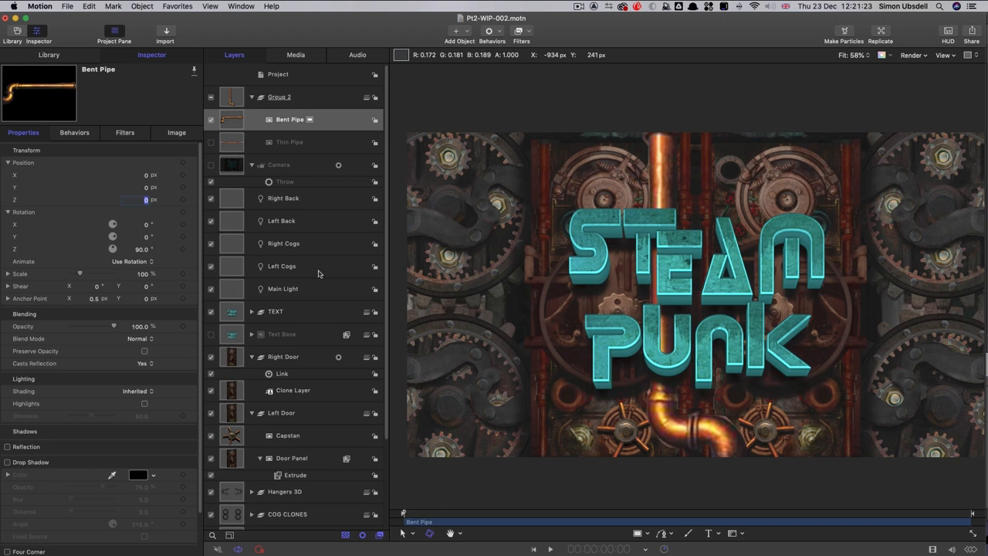
text(1400.0)
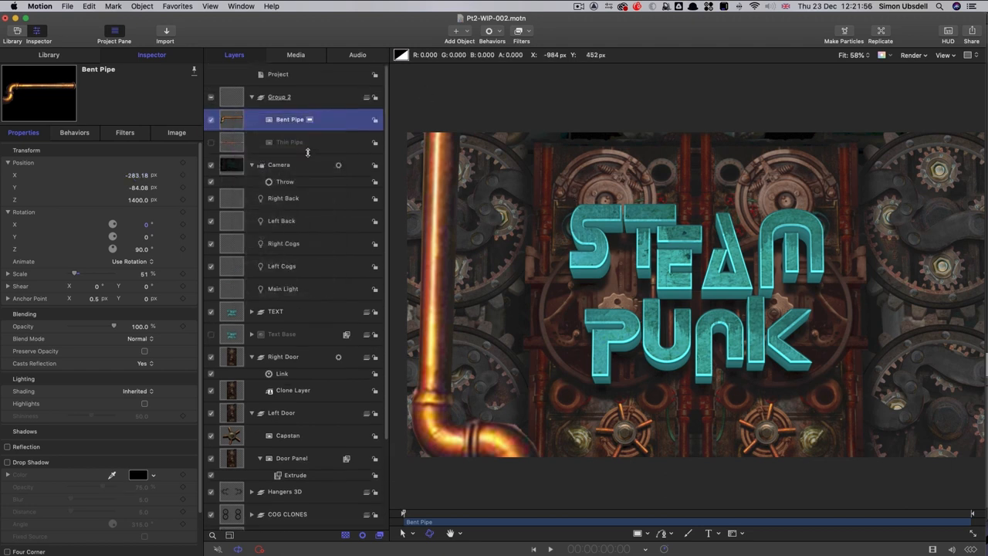
Step: Duplicate Bent Pipe, rotate the copy to 270° and nudge it right to about X 297
key(cmd+d)
text(280)
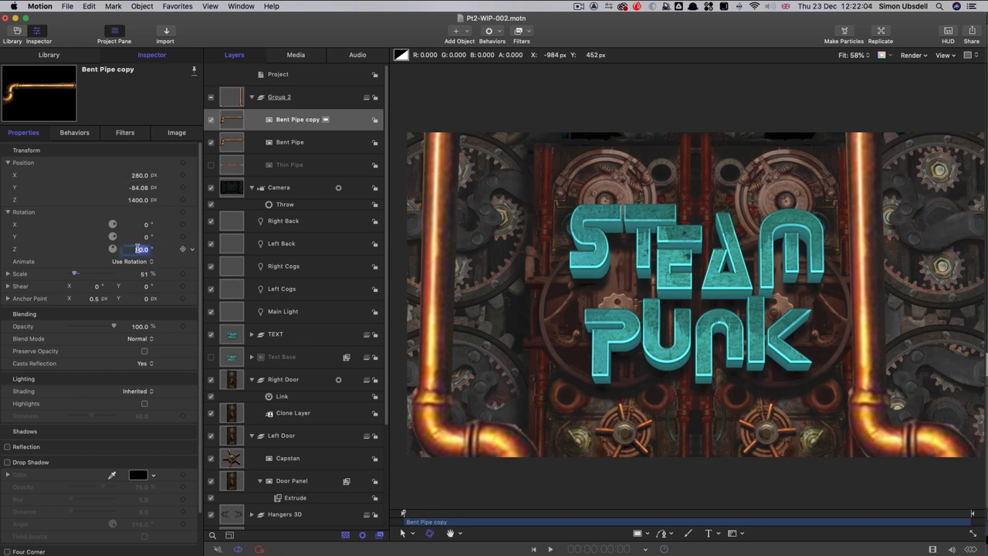
text(270.0)
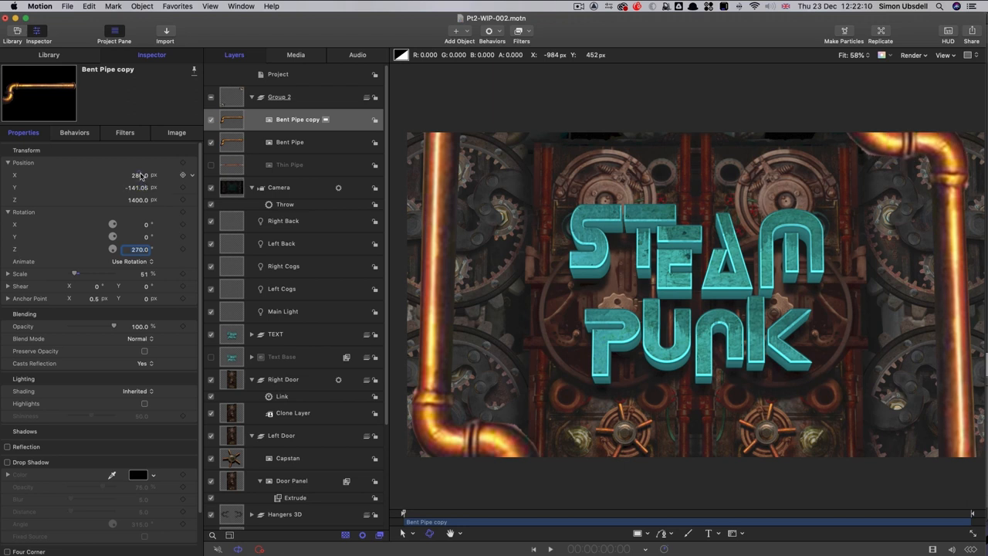
drag(139, 174, 150, 175)
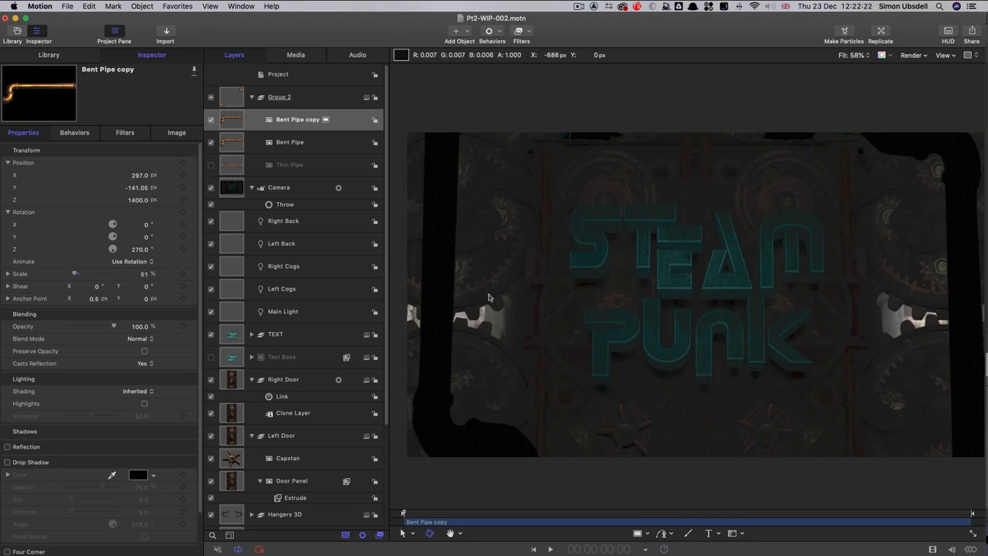
mouse_move(431, 232)
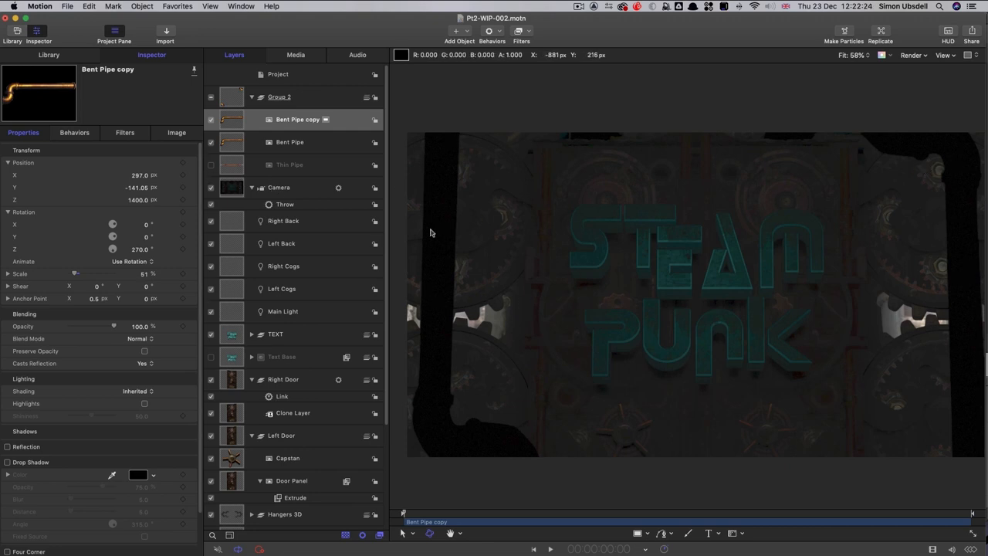
Step: Change the preview render resolution and switch the Thin Pipe layer on across the title
click(912, 55)
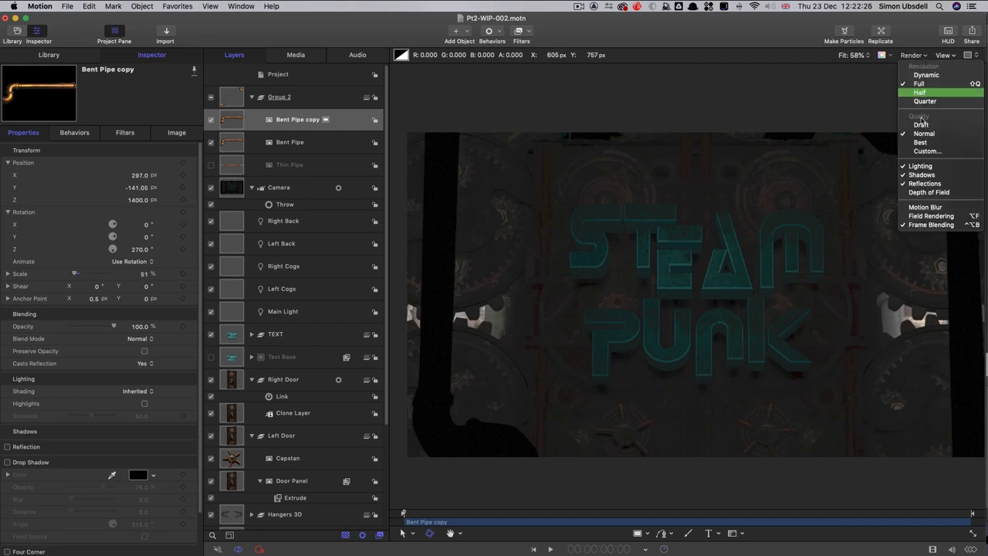
click(919, 83)
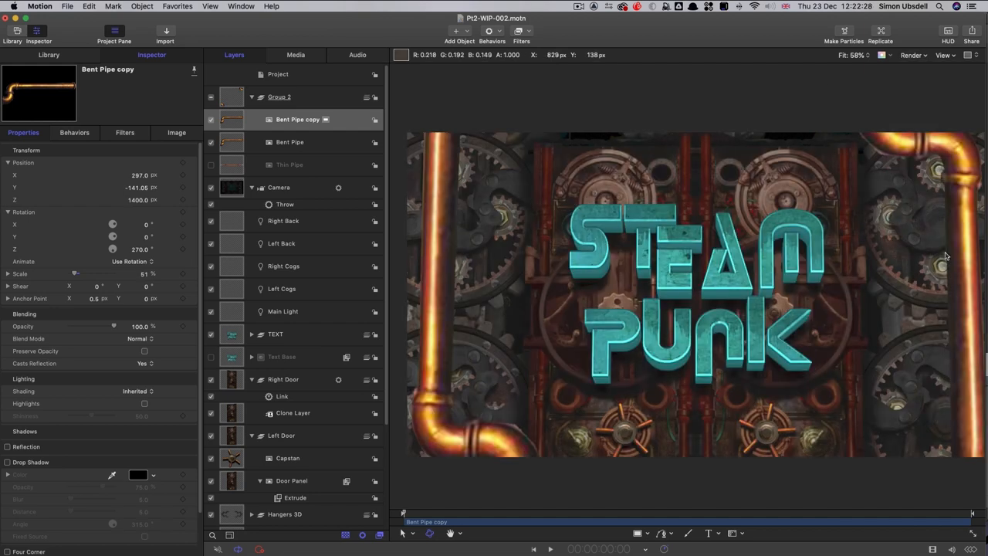
click(290, 165)
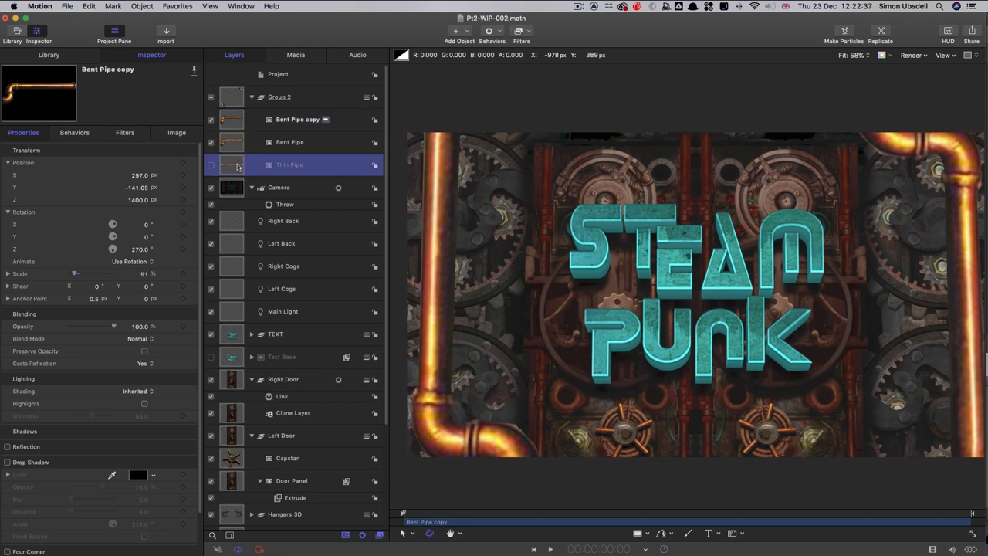
click(211, 164)
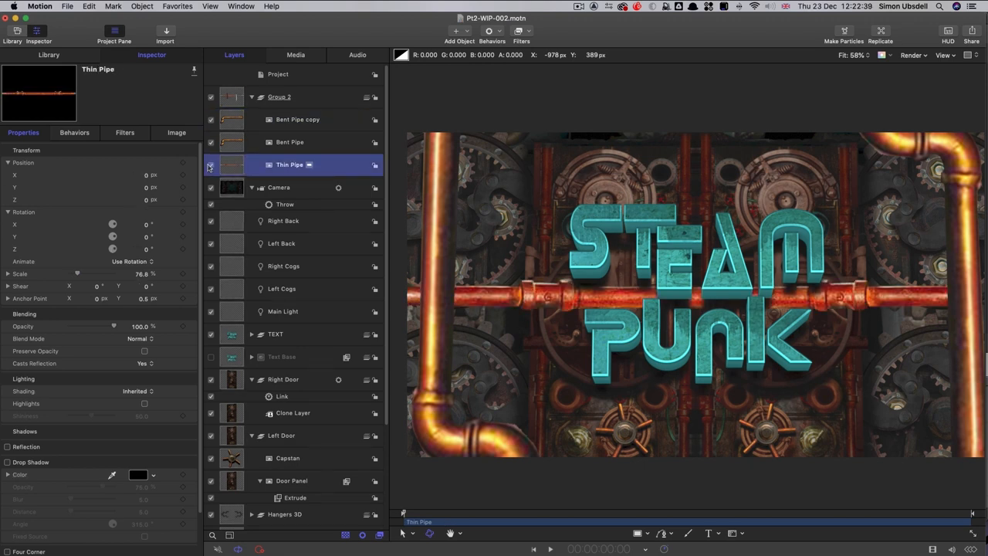
click(210, 165)
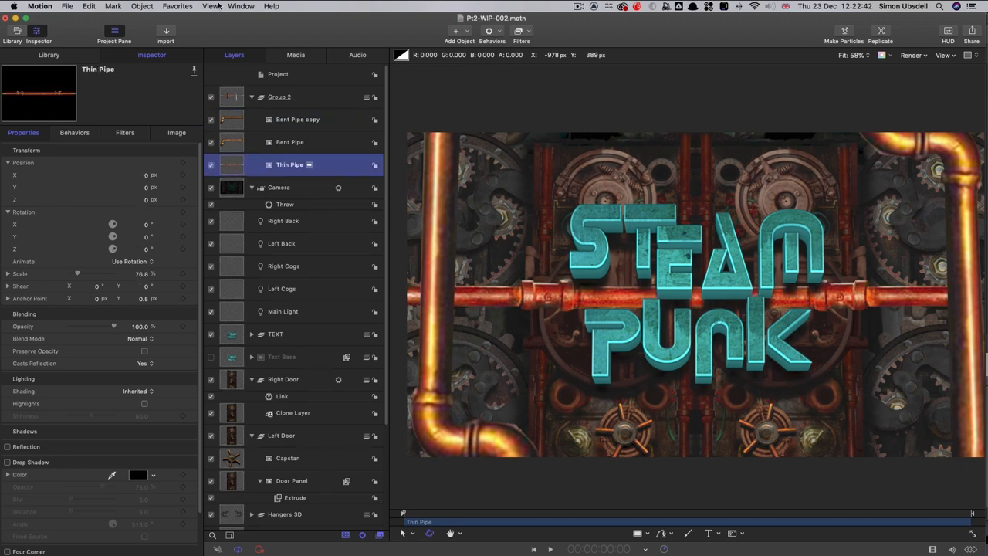
click(142, 6)
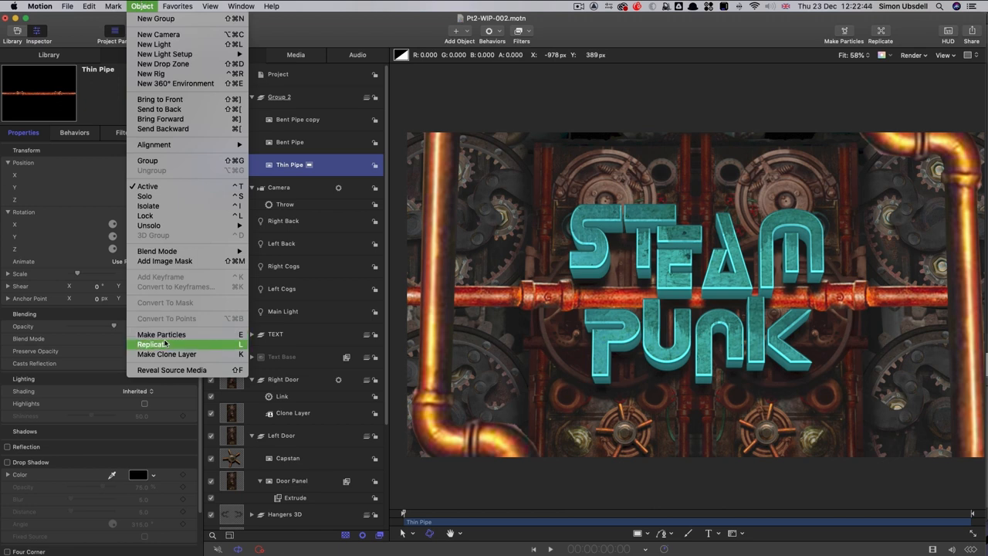
Step: Replicate the thin pipe into a row stretched across the frame at Position Z 1200
click(154, 343)
text(1)
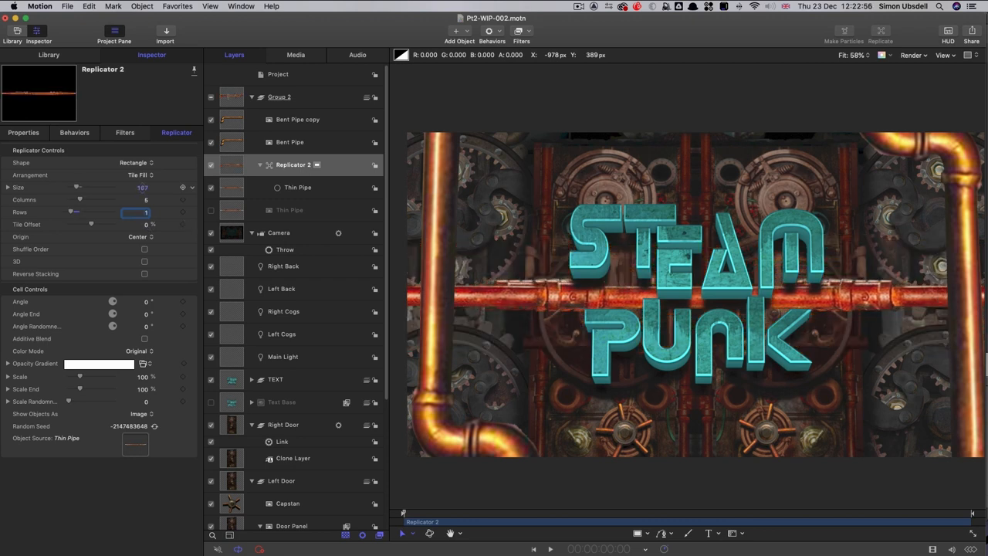
drag(77, 187, 114, 188)
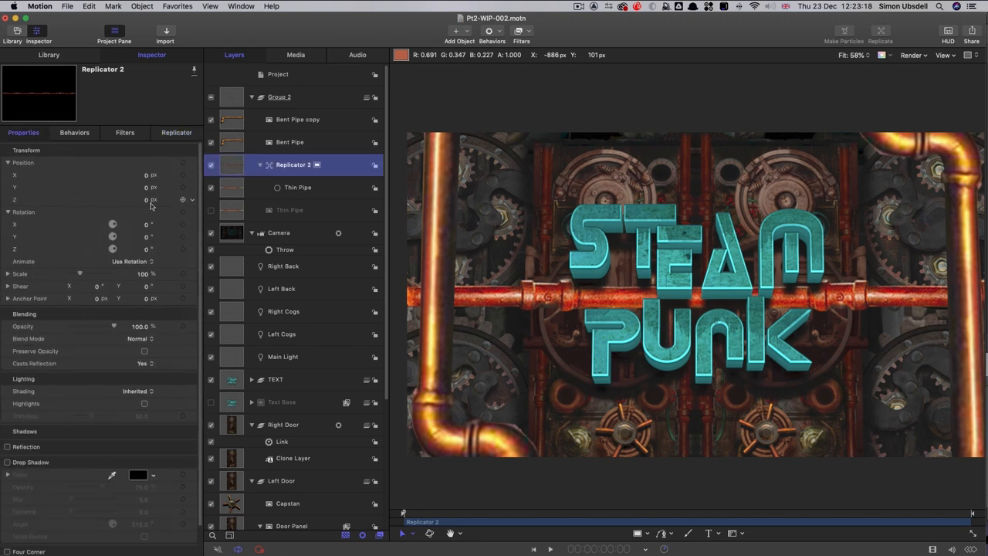
click(139, 200)
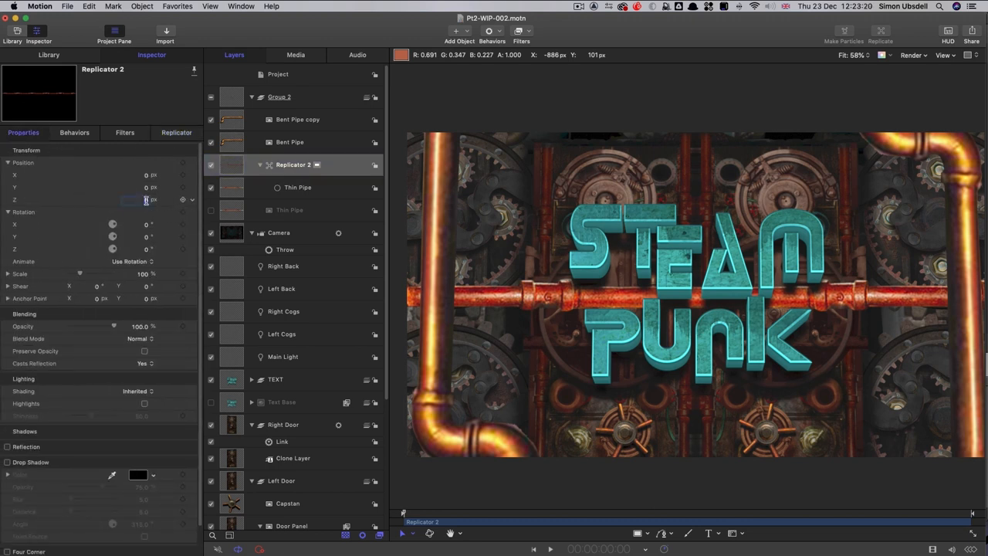
text(1200.0)
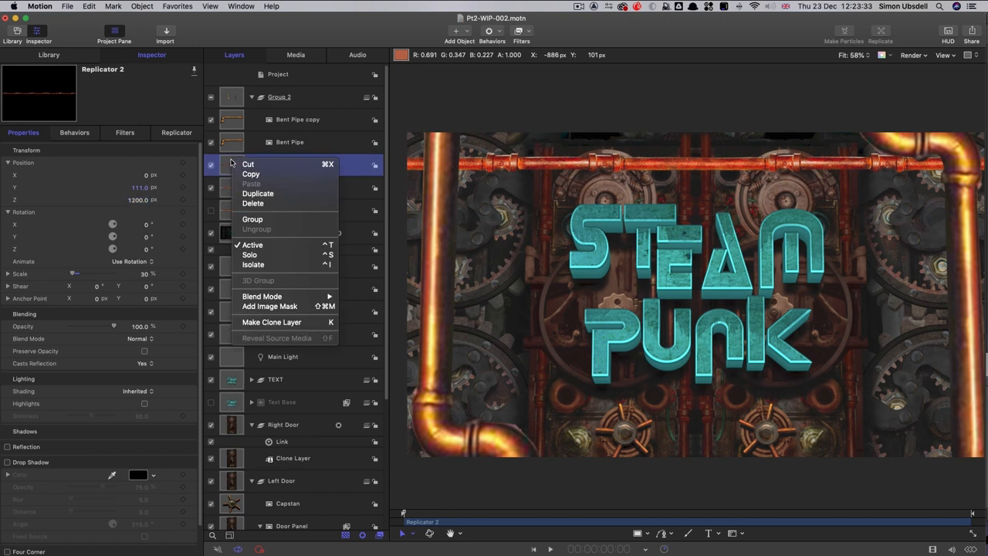
Step: Duplicate Replicator 2 and place the copy at Y -311 and Z 1300 along the bottom
click(258, 193)
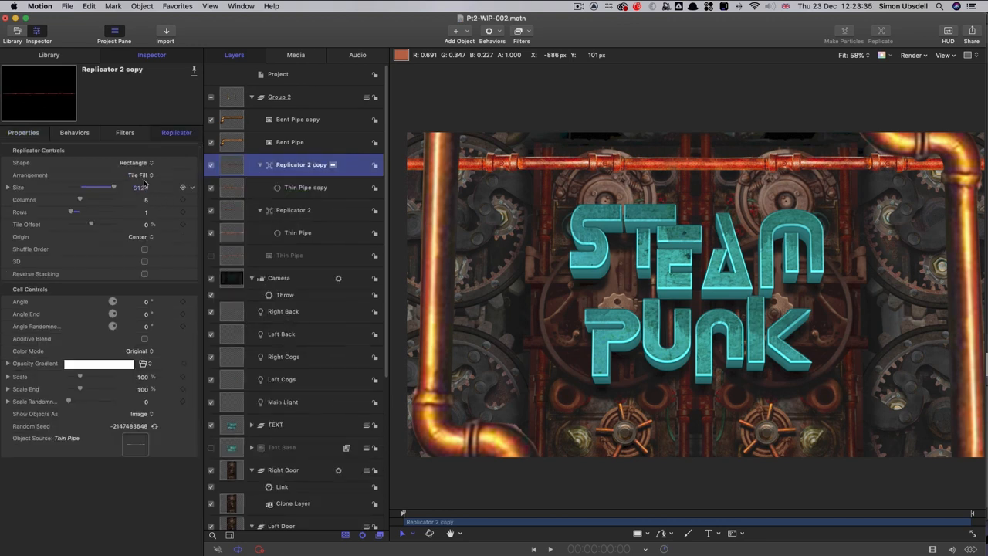
click(24, 132)
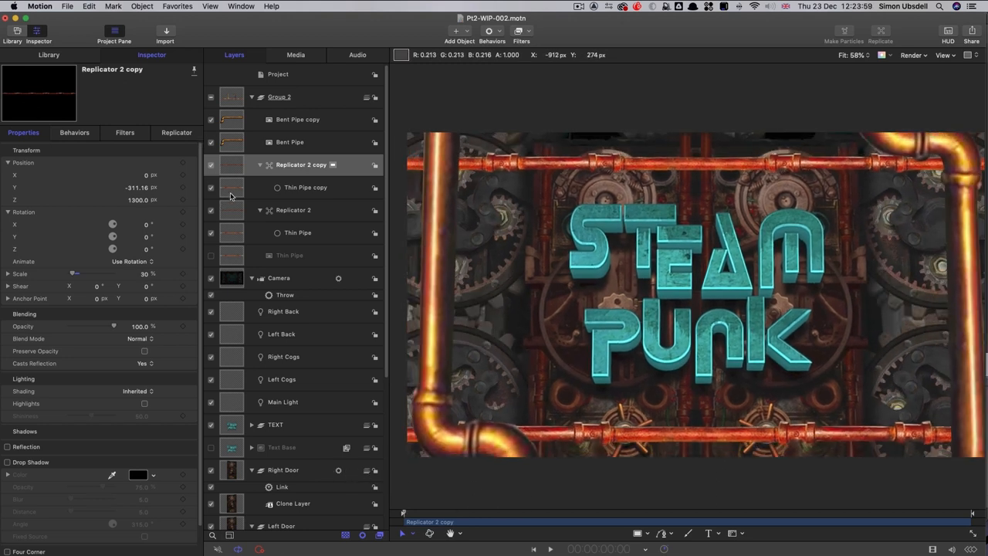
click(301, 165)
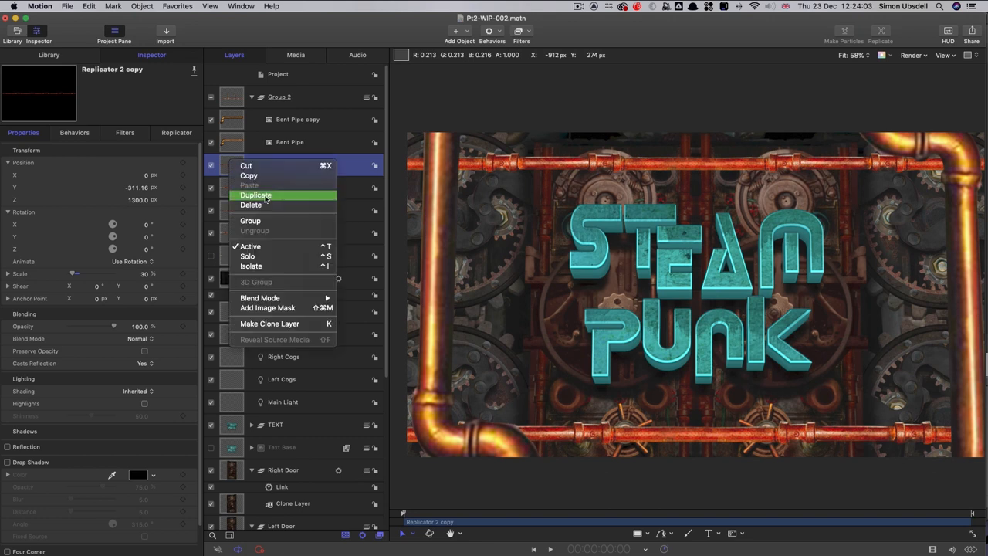
Step: Duplicate the bottom pipe replicator, rotate it 90° and position it near X 303, Z 1350
click(255, 194)
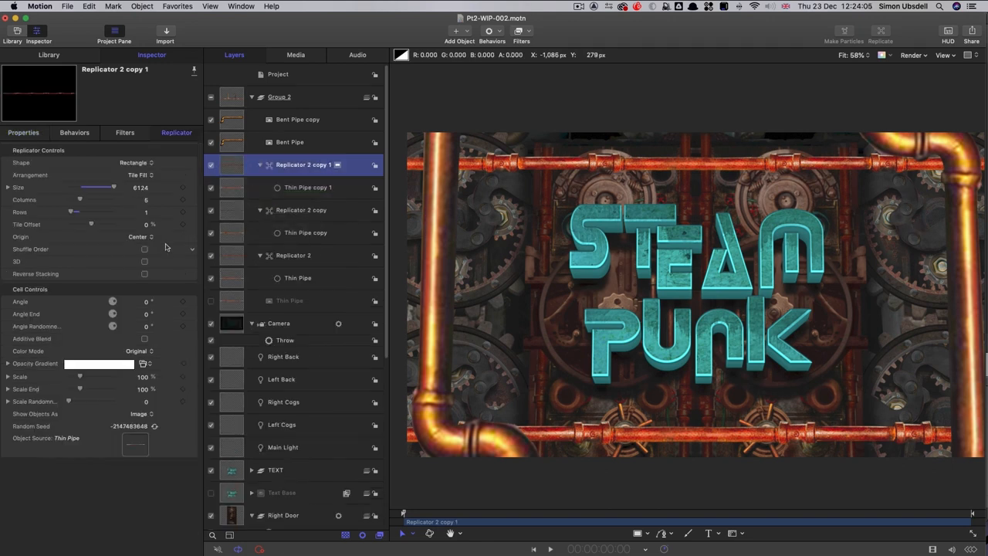
click(23, 132)
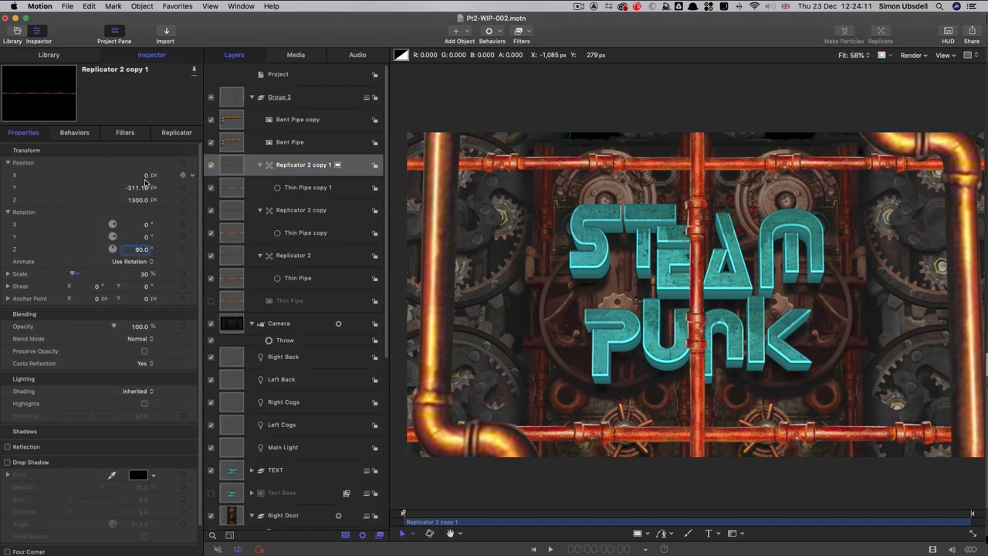
click(139, 175)
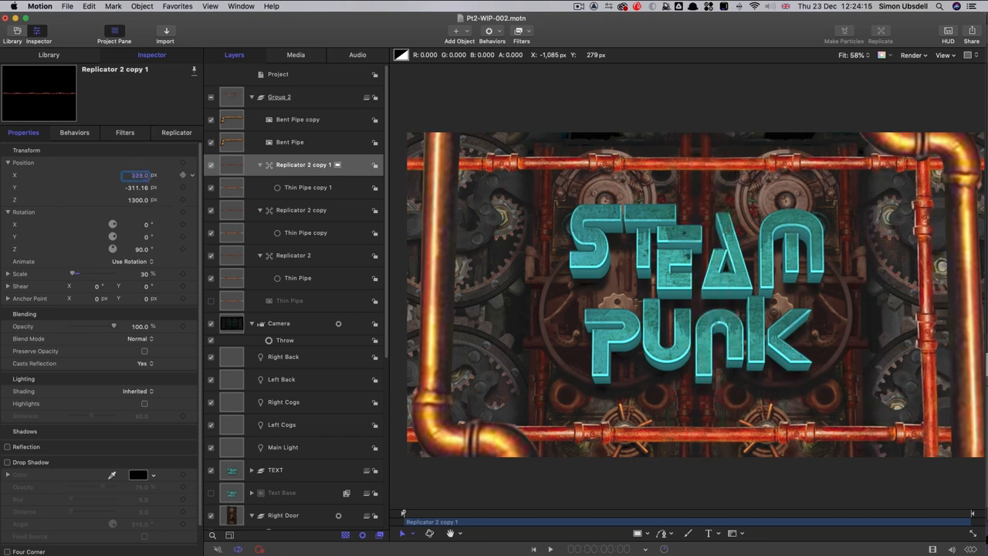
drag(139, 175, 143, 175)
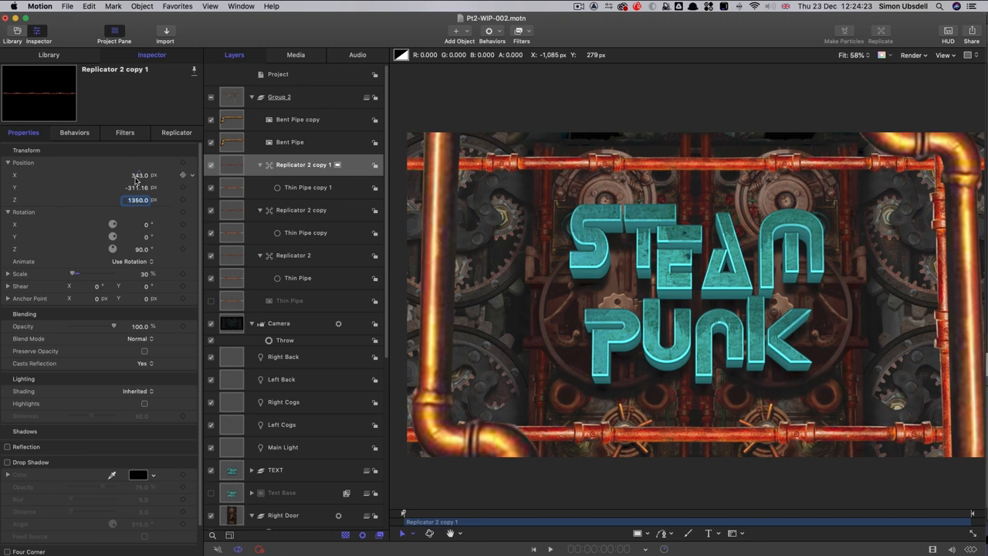
drag(139, 175, 123, 176)
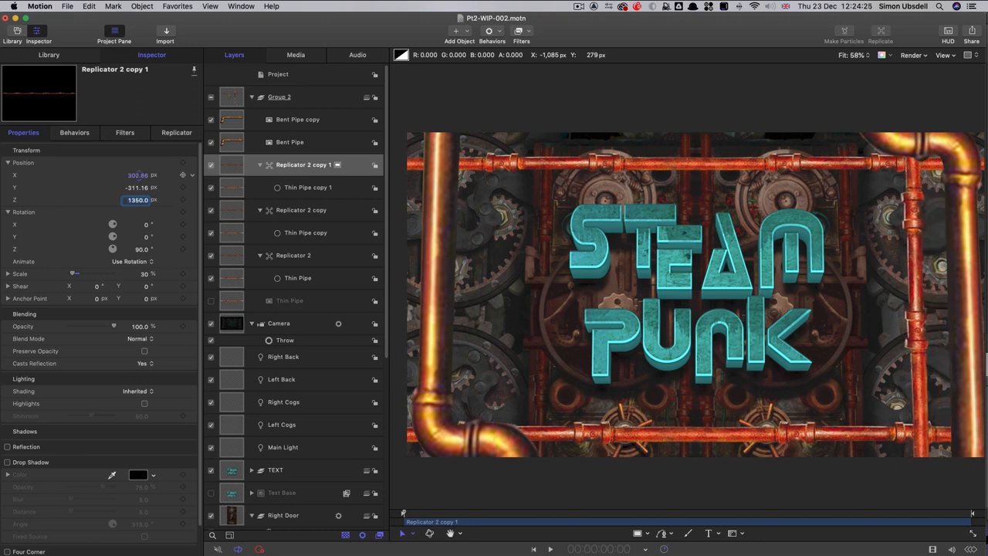
Step: Duplicate the vertical pipe to X -318.78, rename the group PIPES and collapse it
right_click(304, 165)
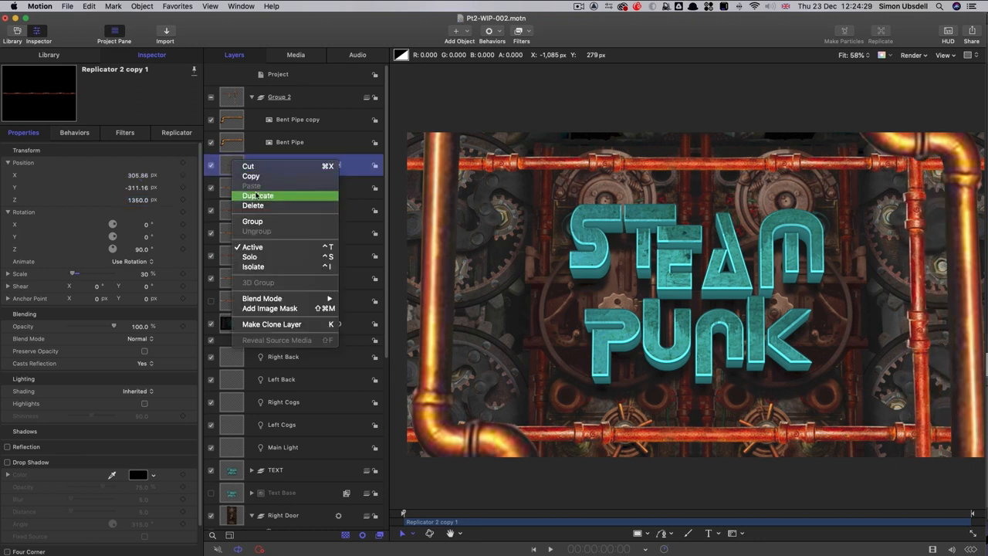
click(257, 196)
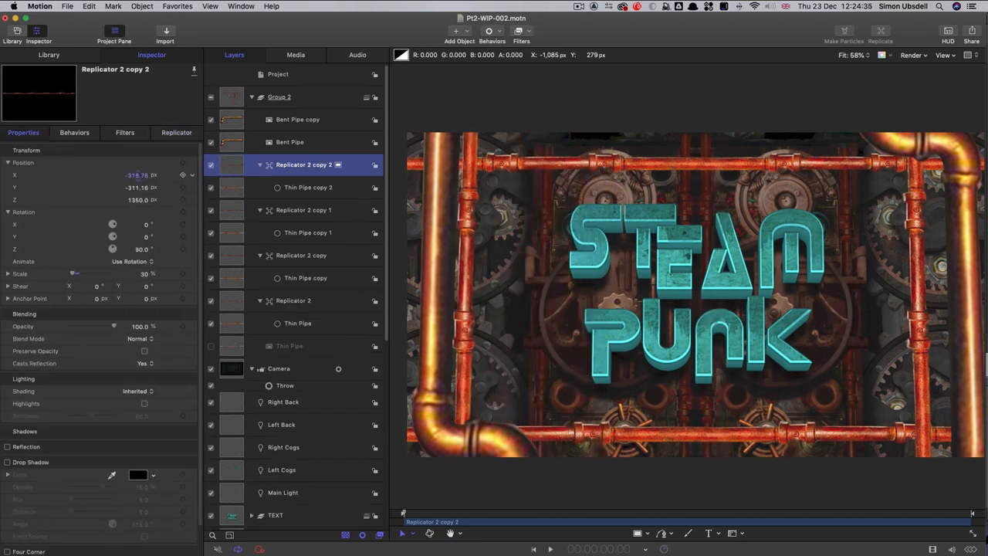
double_click(138, 199)
text(PIPES)
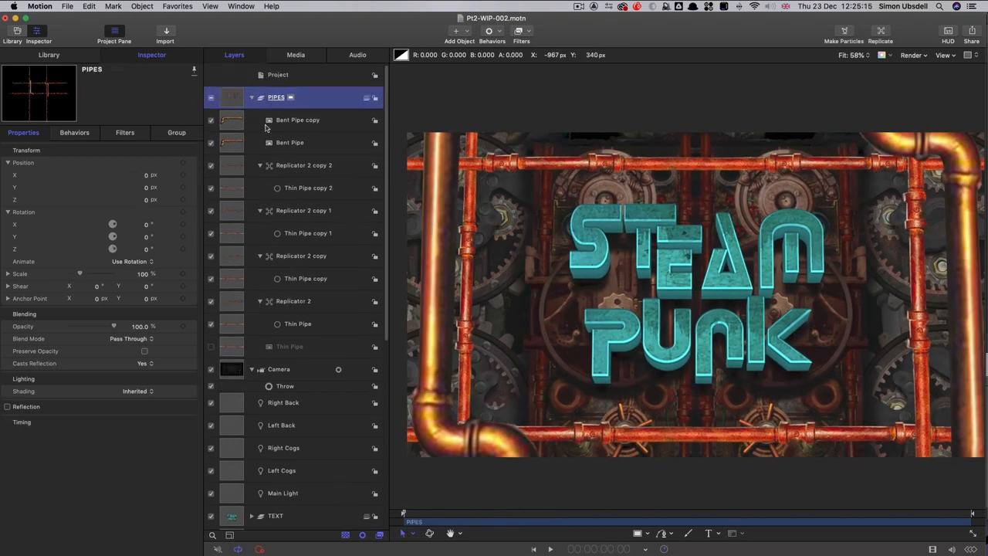
click(251, 96)
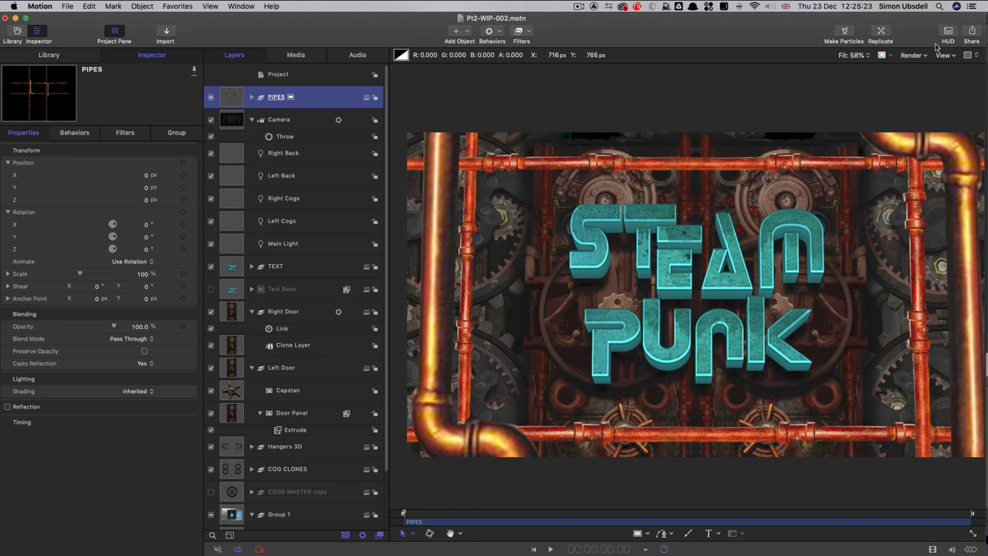
click(913, 55)
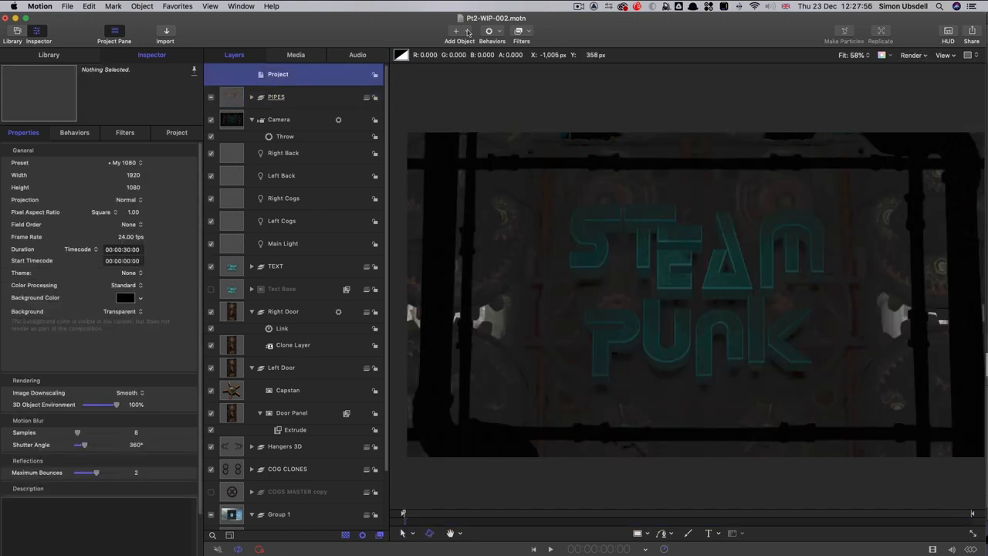
Step: Add a new Light at 10% intensity and set its Position X to -1000
click(459, 31)
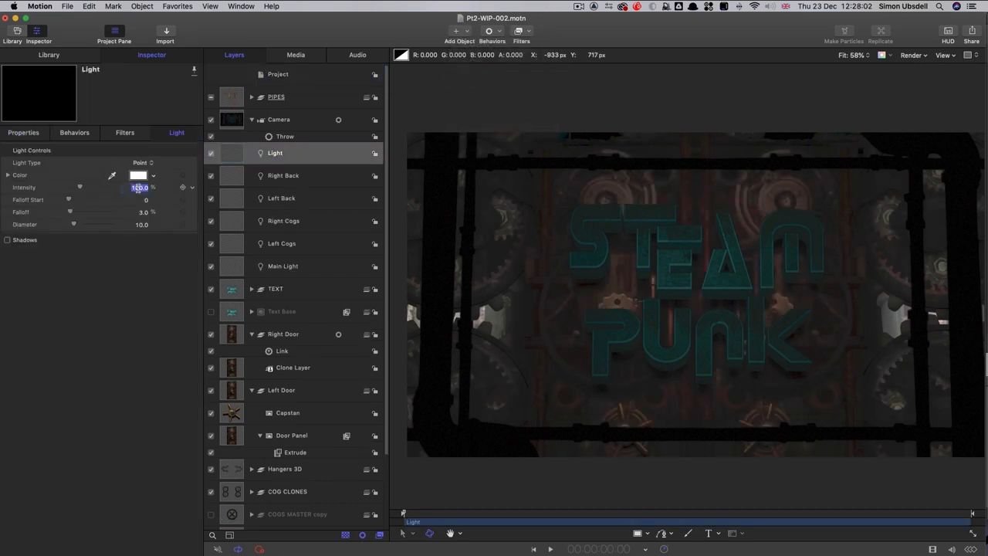
text(10)
click(139, 212)
text(5)
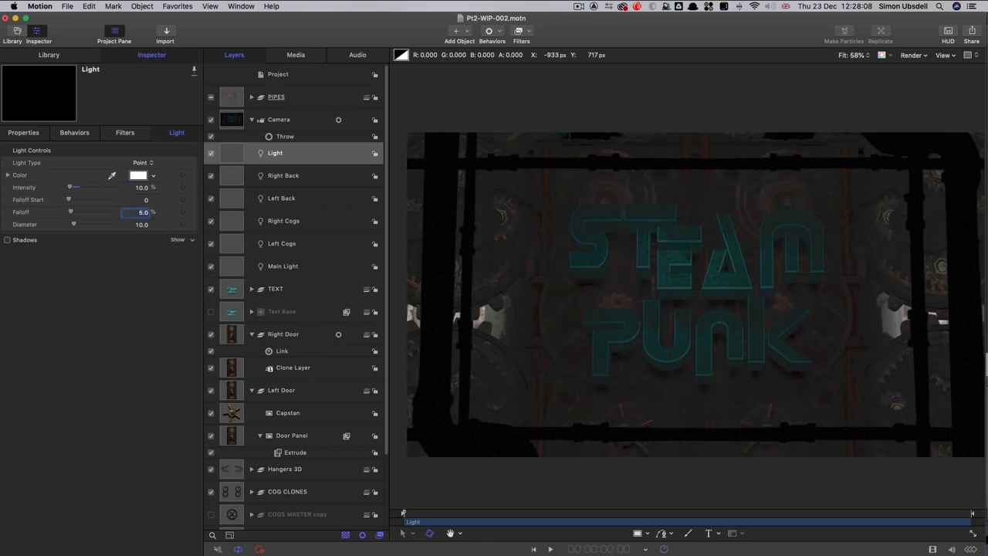
click(23, 132)
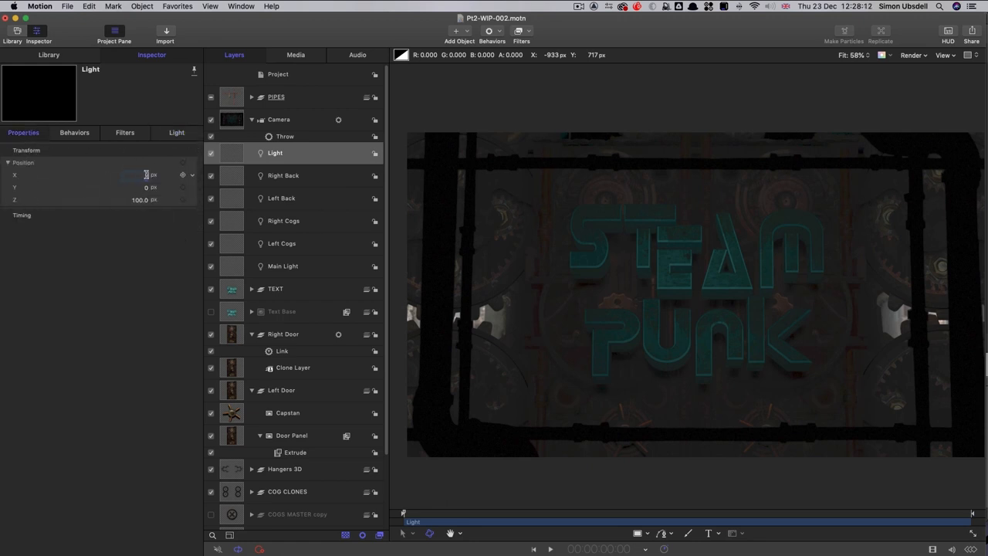
text(-1000.0)
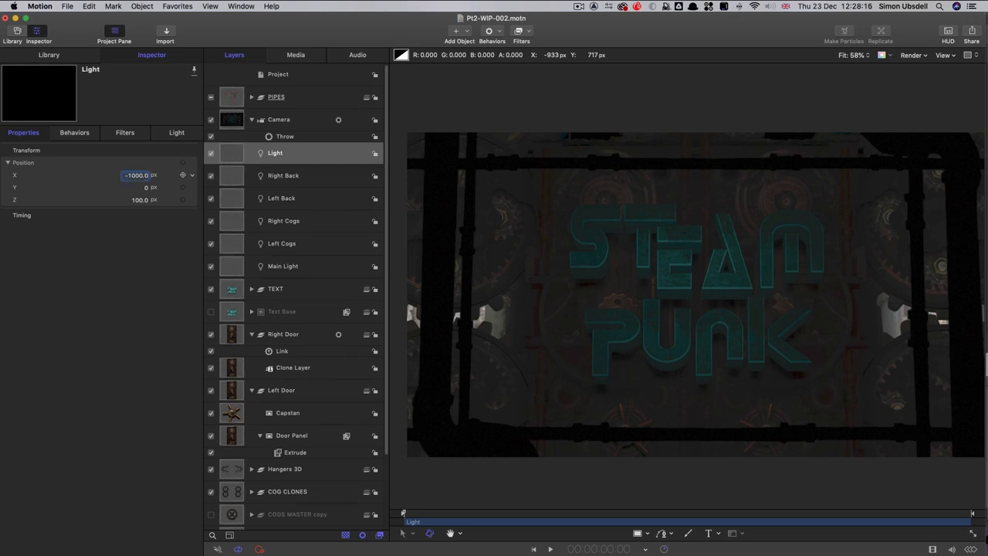
Step: Set the light's Position Z to 1600 and its Falloff to 5%
click(139, 199)
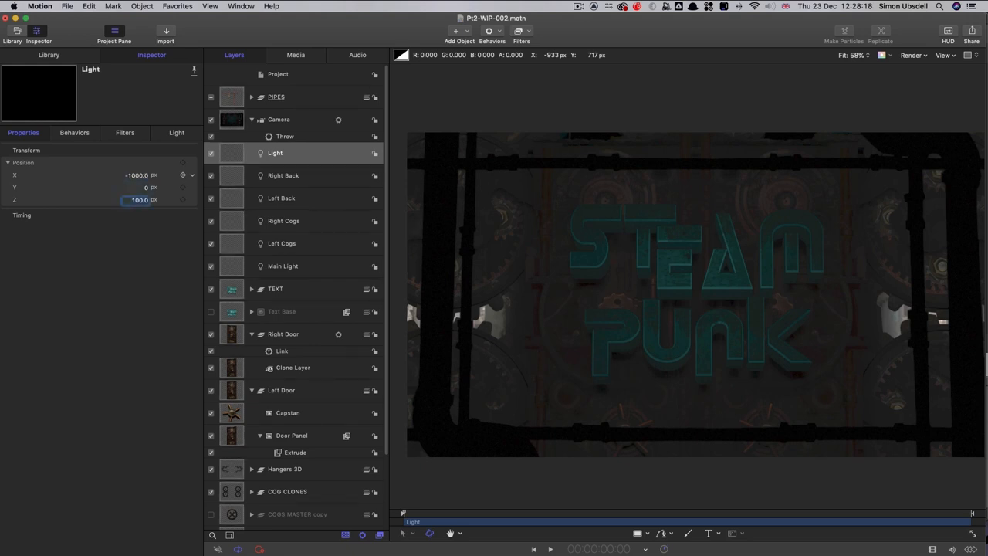
text(1600)
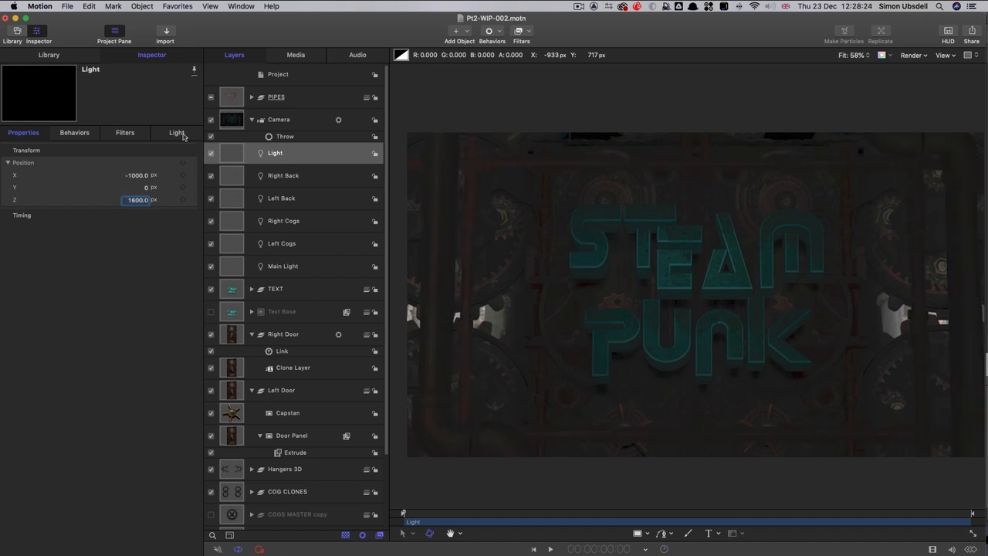
click(176, 132)
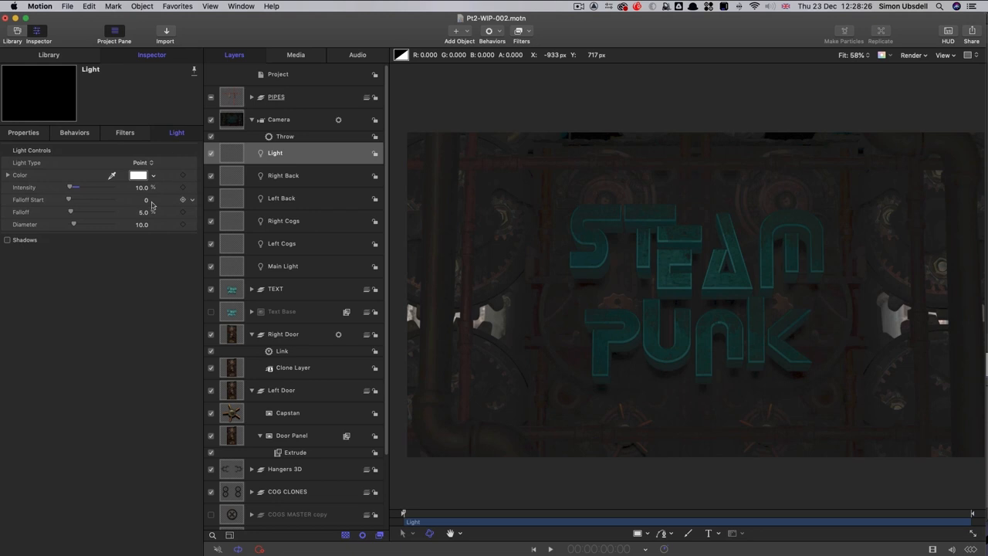
double_click(142, 212)
text(10)
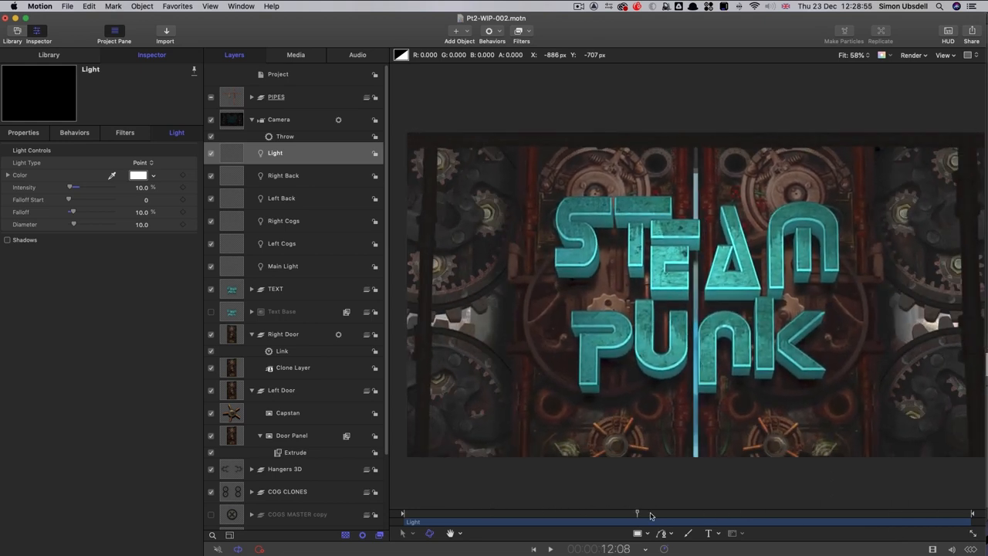
Step: Move Main Light to Position Z 400 and add a Levels filter to the TEXT group
click(285, 265)
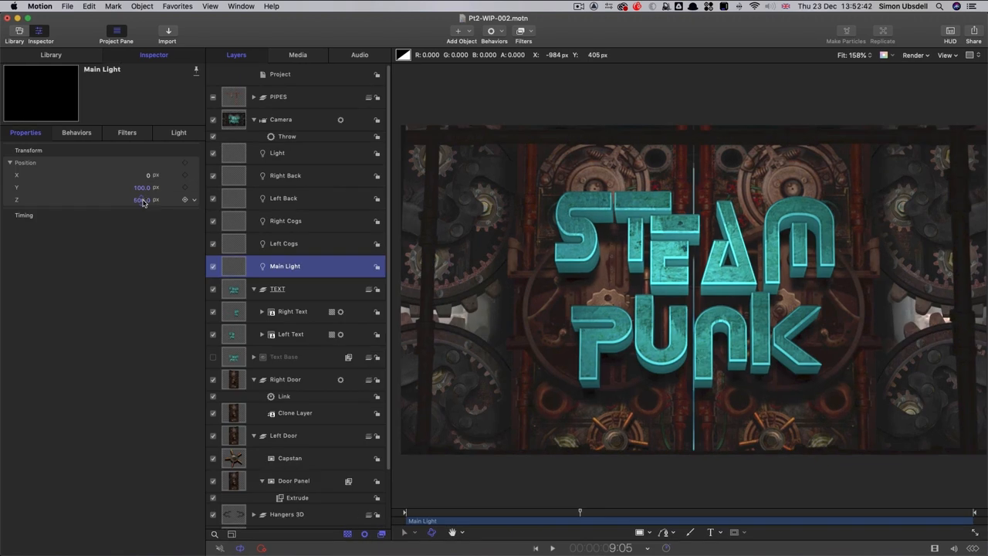
click(142, 199)
text(400)
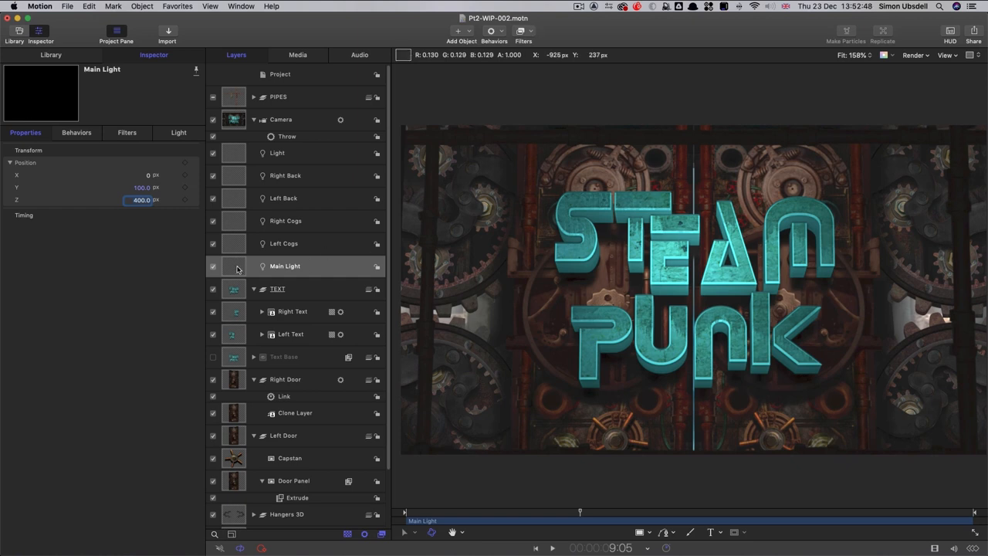
click(277, 288)
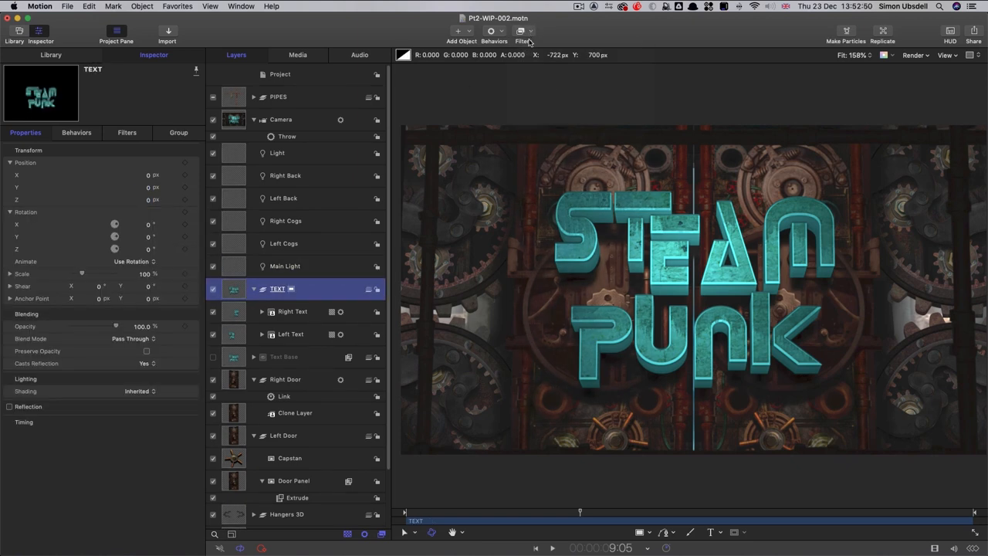
click(524, 41)
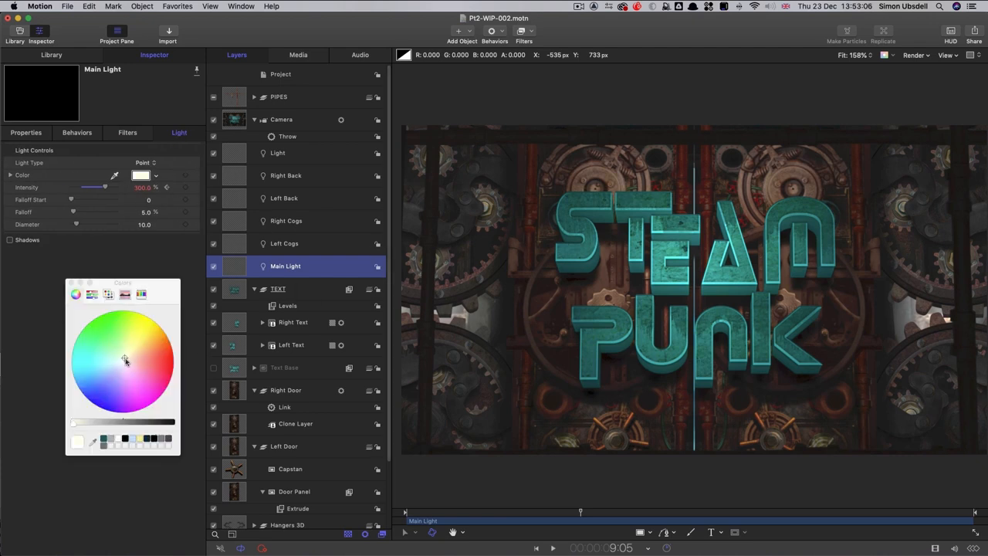
Step: Select the Right and Left Cogs lights to set them to 200% intensity with a tint
click(286, 220)
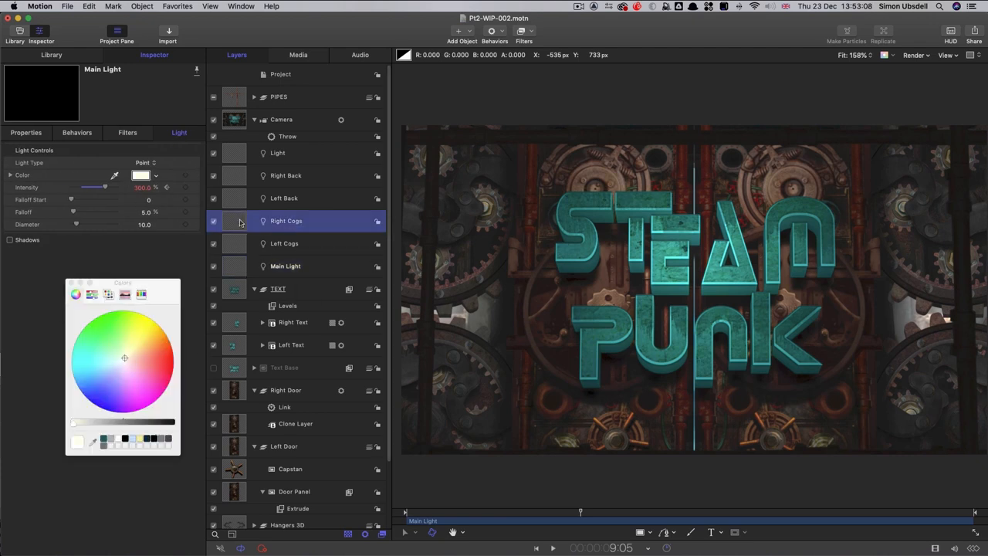
click(284, 243)
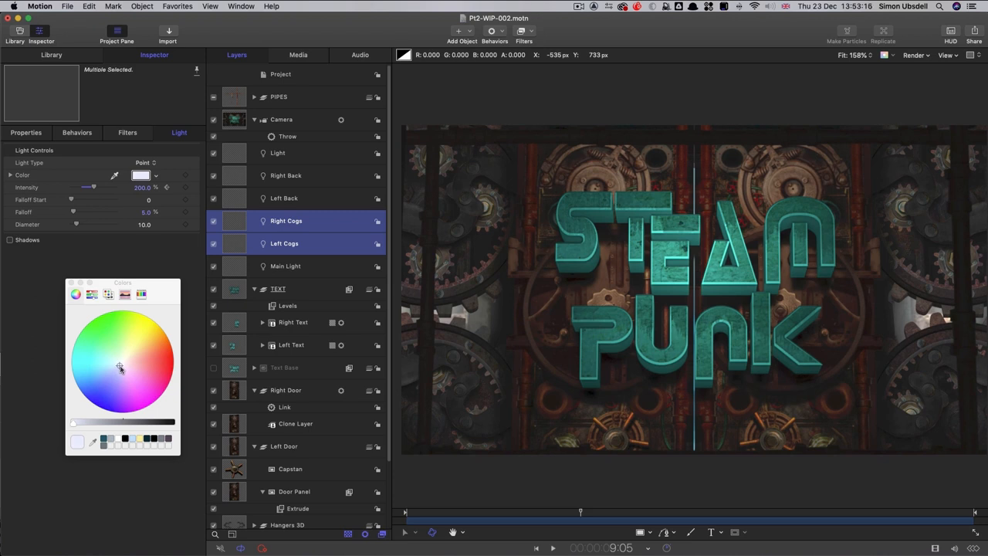
Step: Apply a Levels filter to Door Panel and raise its black point for deeper shadows
click(523, 41)
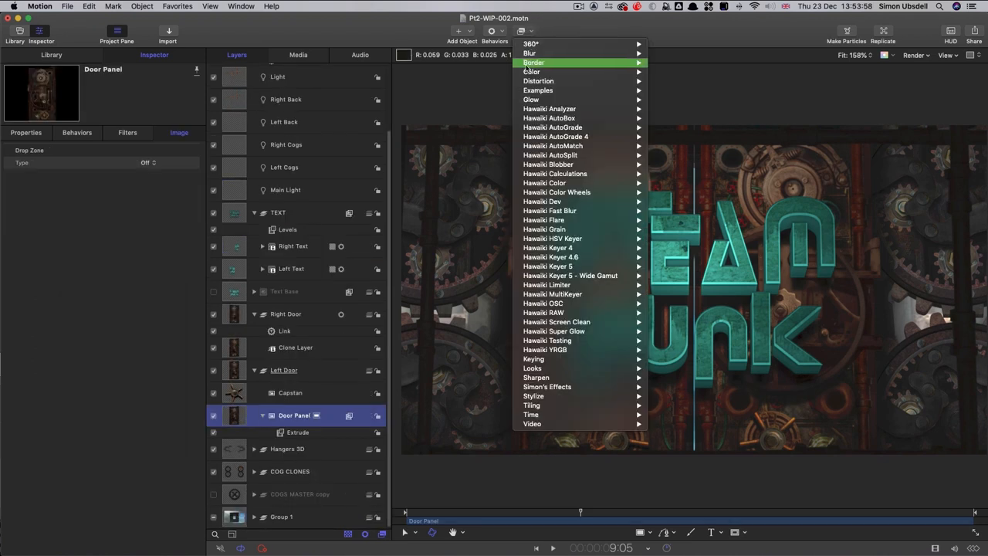
mouse_move(531, 71)
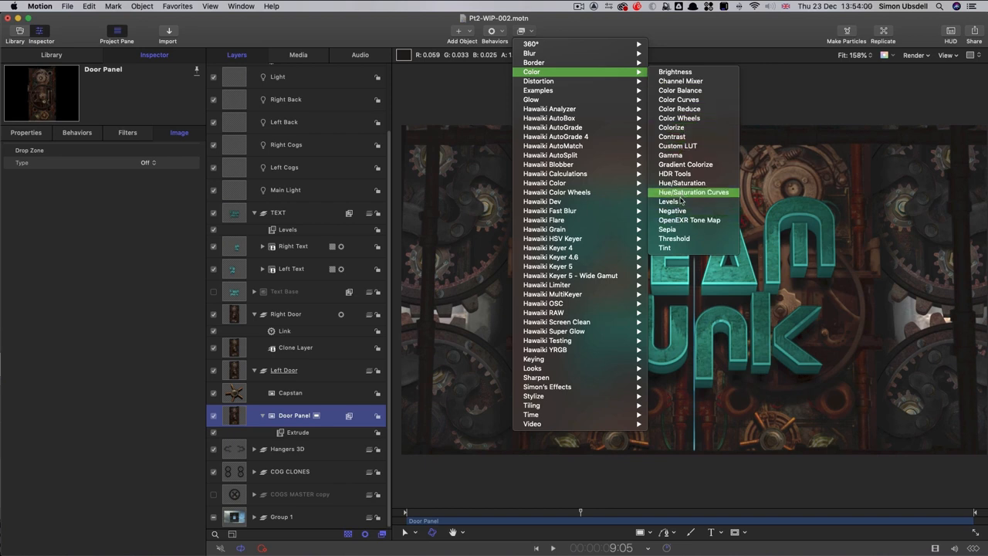
click(669, 202)
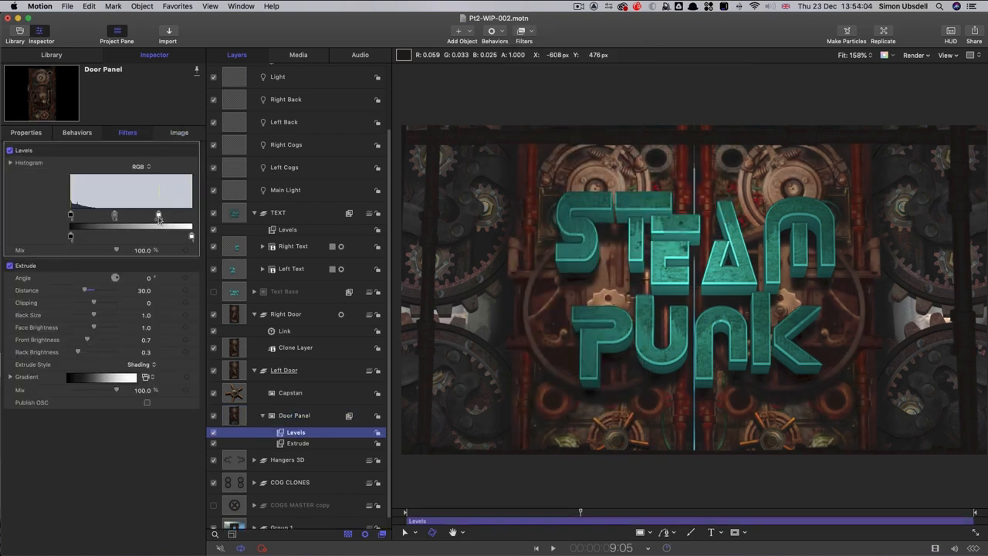
drag(71, 215, 76, 214)
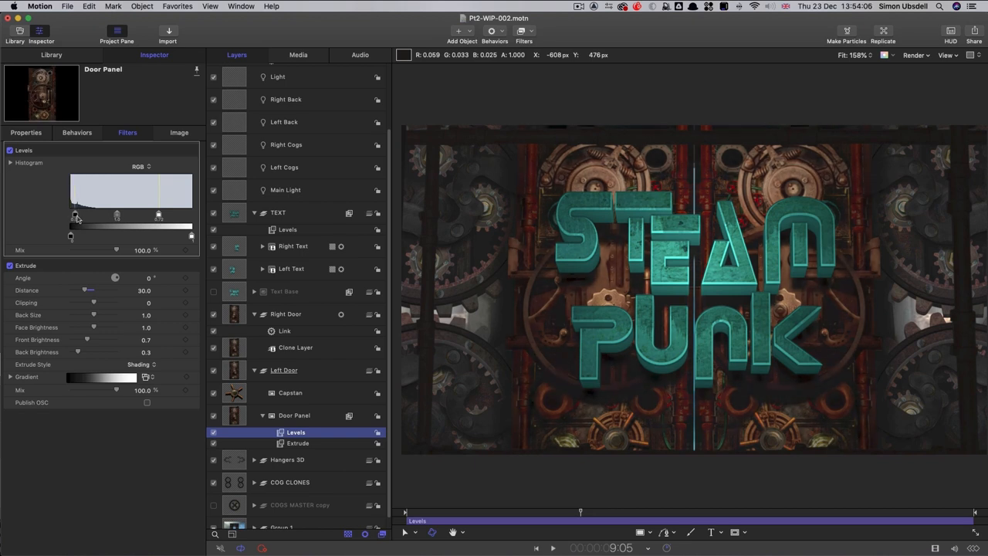